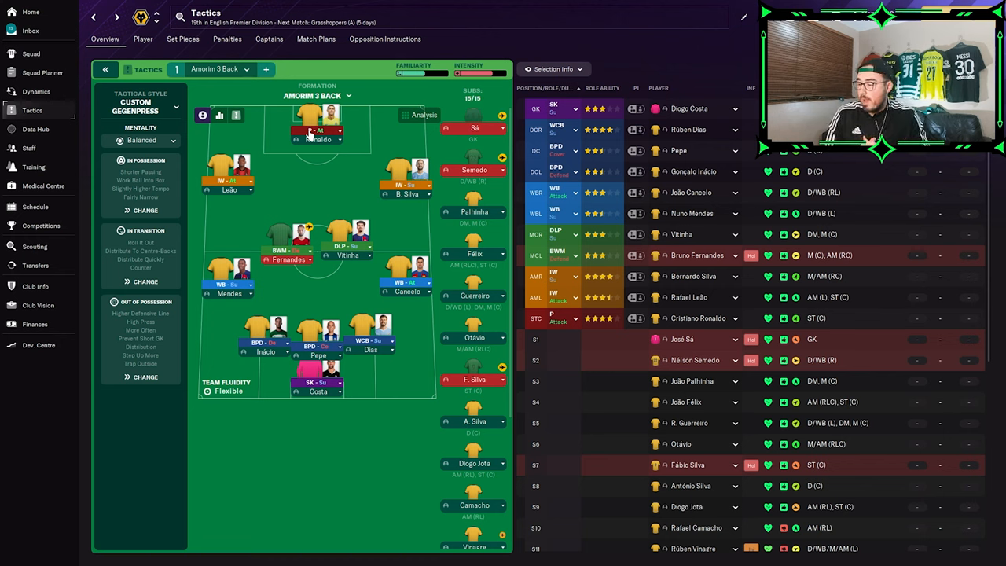
{"action": "mouse_move", "coordinate": [652, 212]}
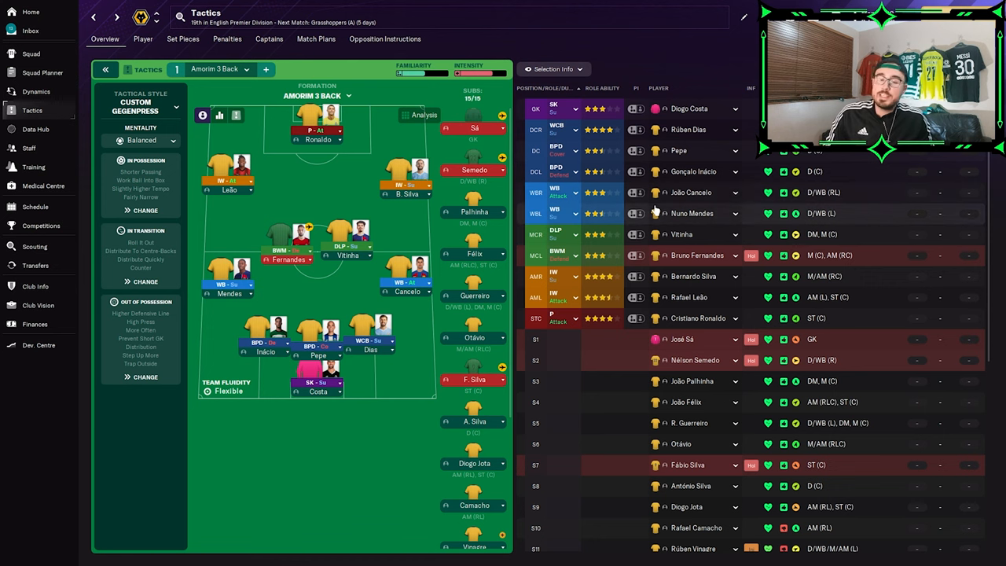
- Scroll the Amorim 3 Back squad list to find S13 centre-back Ricardo Santos
{"action": "scroll", "scroll_direction": "down", "scroll_amount": 3}
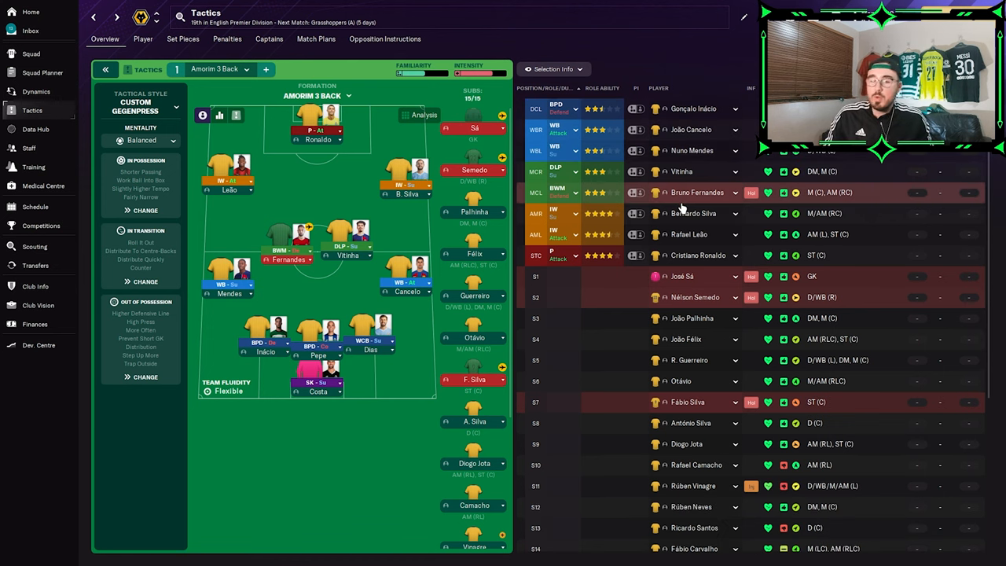
{"action": "scroll", "scroll_direction": "down", "scroll_amount": 3}
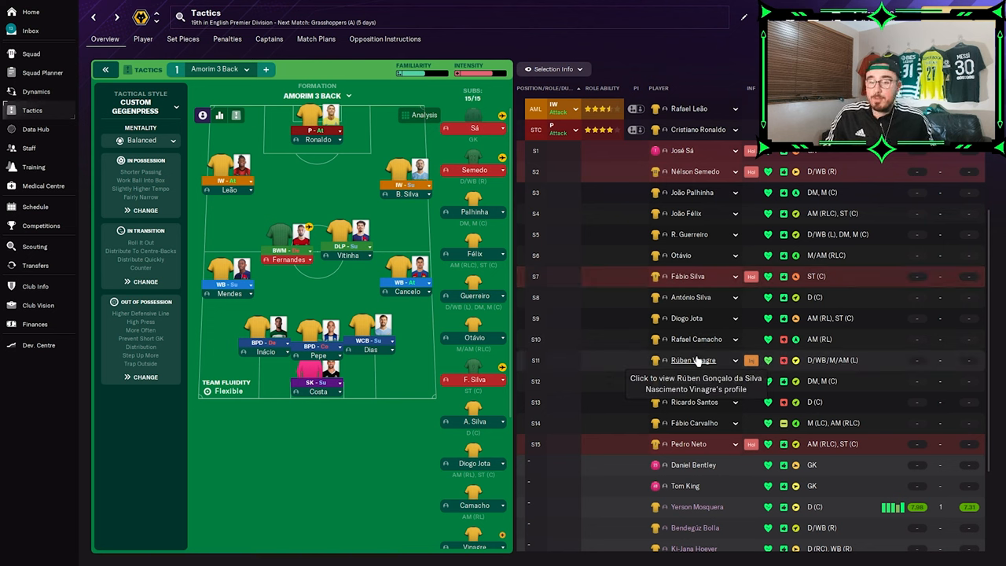
{"action": "mouse_move", "coordinate": [688, 276]}
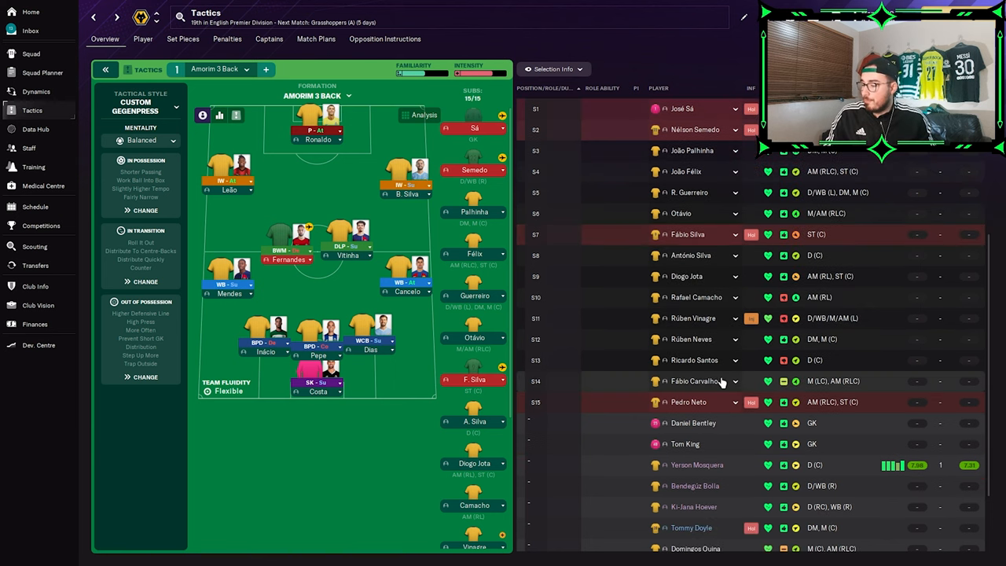
{"action": "scroll", "scroll_direction": "down", "scroll_amount": 3}
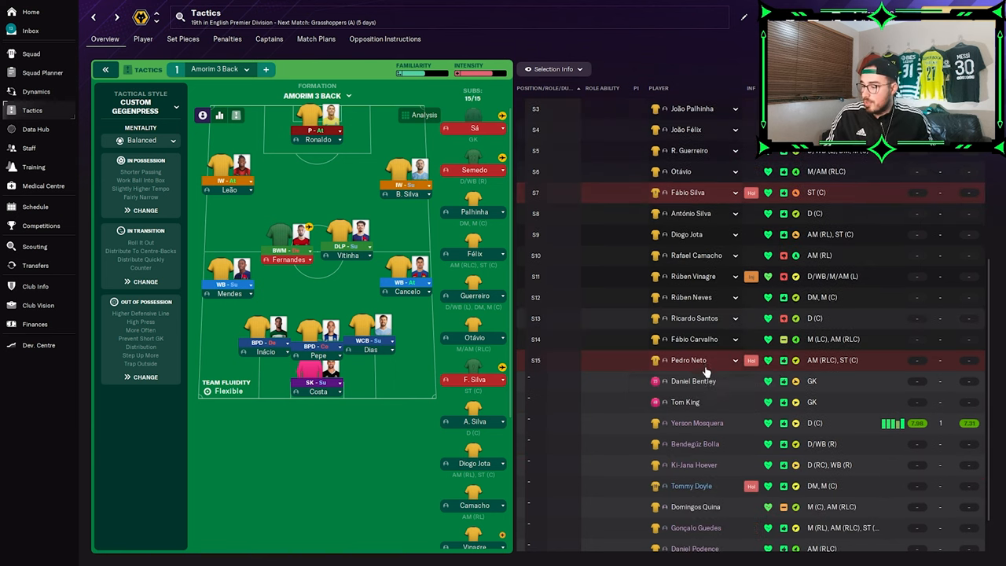
{"action": "scroll", "scroll_direction": "down", "scroll_amount": 3}
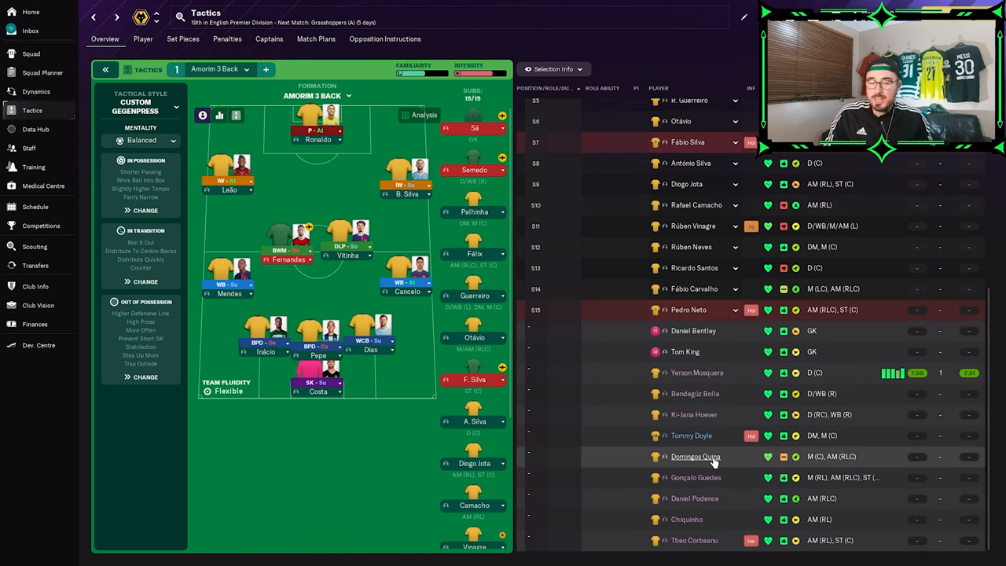
{"action": "mouse_move", "coordinate": [700, 435]}
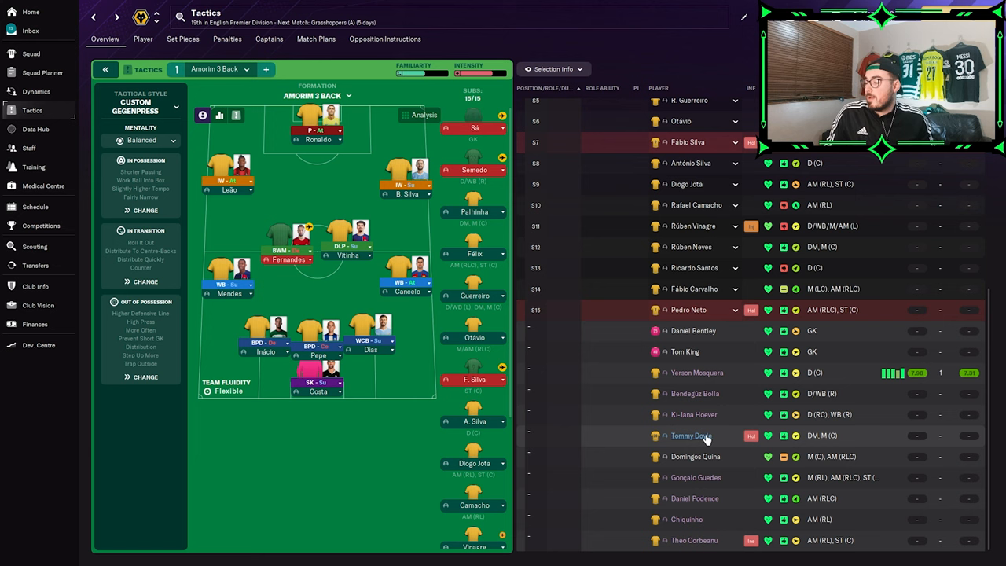
{"action": "mouse_move", "coordinate": [678, 379]}
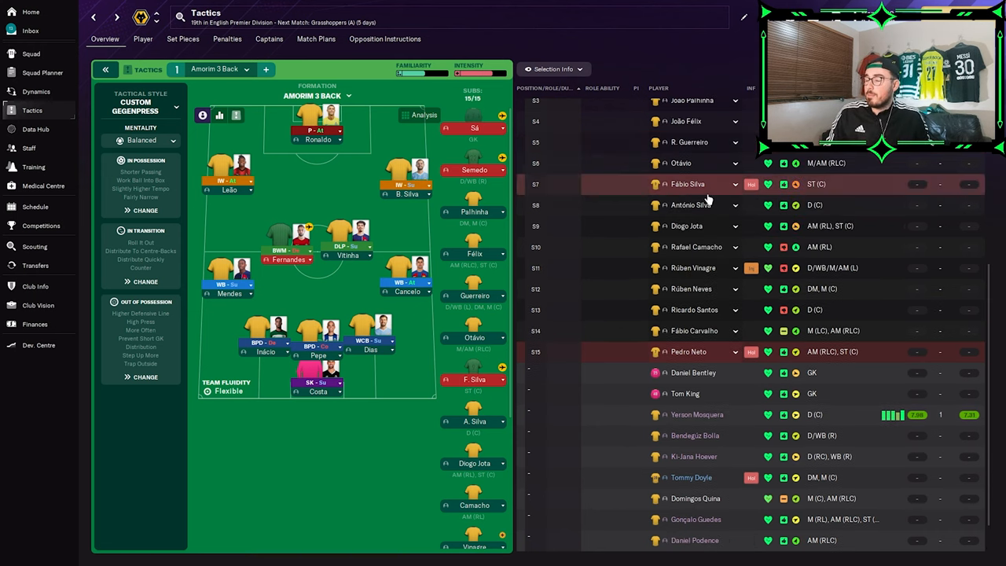
{"action": "scroll", "scroll_direction": "up", "scroll_amount": 3}
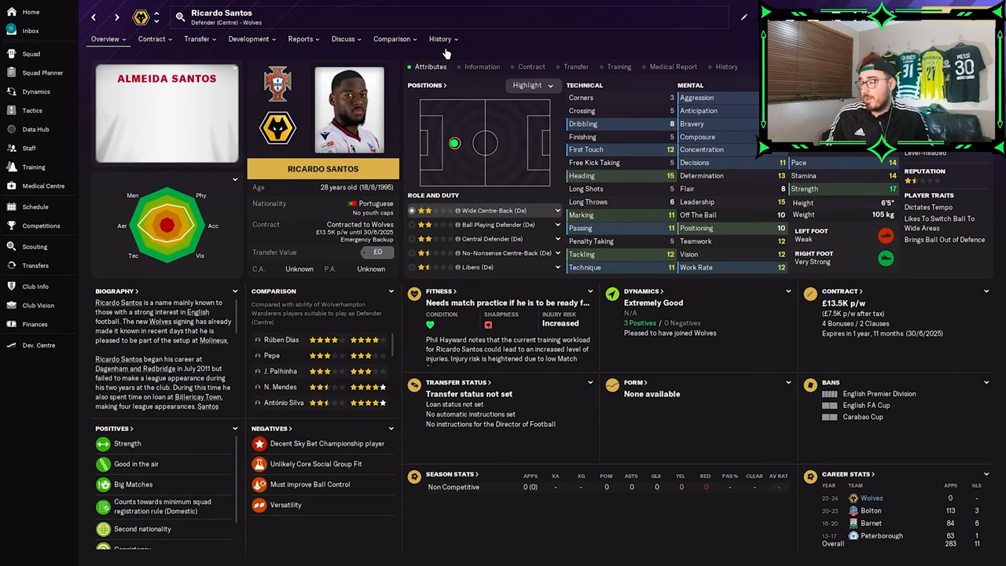
- Check Ricardo Santos's career history, then return to the Amorim 3 Back tactics screen
{"action": "left_click", "coordinate": [439, 38]}
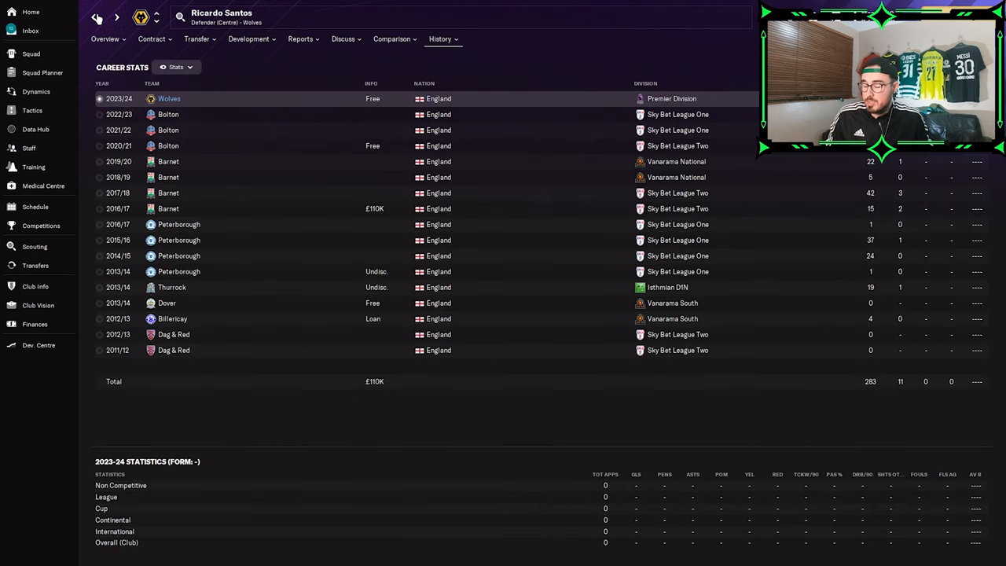
{"action": "left_click", "coordinate": [33, 110]}
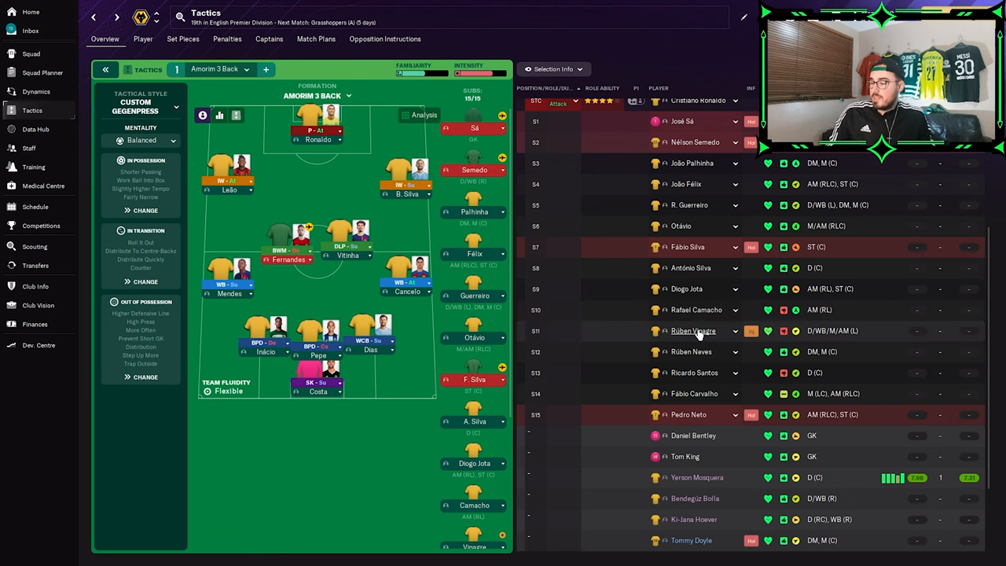
{"action": "mouse_move", "coordinate": [694, 372]}
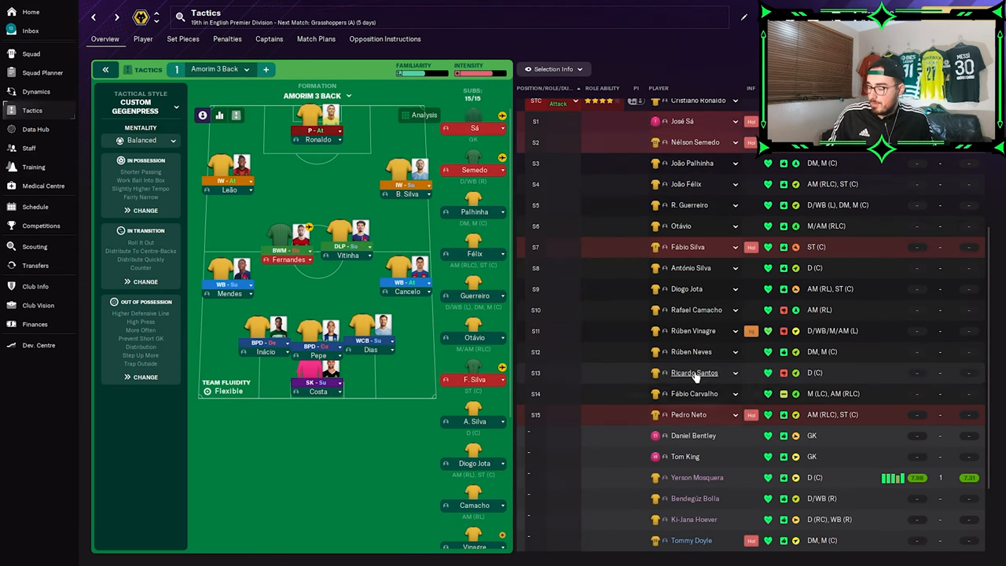
{"action": "left_click", "coordinate": [694, 372]}
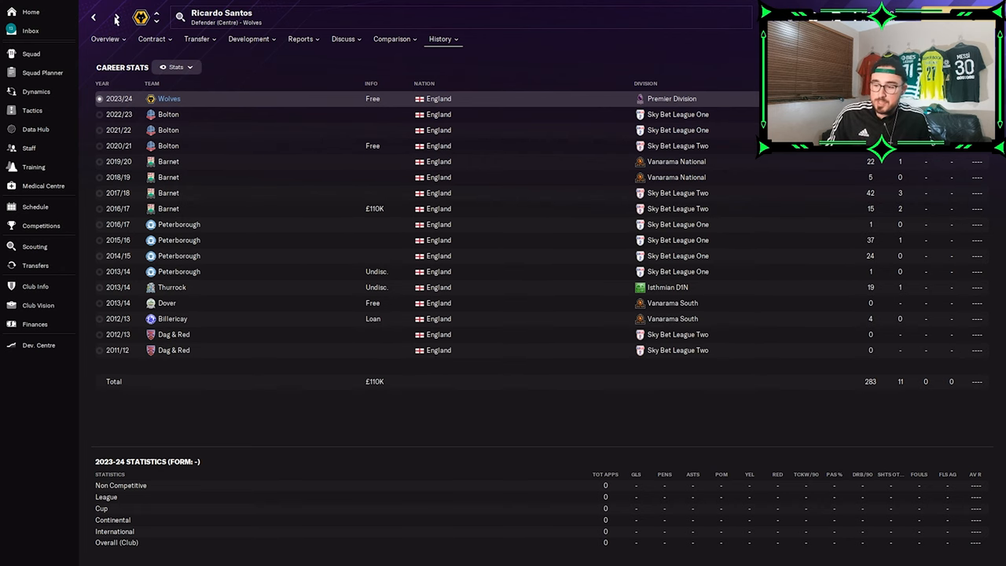
{"action": "left_click", "coordinate": [33, 110]}
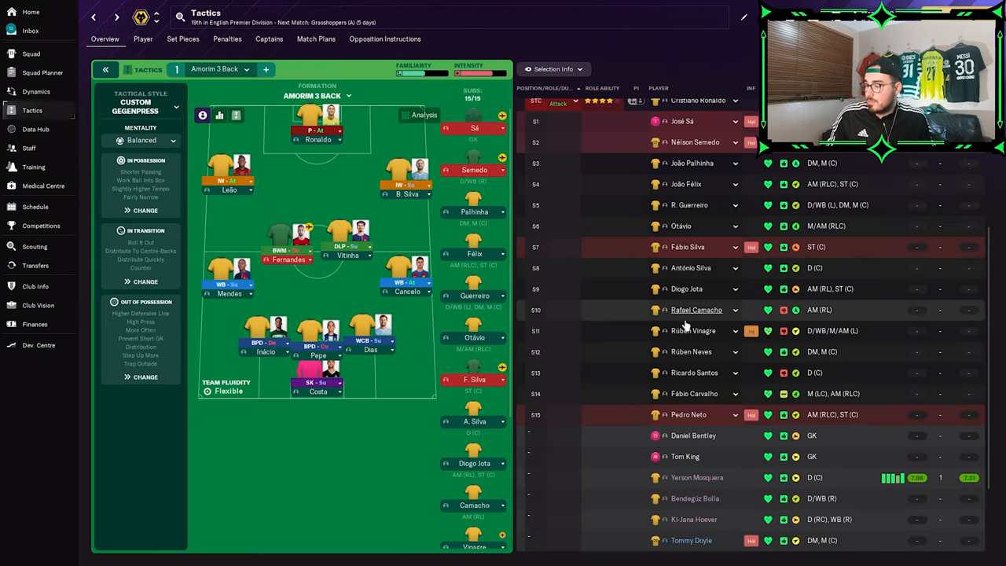
{"action": "mouse_move", "coordinate": [709, 391]}
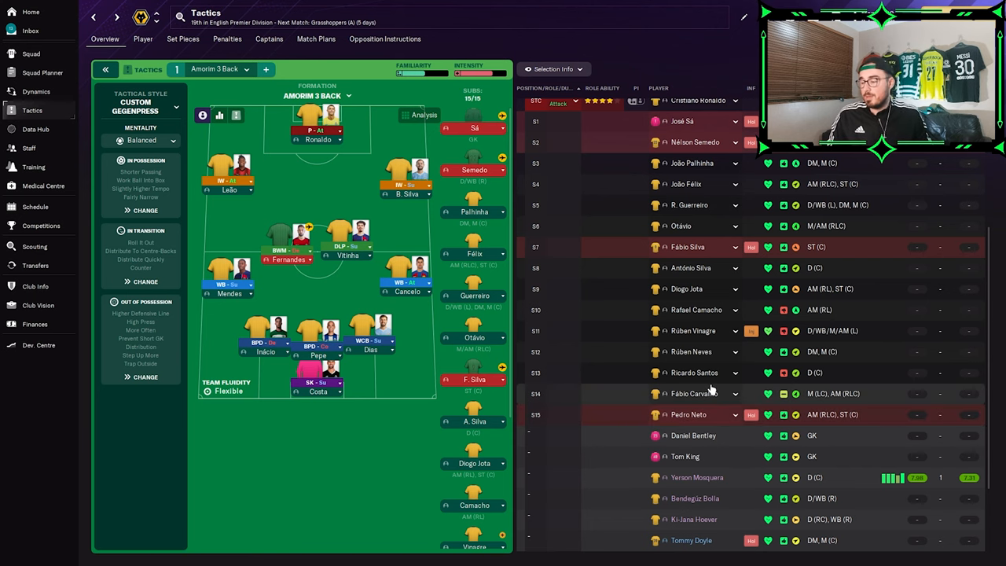
{"action": "scroll", "scroll_direction": "down", "scroll_amount": 3}
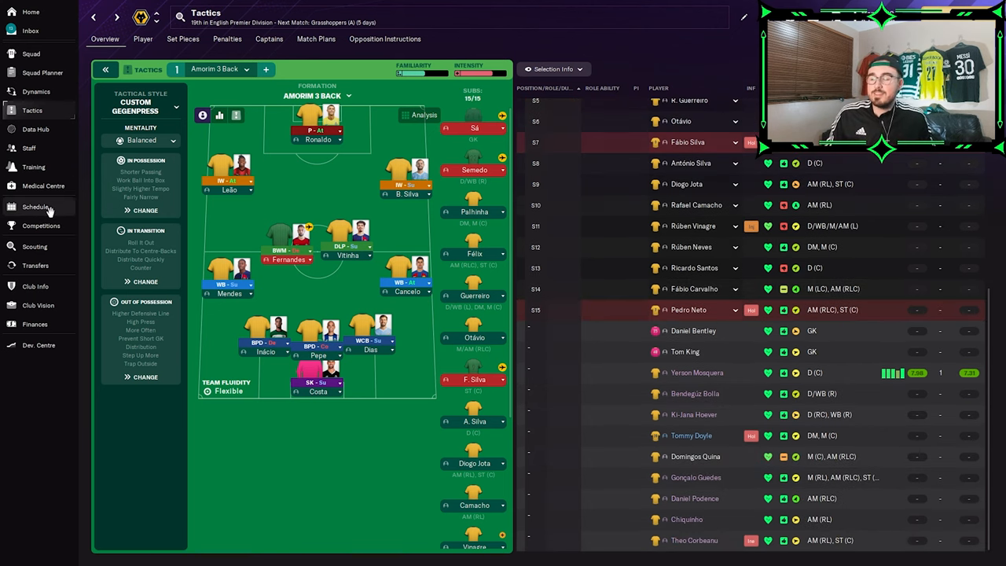
- Check competition expectations, then view the 2023/24 schedule and the Burnley and Arsenal away fixtures
{"action": "left_click", "coordinate": [40, 226]}
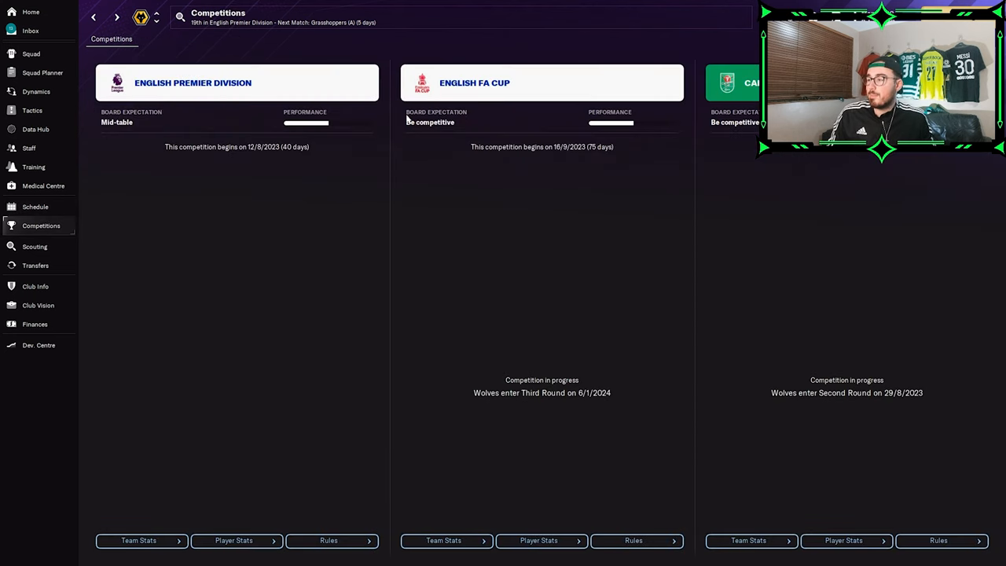
{"action": "mouse_move", "coordinate": [227, 147]}
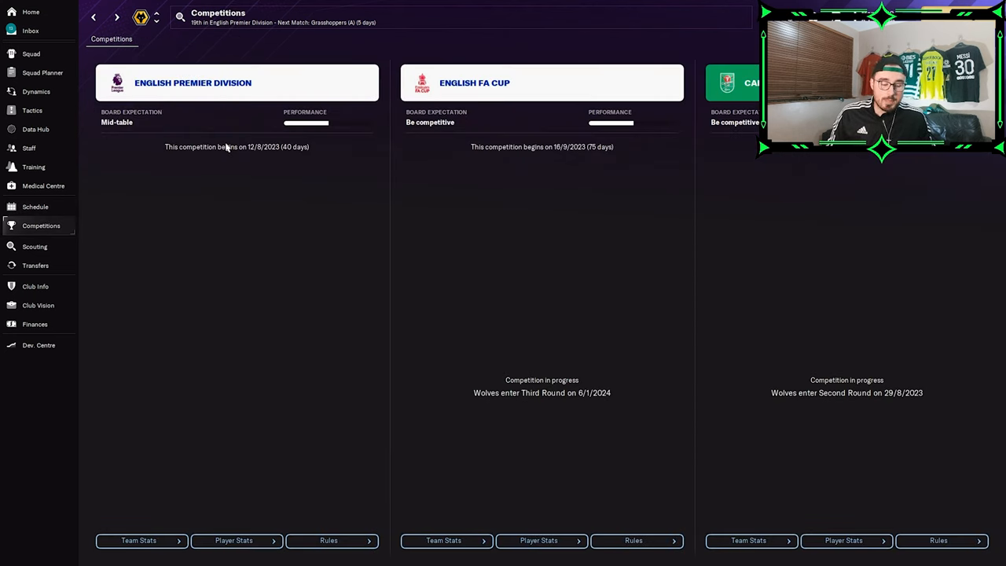
{"action": "left_click", "coordinate": [34, 207]}
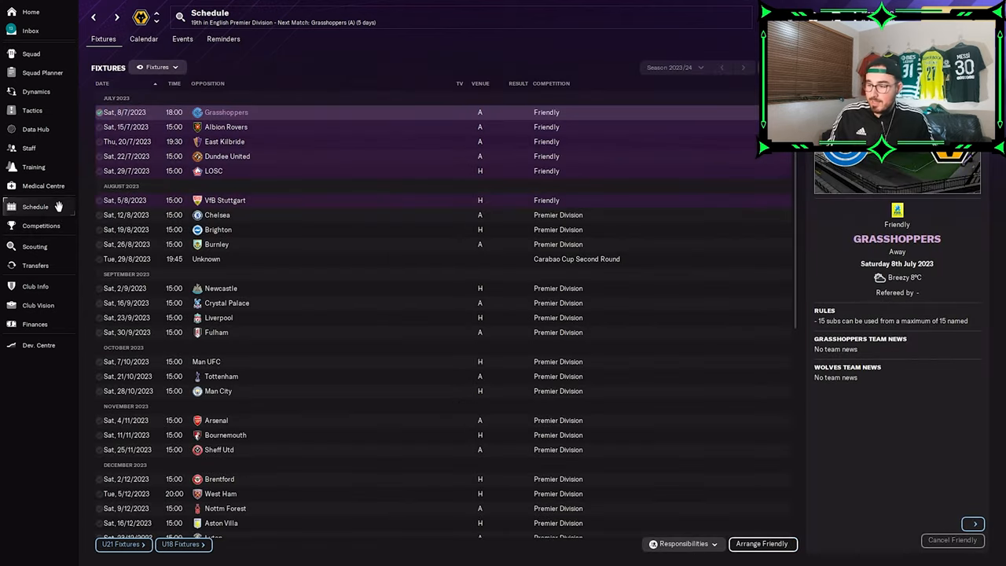
{"action": "mouse_move", "coordinate": [350, 214]}
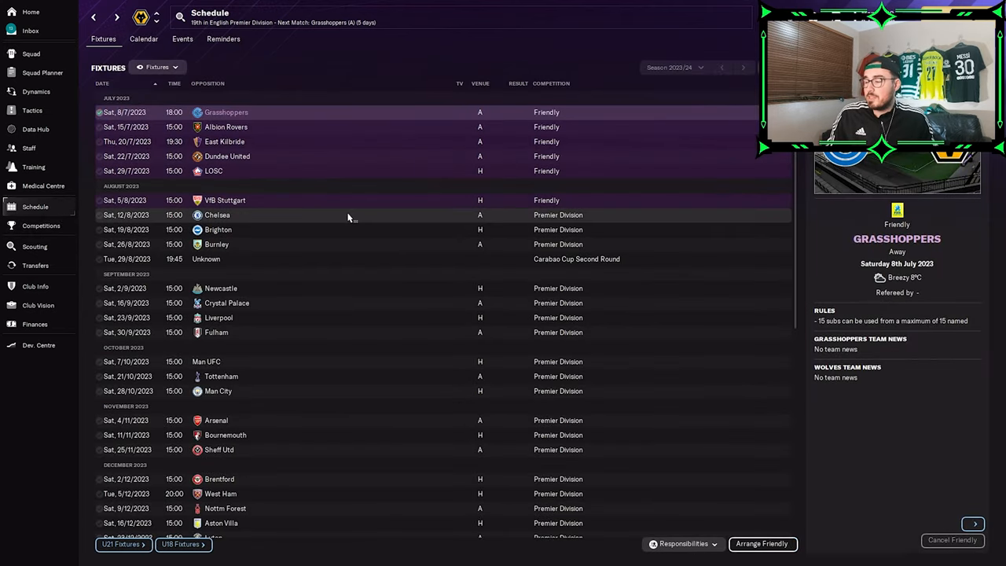
{"action": "left_click", "coordinate": [218, 229]}
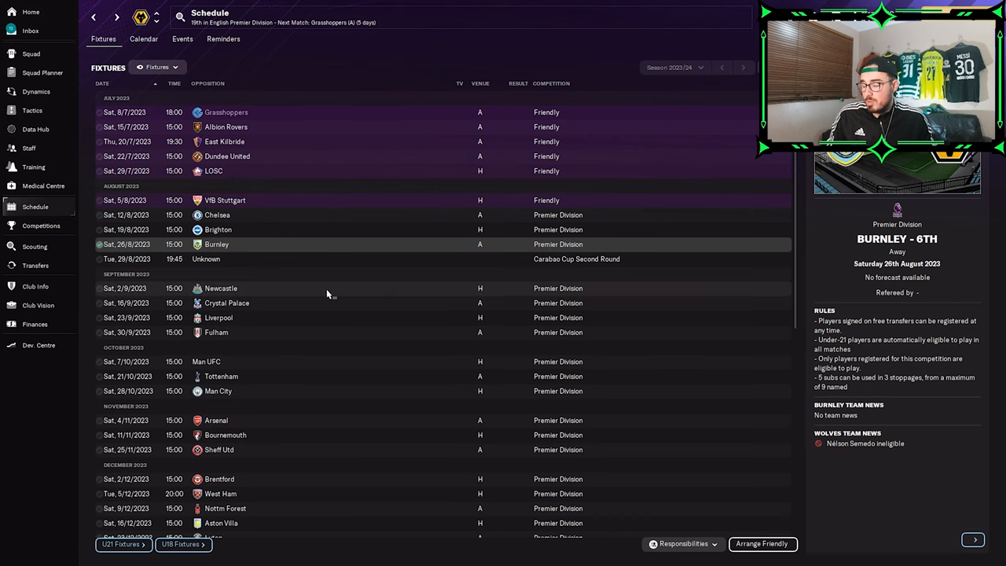
{"action": "scroll", "scroll_direction": "down", "scroll_amount": 3}
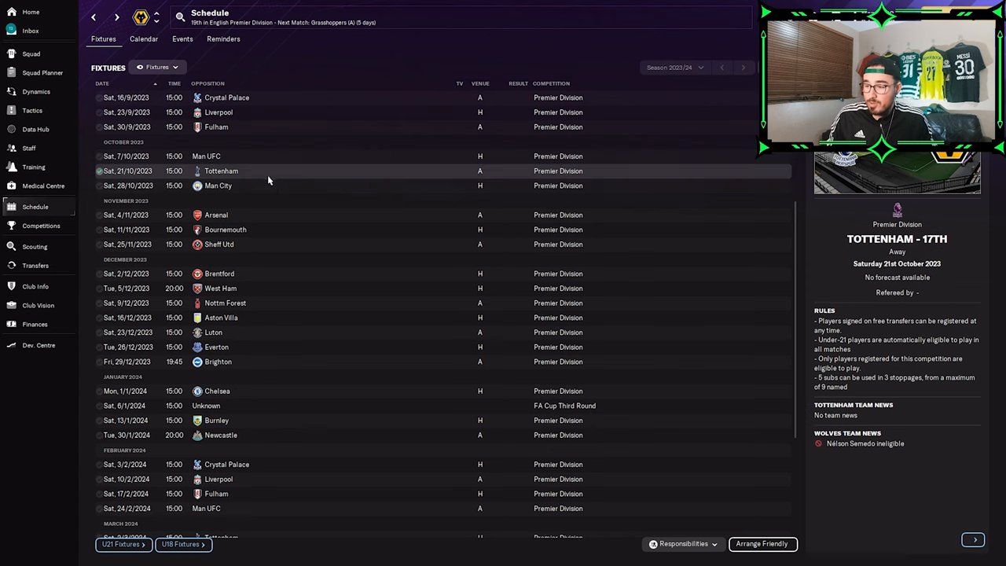
{"action": "left_click", "coordinate": [216, 215]}
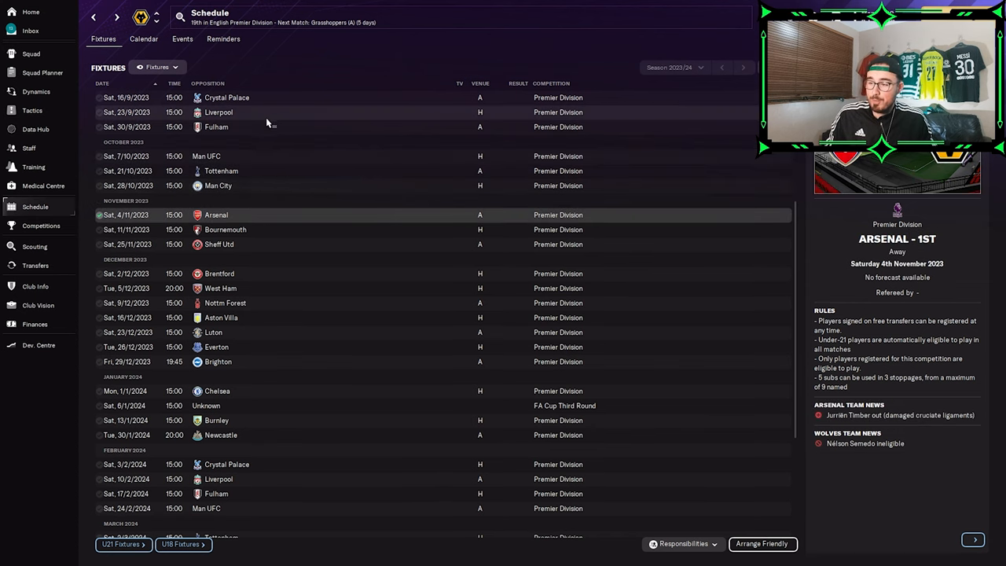
{"action": "scroll", "scroll_direction": "down", "scroll_amount": 3}
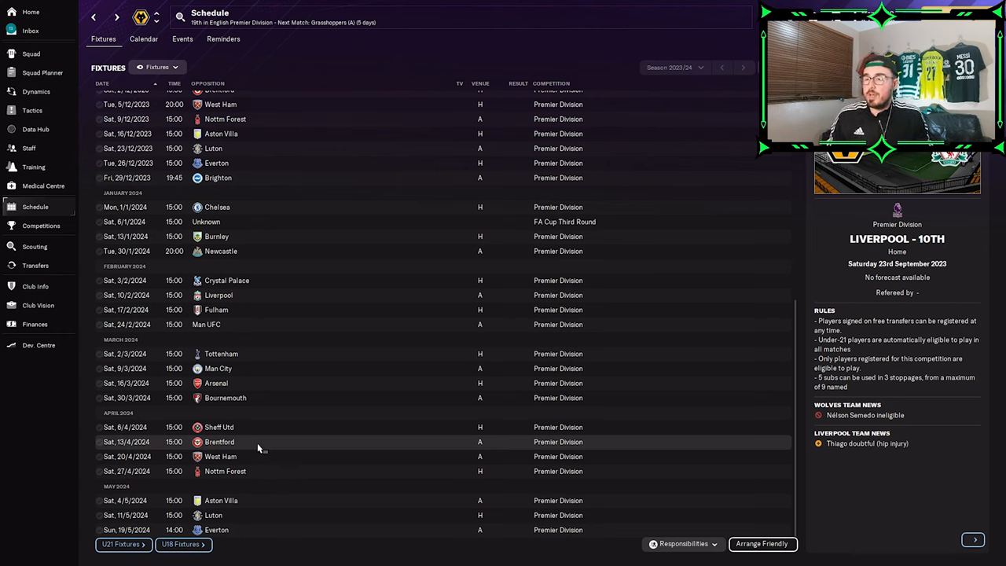
- Review assistant manager Roberto Martínez's staff attributes and history, then view his contract options
{"action": "left_click", "coordinate": [29, 147]}
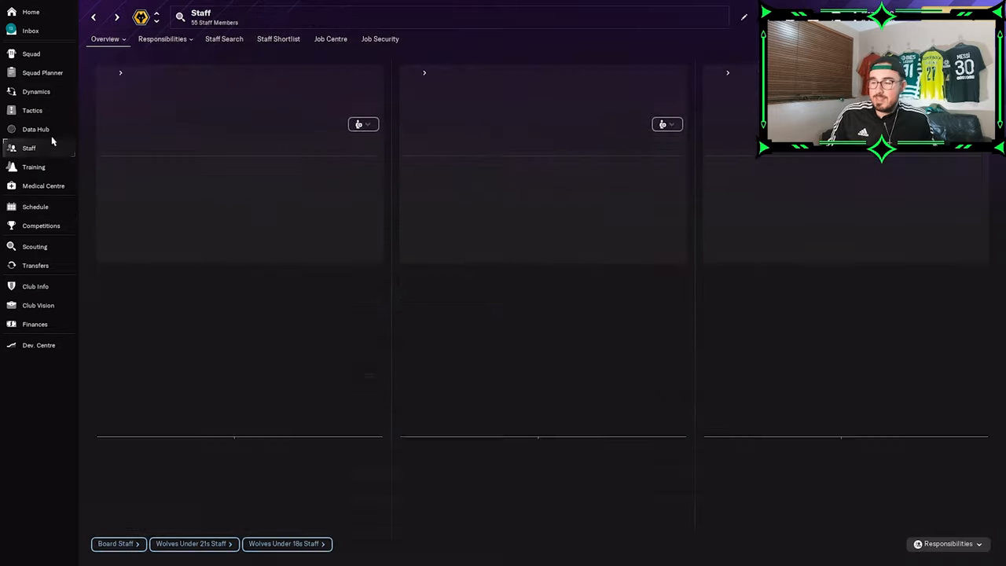
{"action": "left_click", "coordinate": [948, 543]}
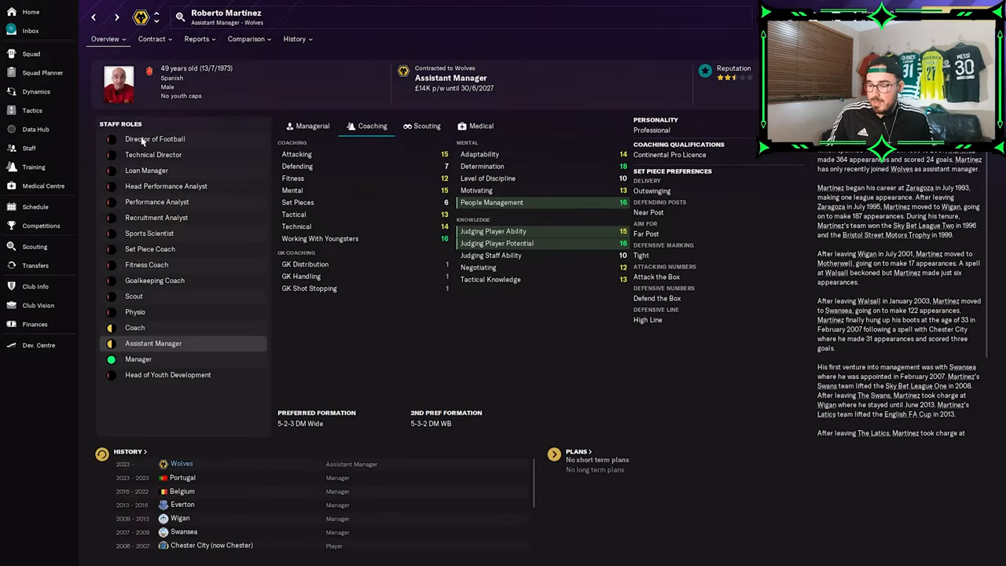
{"action": "scroll", "scroll_direction": "down", "scroll_amount": 3}
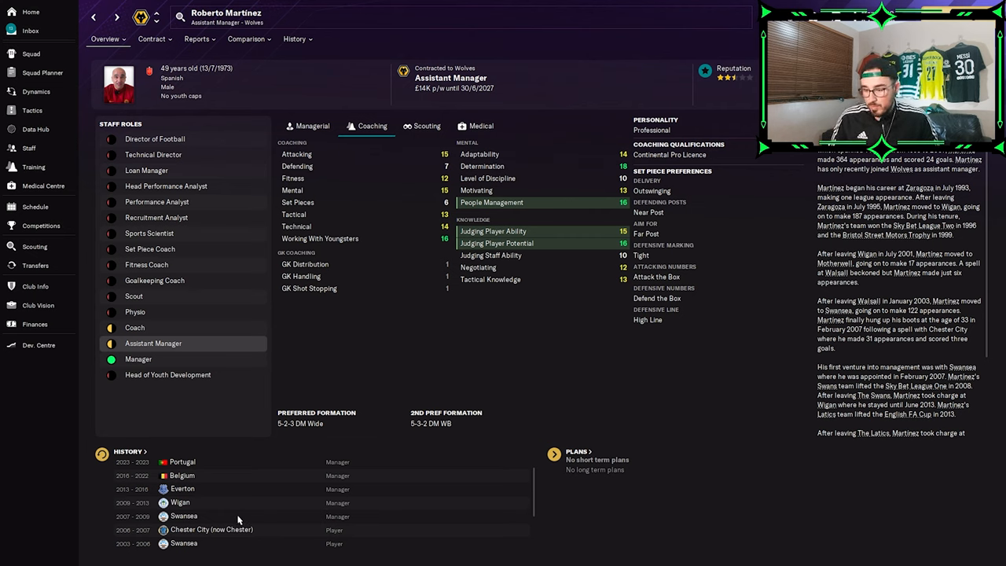
{"action": "mouse_move", "coordinate": [241, 489]}
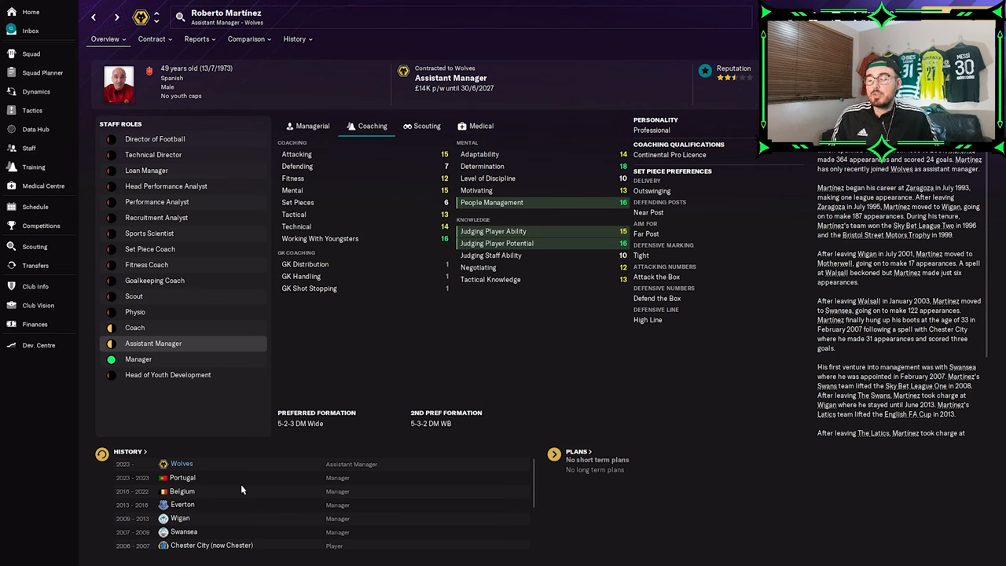
{"action": "scroll", "scroll_direction": "down", "scroll_amount": 3}
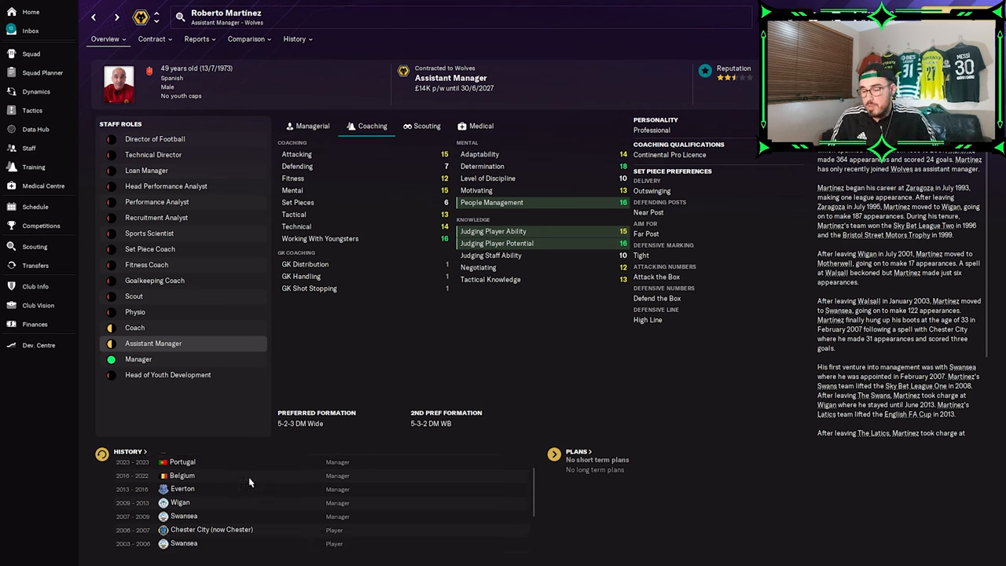
{"action": "scroll", "scroll_direction": "down", "scroll_amount": 3}
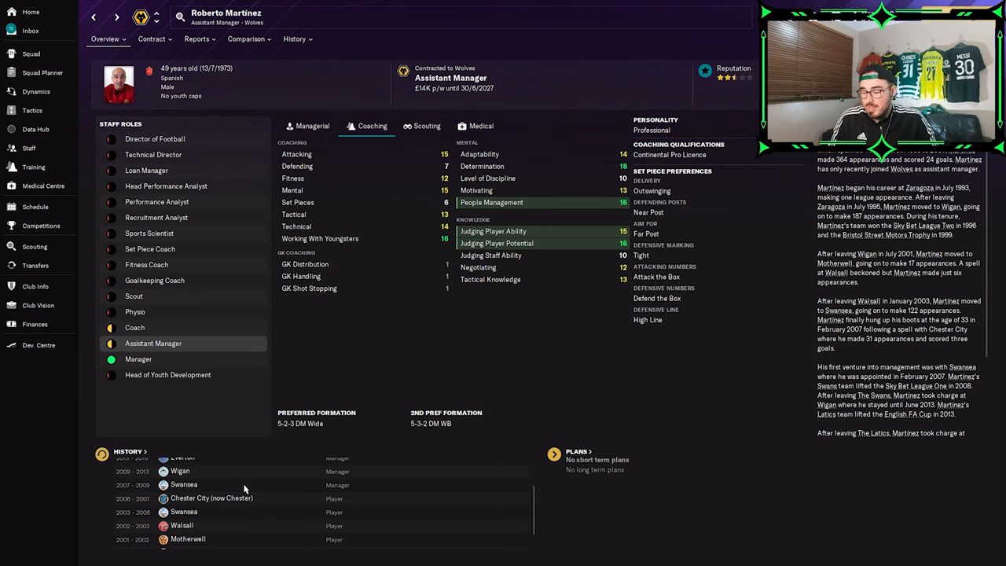
{"action": "scroll", "scroll_direction": "down", "scroll_amount": 3}
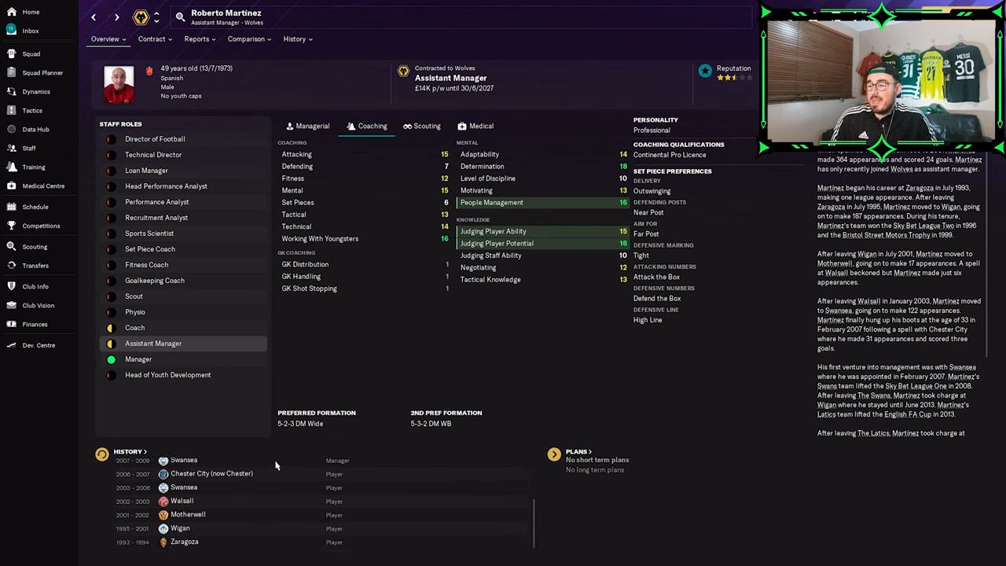
{"action": "scroll", "scroll_direction": "up", "scroll_amount": 3}
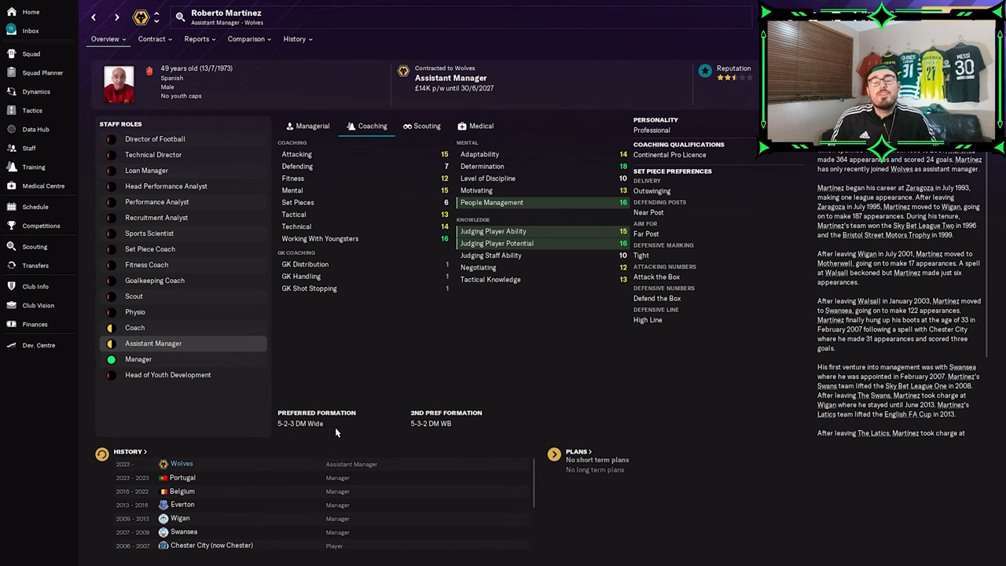
{"action": "mouse_move", "coordinate": [341, 238]}
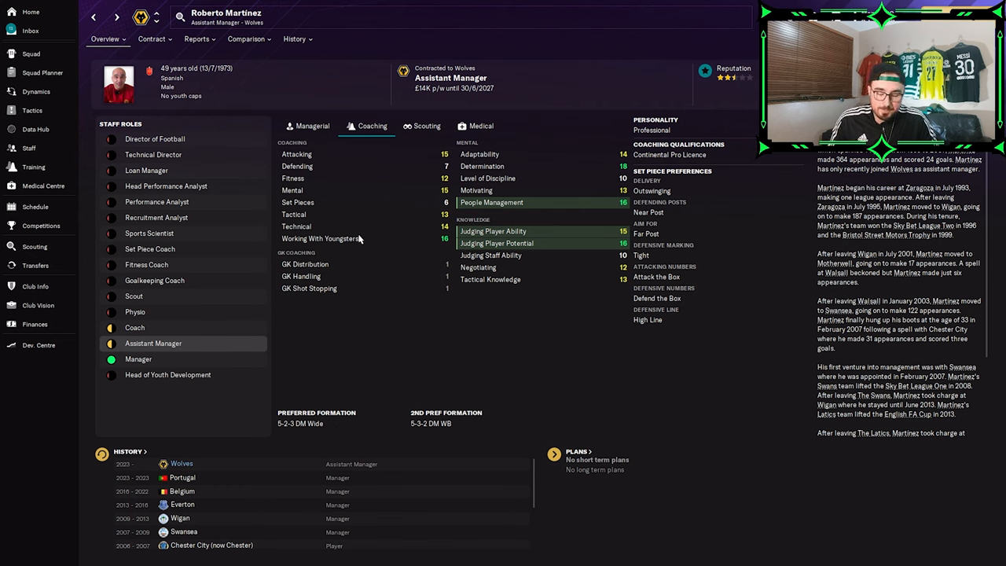
{"action": "mouse_move", "coordinate": [407, 89]}
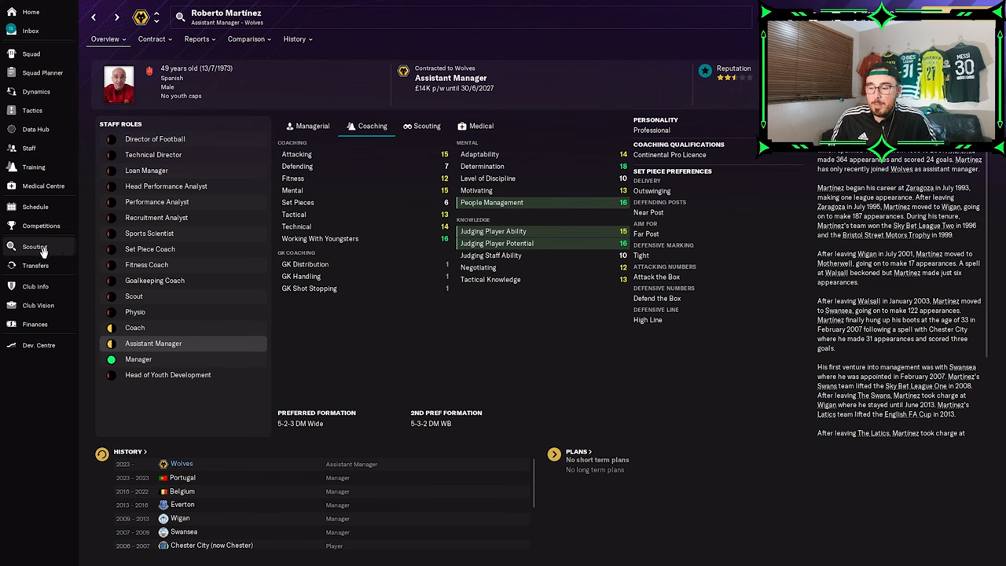
{"action": "mouse_move", "coordinate": [34, 166]}
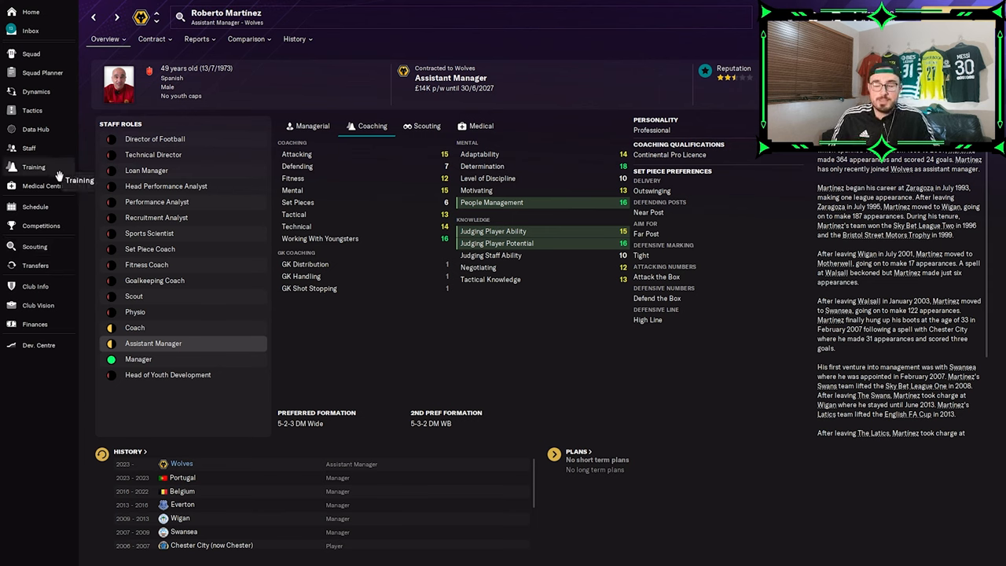
{"action": "mouse_move", "coordinate": [36, 265]}
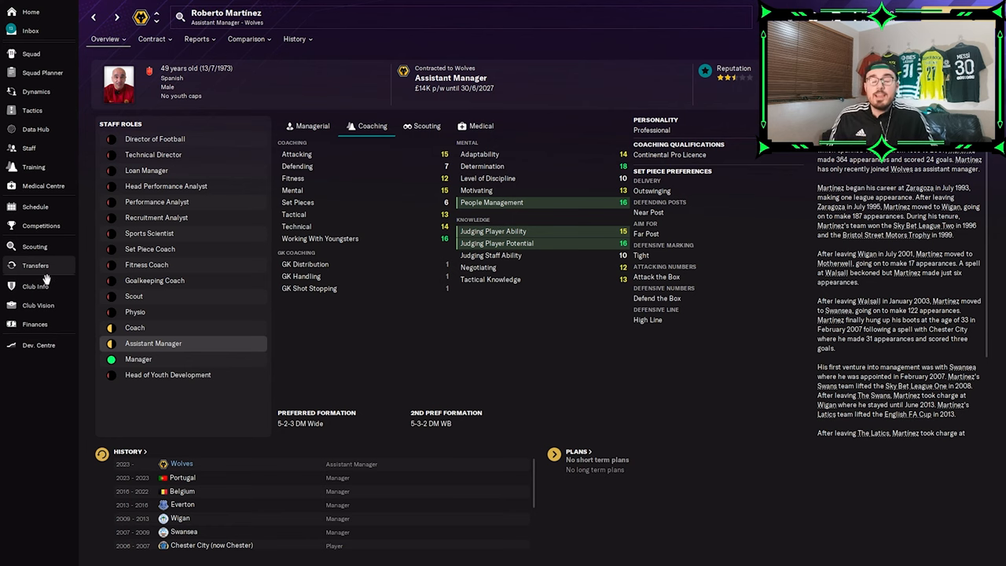
{"action": "mouse_move", "coordinate": [36, 265]}
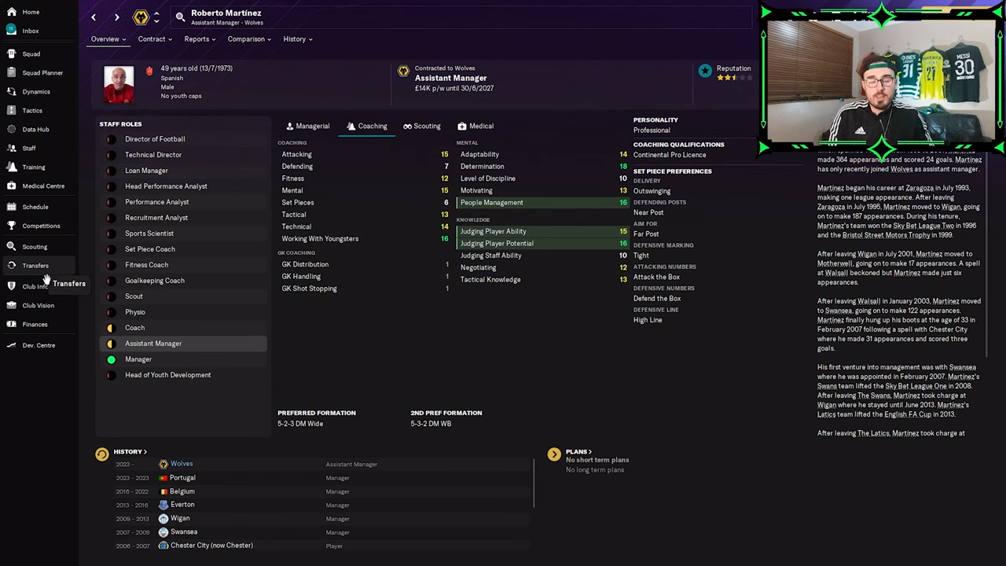
{"action": "mouse_move", "coordinate": [153, 155]}
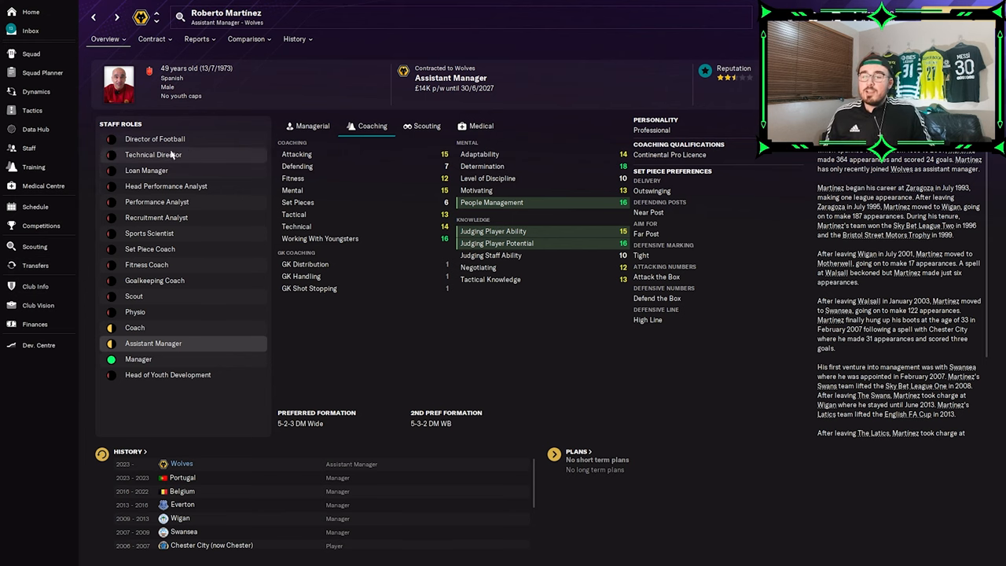
{"action": "left_click", "coordinate": [152, 38]}
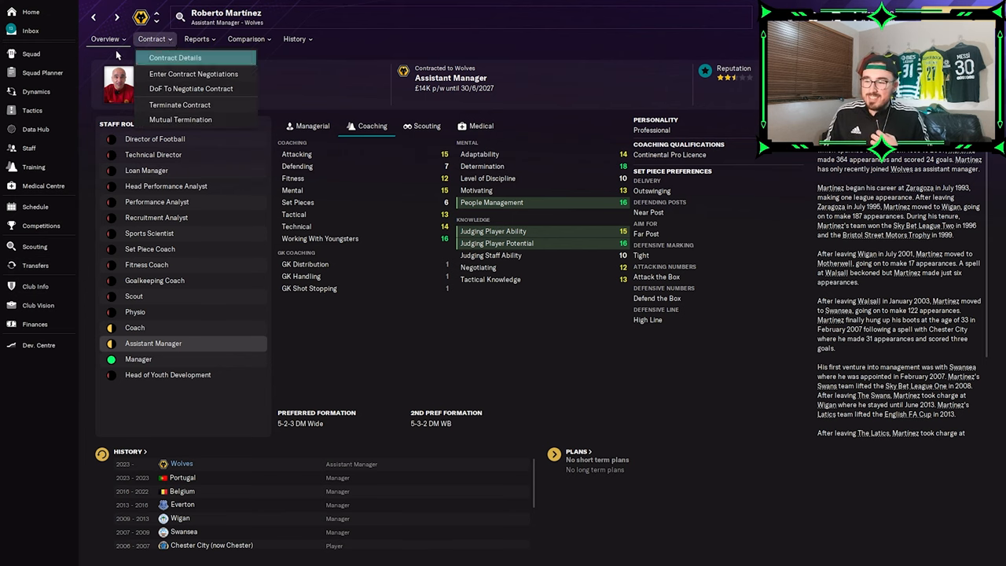
- Return to the Wolves Amorim 3 Back tactics overview
{"action": "left_click", "coordinate": [32, 110]}
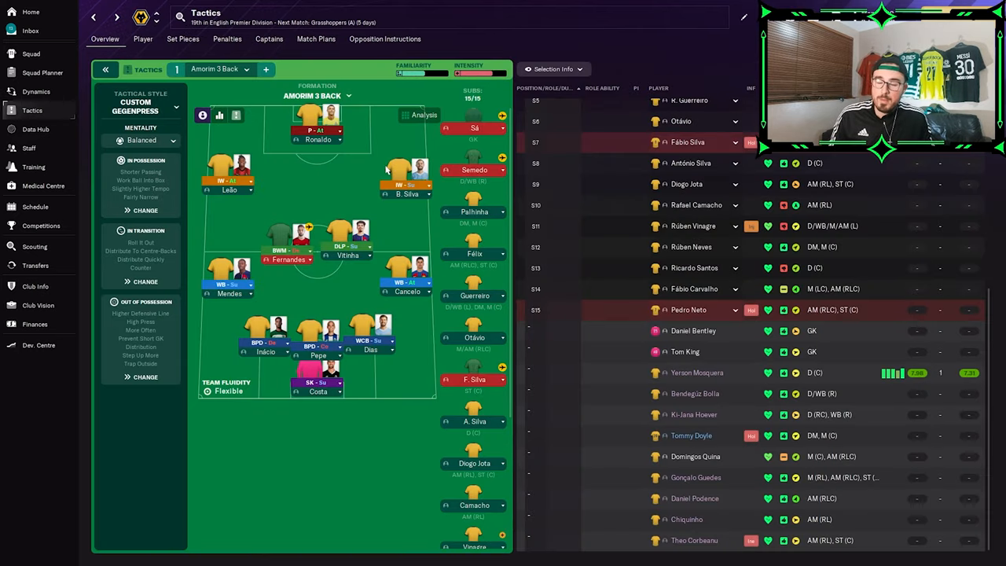
{"action": "mouse_move", "coordinate": [352, 173]}
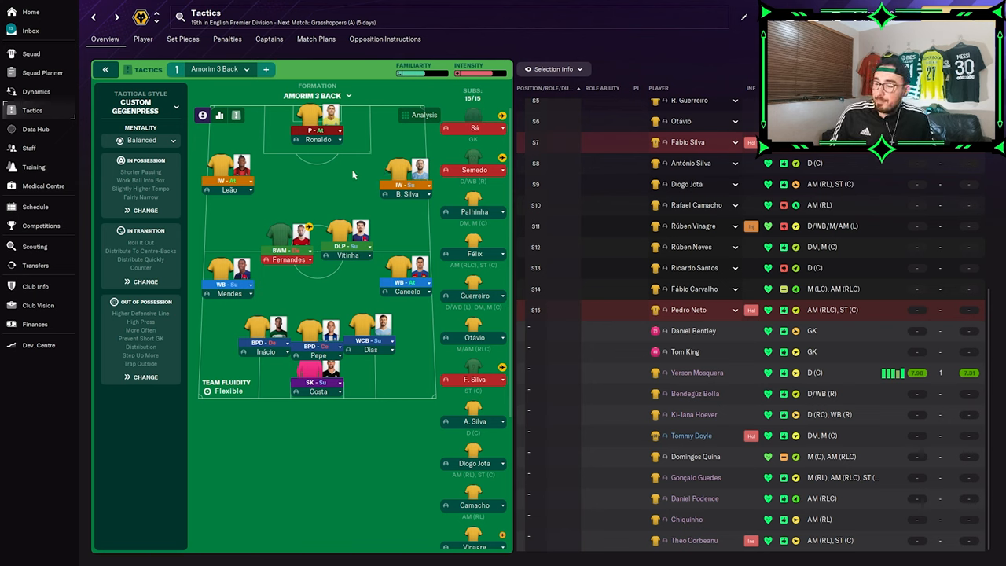
{"action": "mouse_move", "coordinate": [69, 217]}
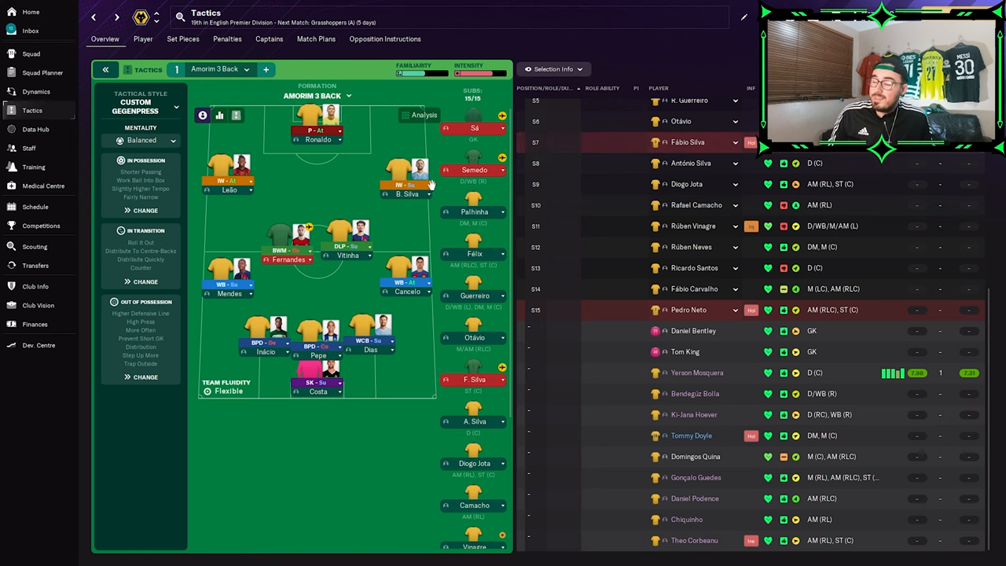
{"action": "mouse_move", "coordinate": [35, 207]}
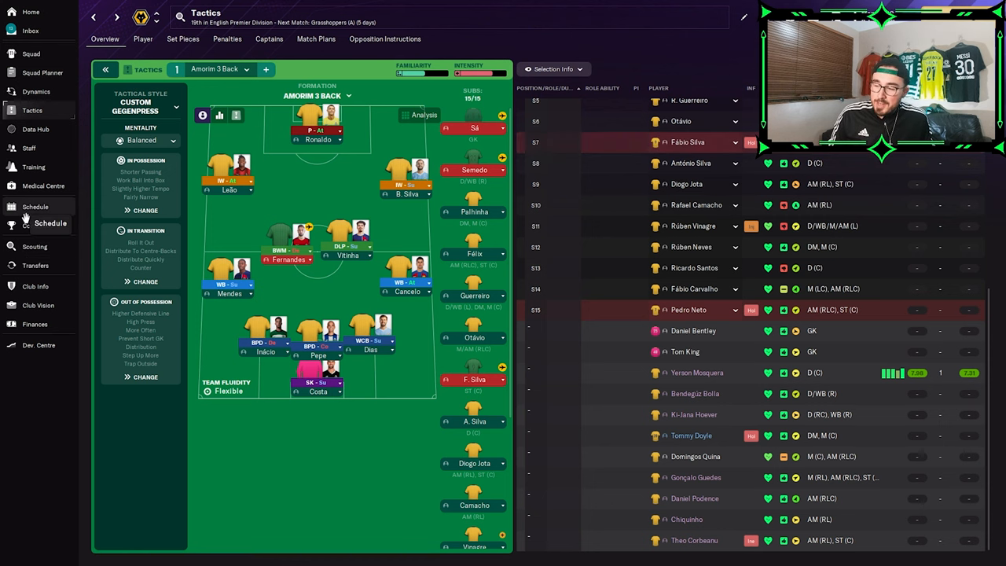
- View the Wolves board expectations for the Premier League, FA Cup and another cup
{"action": "left_click", "coordinate": [41, 225]}
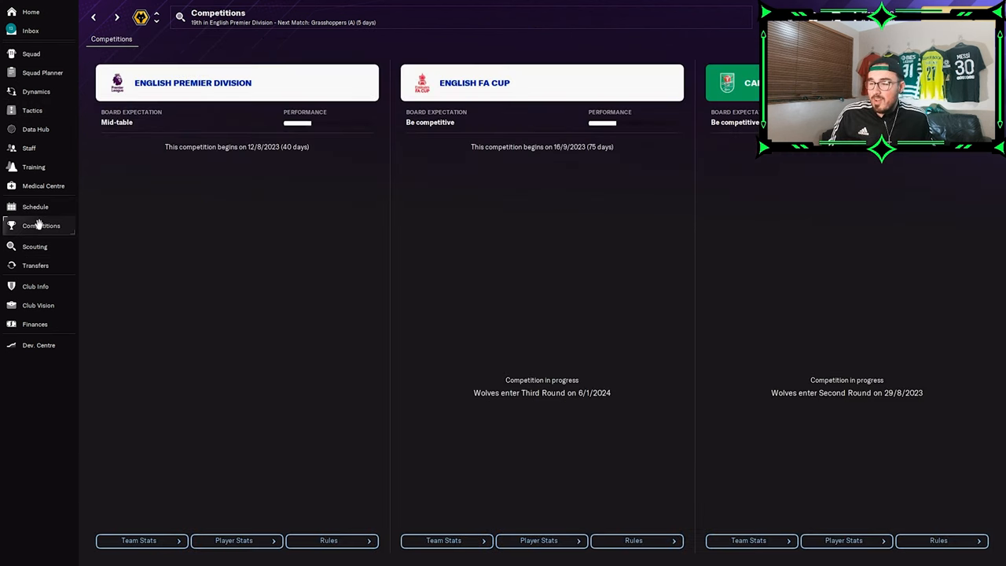
{"action": "mouse_move", "coordinate": [193, 83]}
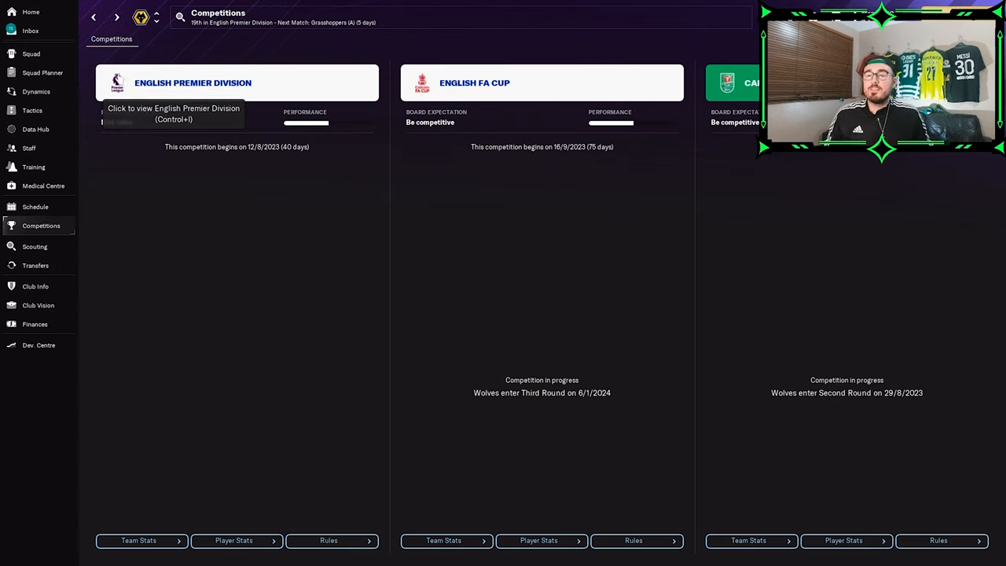
{"action": "mouse_move", "coordinate": [27, 76]}
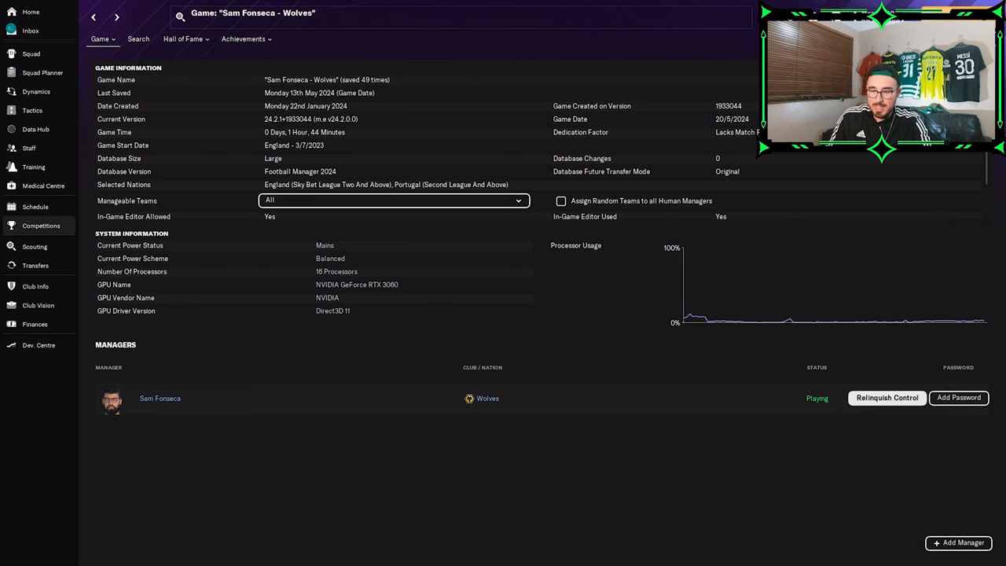
- Review the final Premier Division table showing Wolves 10th with 54 points
{"action": "left_click", "coordinate": [41, 226]}
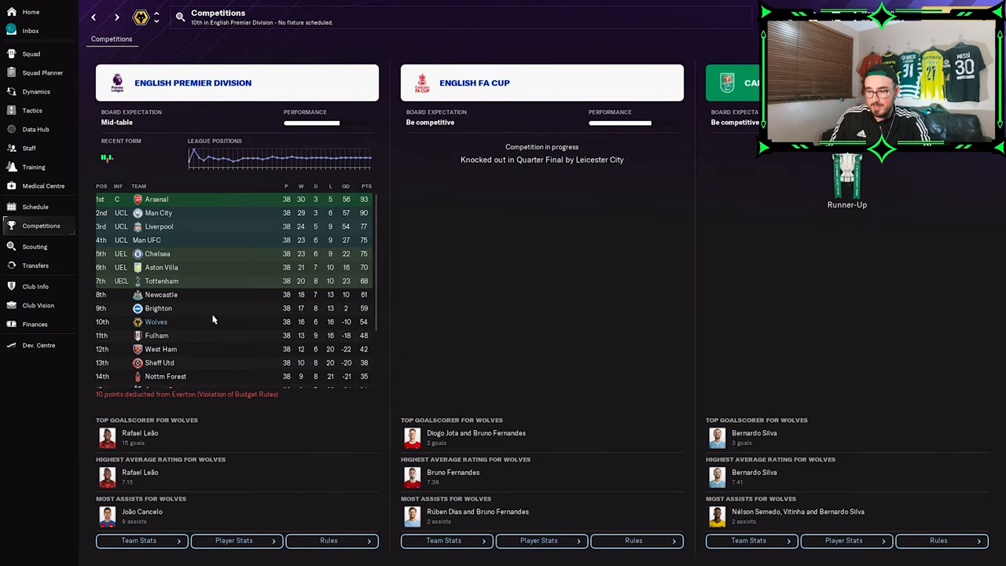
{"action": "mouse_move", "coordinate": [201, 293]}
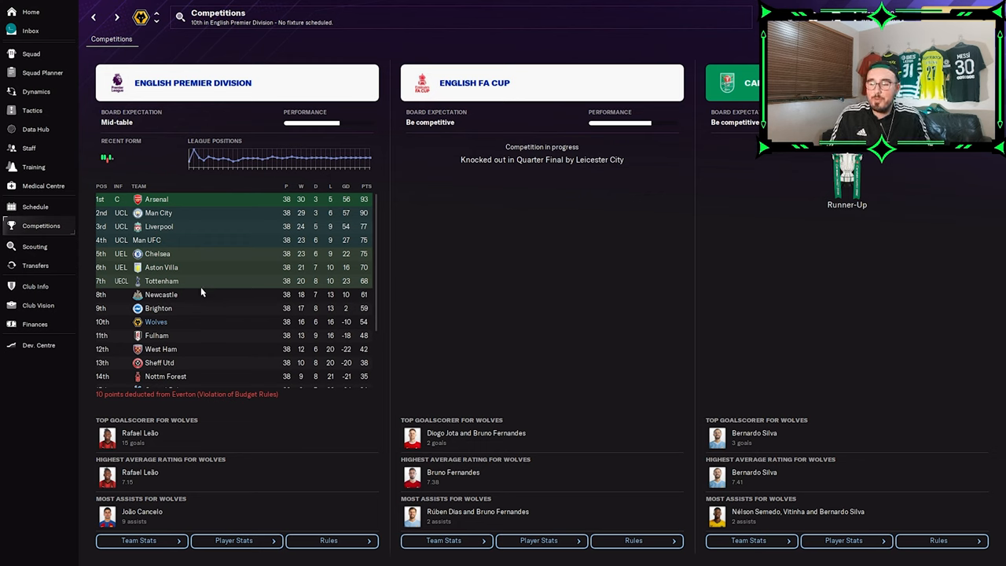
{"action": "mouse_move", "coordinate": [202, 267]}
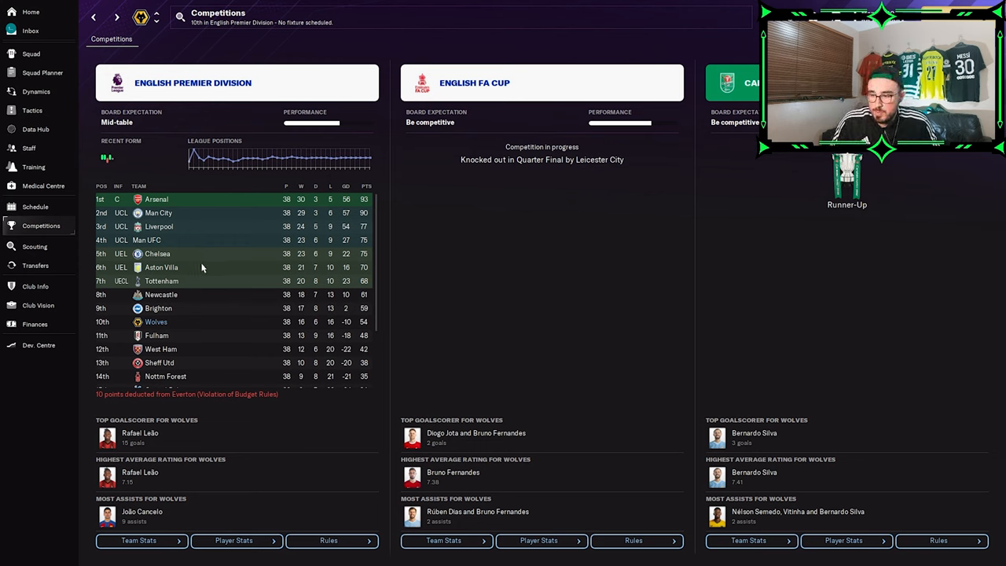
{"action": "scroll", "scroll_direction": "down", "scroll_amount": 3}
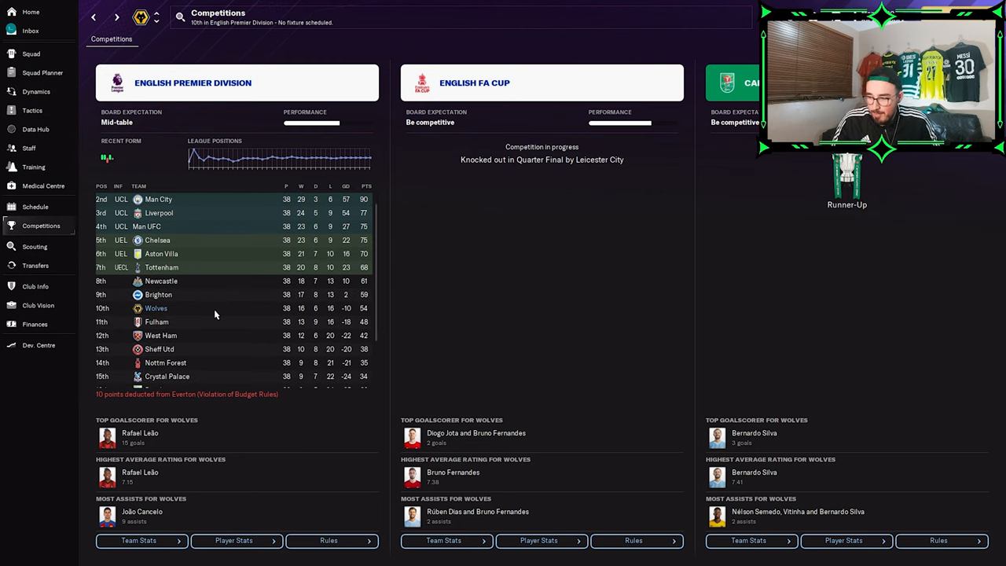
{"action": "scroll", "scroll_direction": "down", "scroll_amount": 3}
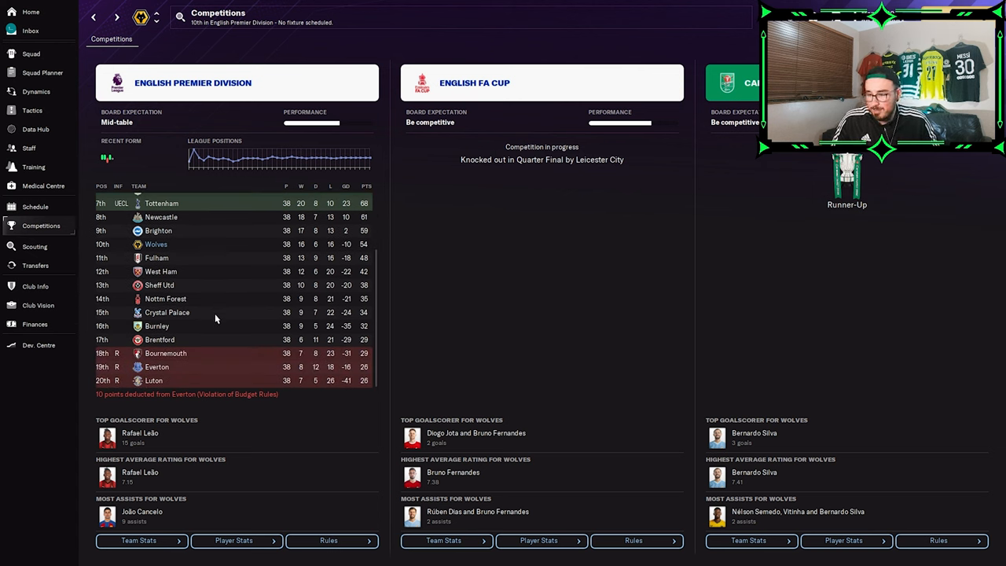
{"action": "scroll", "scroll_direction": "up", "scroll_amount": 3}
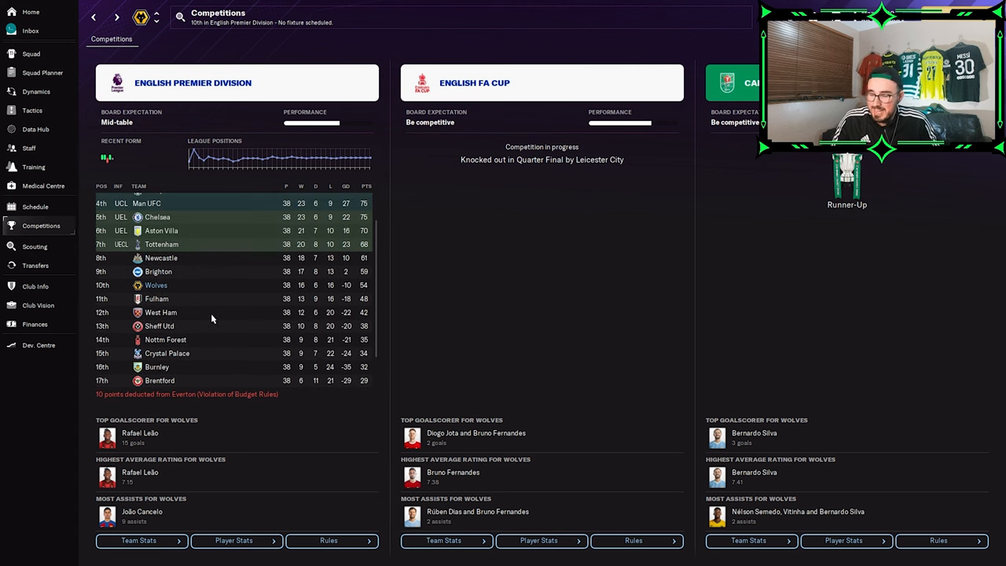
{"action": "scroll", "scroll_direction": "up", "scroll_amount": 3}
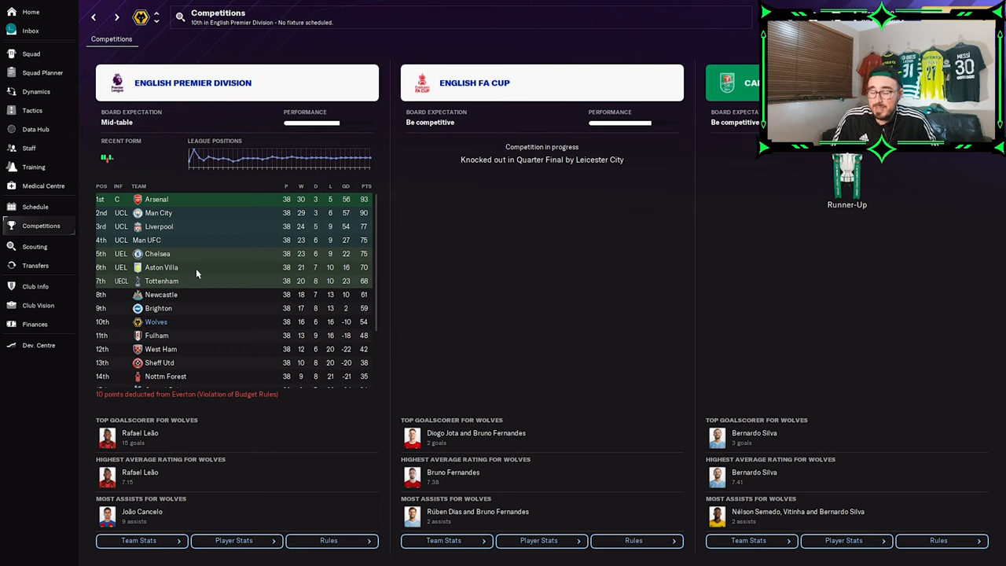
{"action": "mouse_move", "coordinate": [205, 309]}
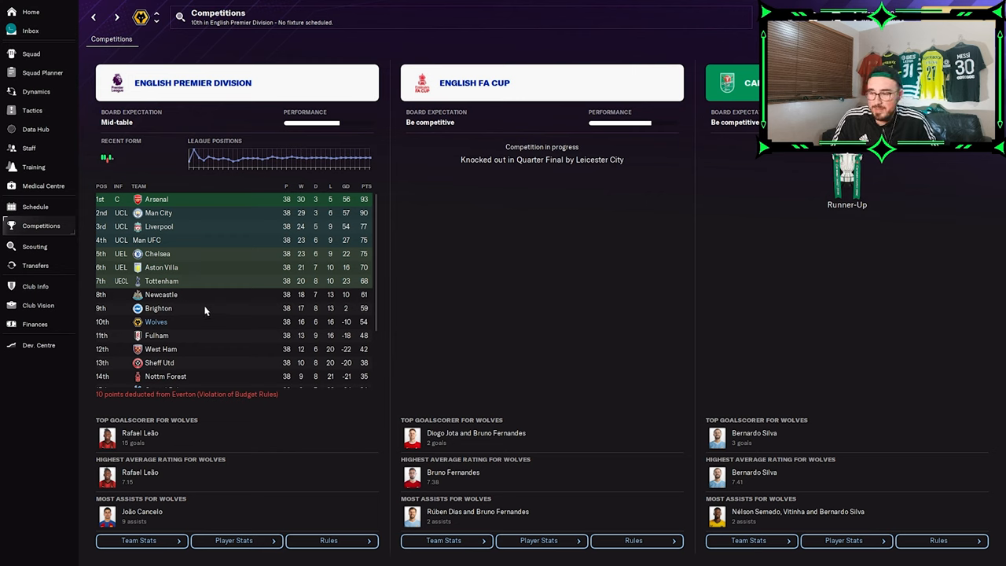
{"action": "mouse_move", "coordinate": [181, 206]}
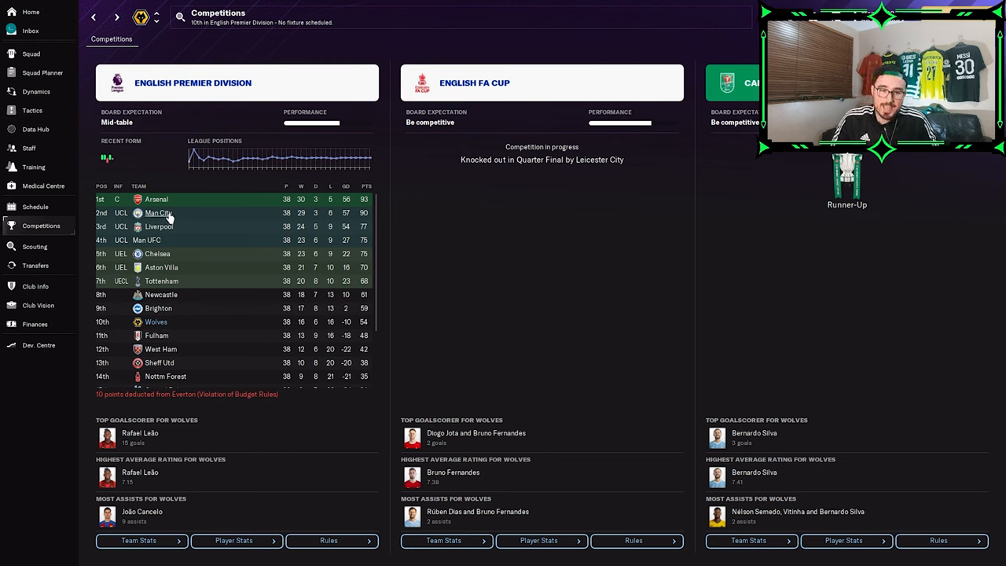
{"action": "mouse_move", "coordinate": [181, 212]}
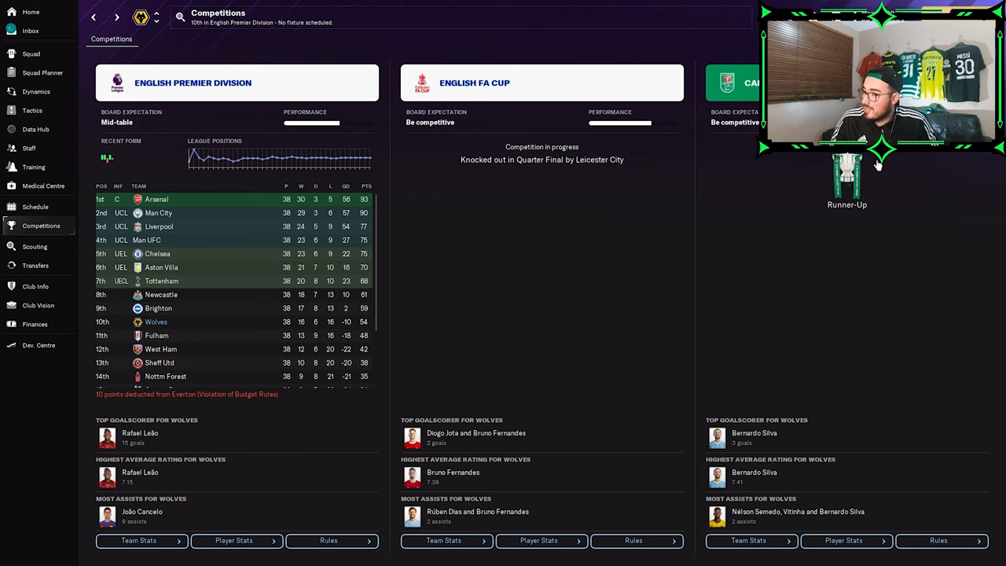
{"action": "mouse_move", "coordinate": [591, 158]}
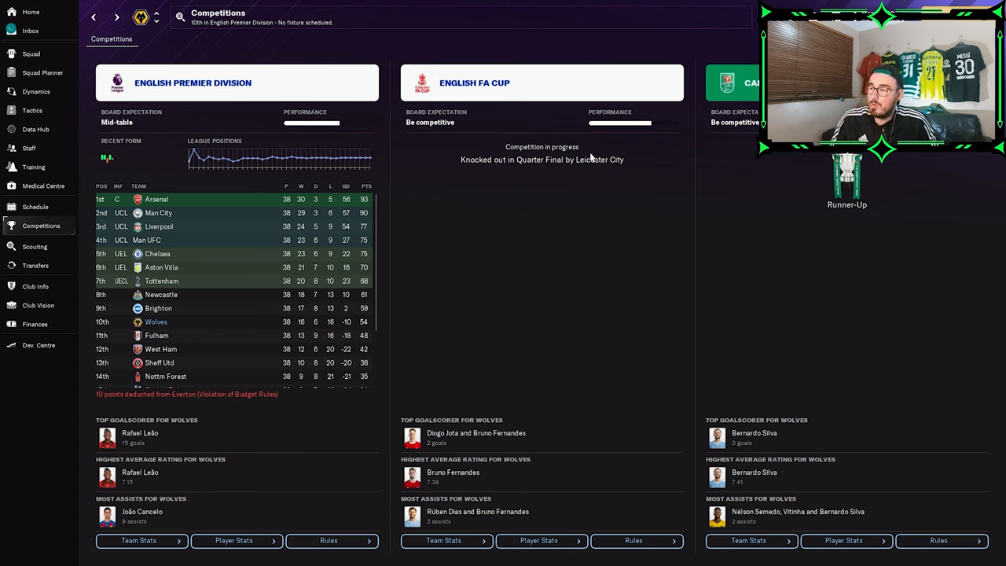
{"action": "mouse_move", "coordinate": [458, 185]}
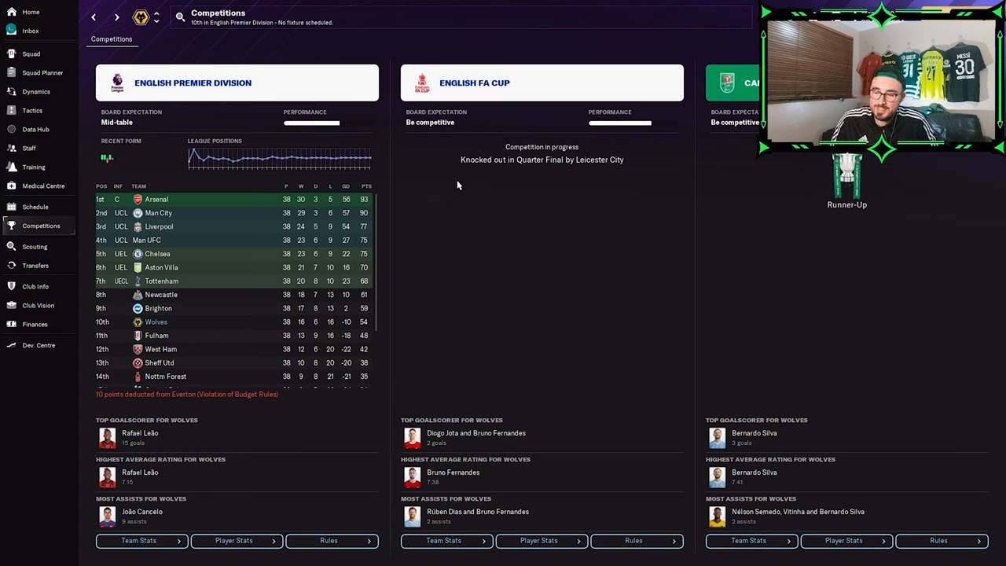
{"action": "mouse_move", "coordinate": [482, 197]}
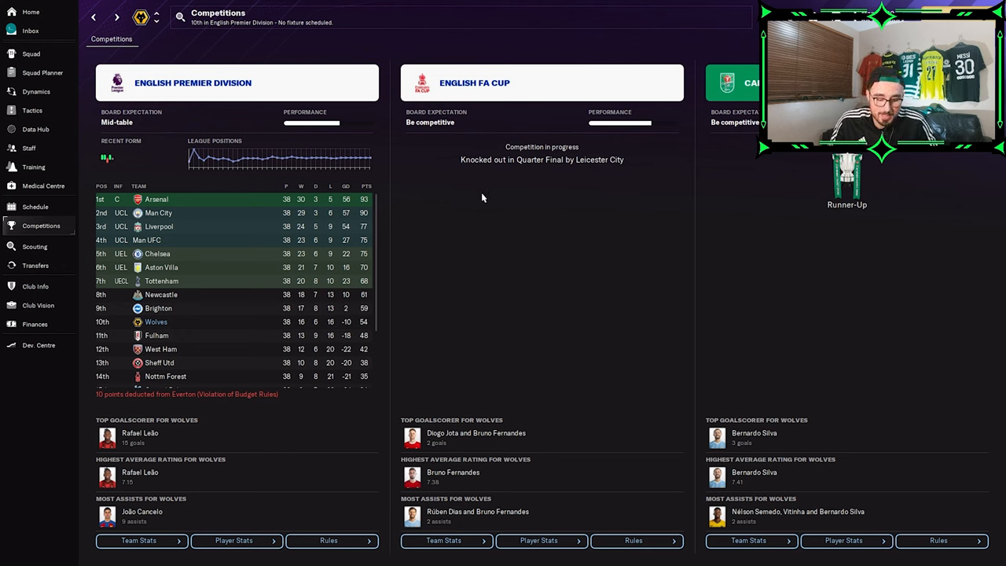
{"action": "mouse_move", "coordinate": [57, 210]}
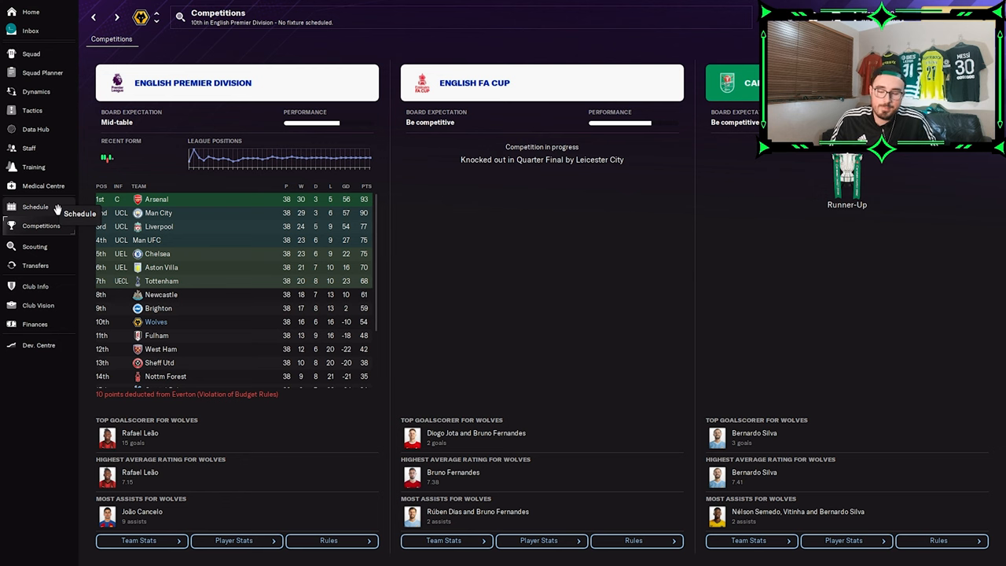
{"action": "mouse_move", "coordinate": [40, 95]}
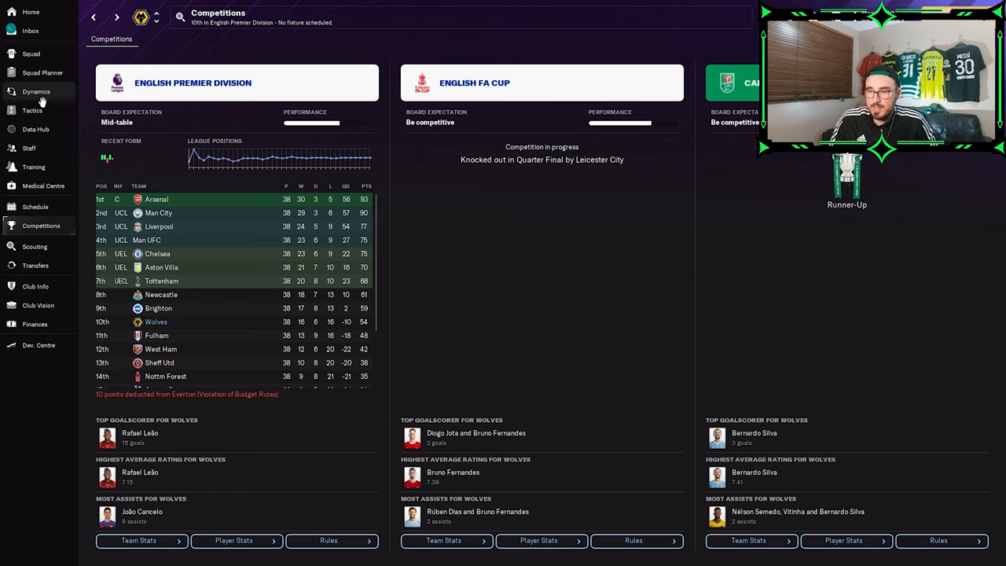
{"action": "left_click", "coordinate": [32, 110]}
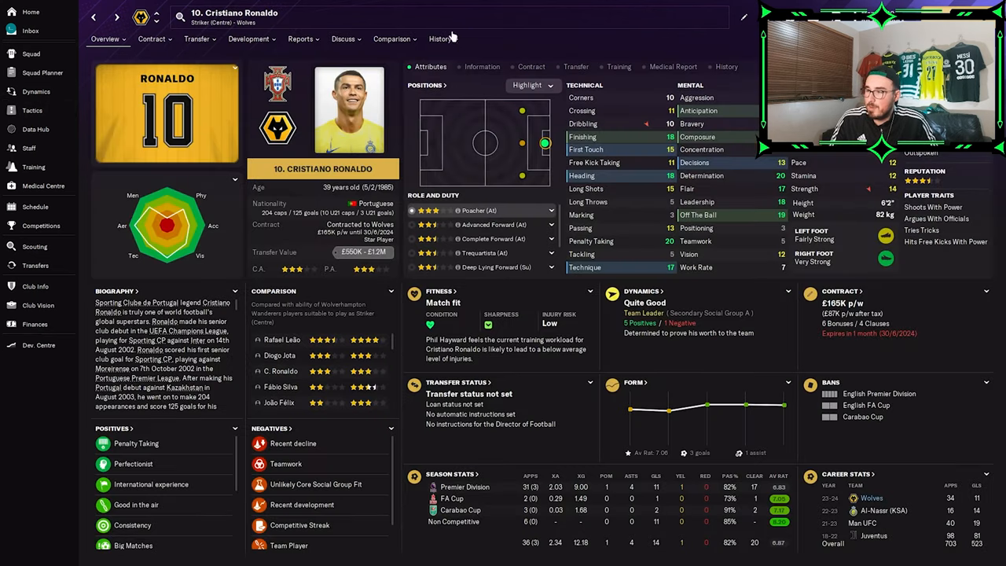
- Check Cristiano Ronaldo's and Rafael Leão's career history stats
{"action": "left_click", "coordinate": [439, 39]}
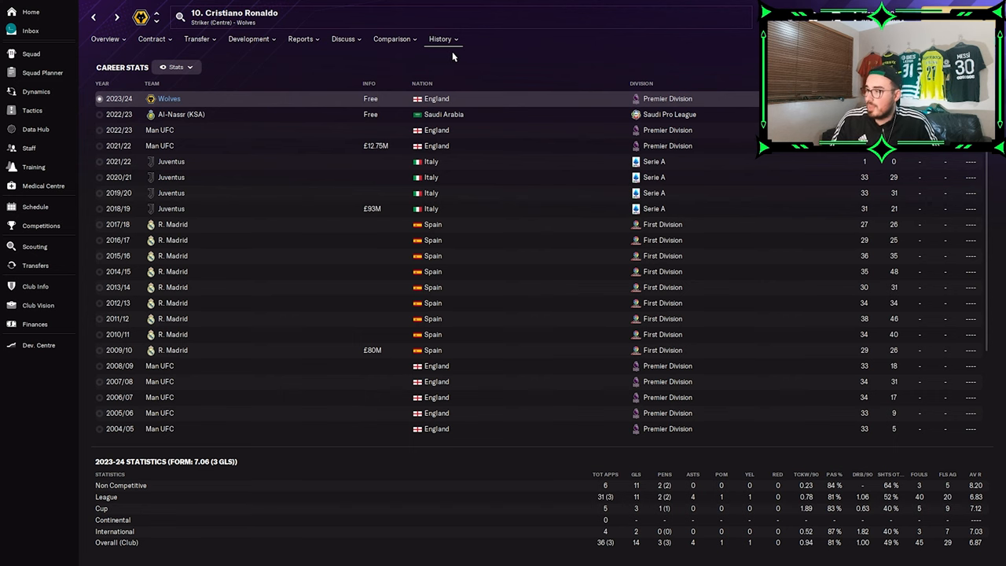
{"action": "left_click", "coordinate": [33, 110]}
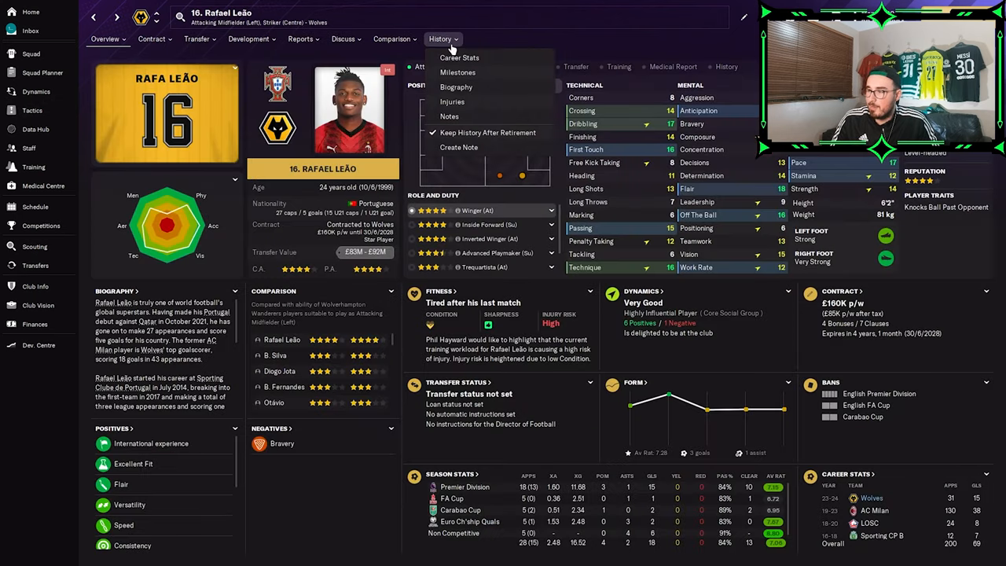
{"action": "left_click", "coordinate": [459, 56]}
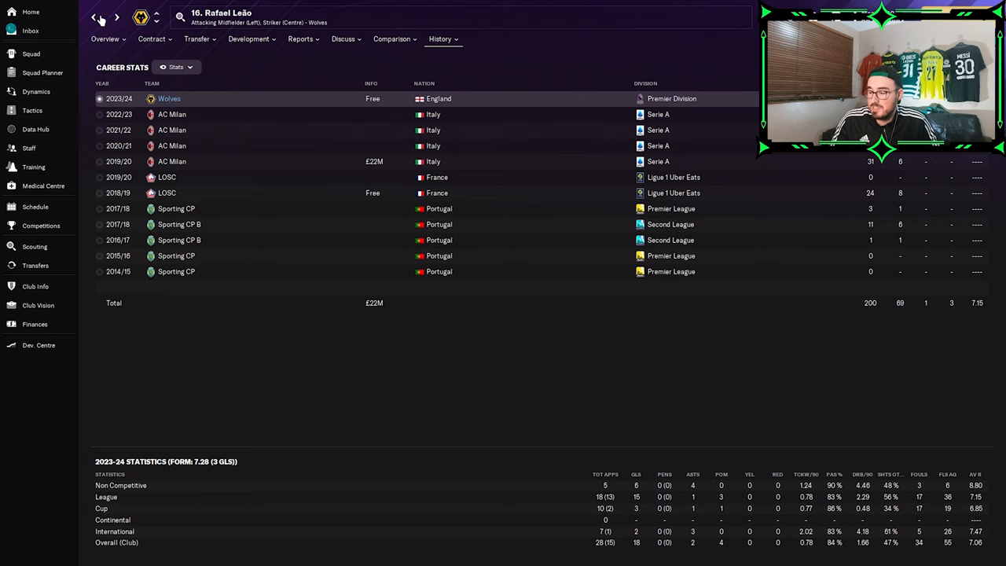
{"action": "left_click", "coordinate": [32, 110]}
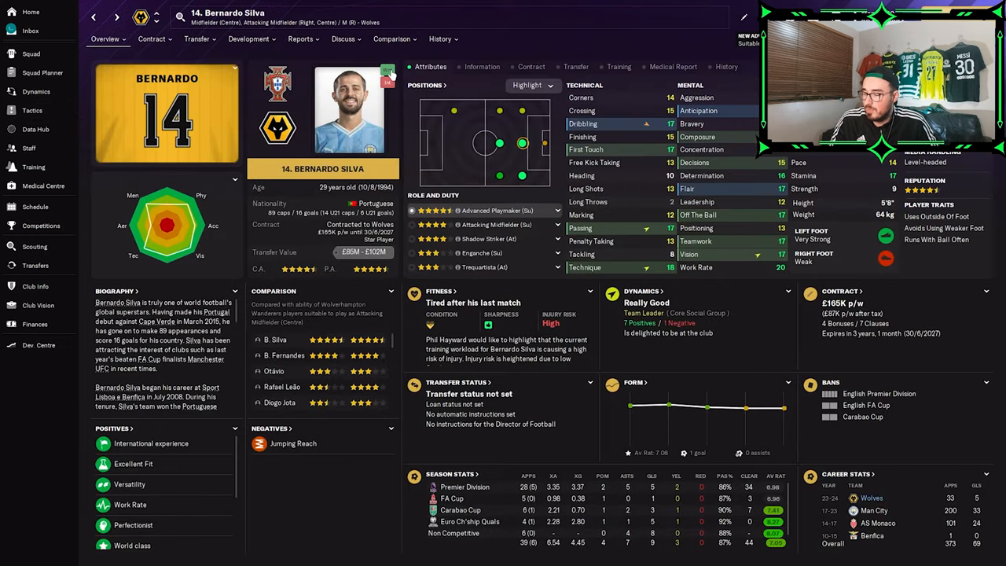
- Check Bernardo Silva's and Pepe's career stats
{"action": "left_click", "coordinate": [439, 39]}
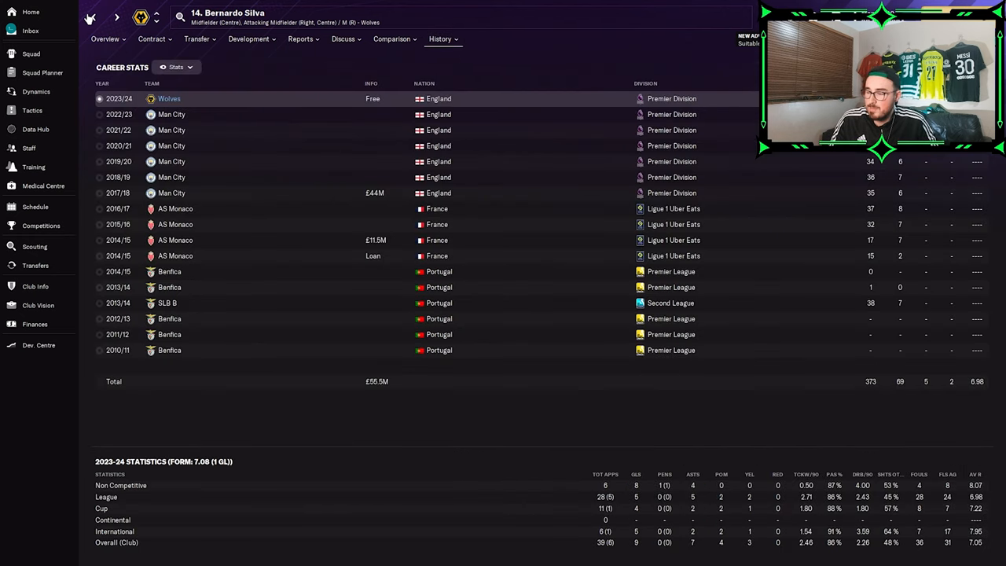
{"action": "left_click", "coordinate": [32, 110]}
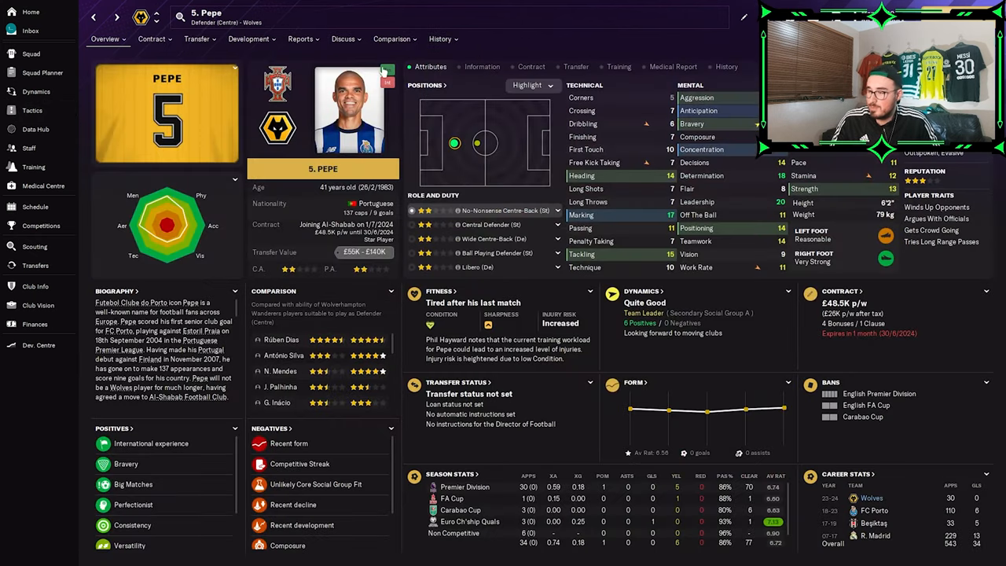
{"action": "left_click", "coordinate": [439, 39]}
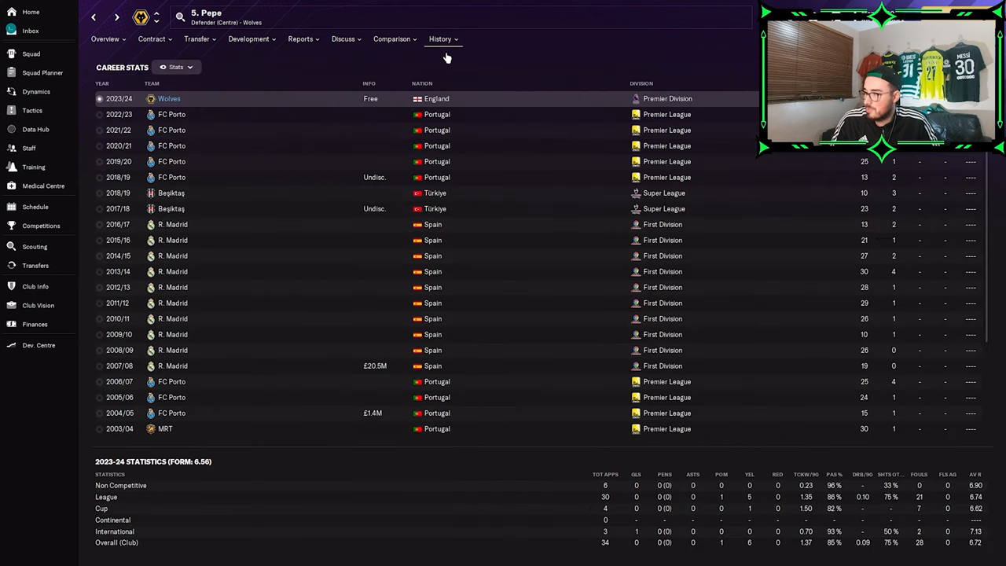
- Check Gonçalo Inácio's and António Silva's career stats
{"action": "left_click", "coordinate": [32, 110]}
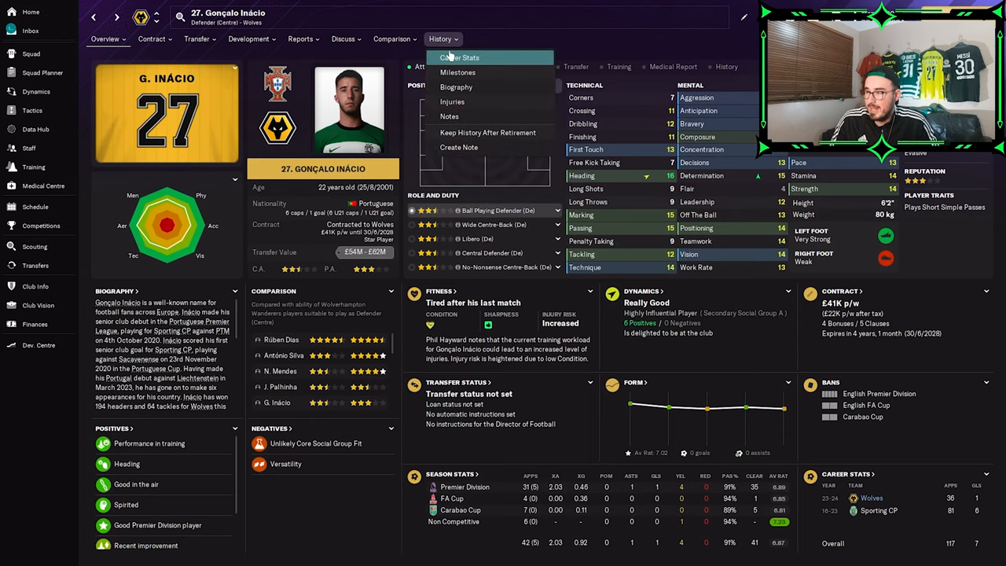
{"action": "left_click", "coordinate": [459, 57]}
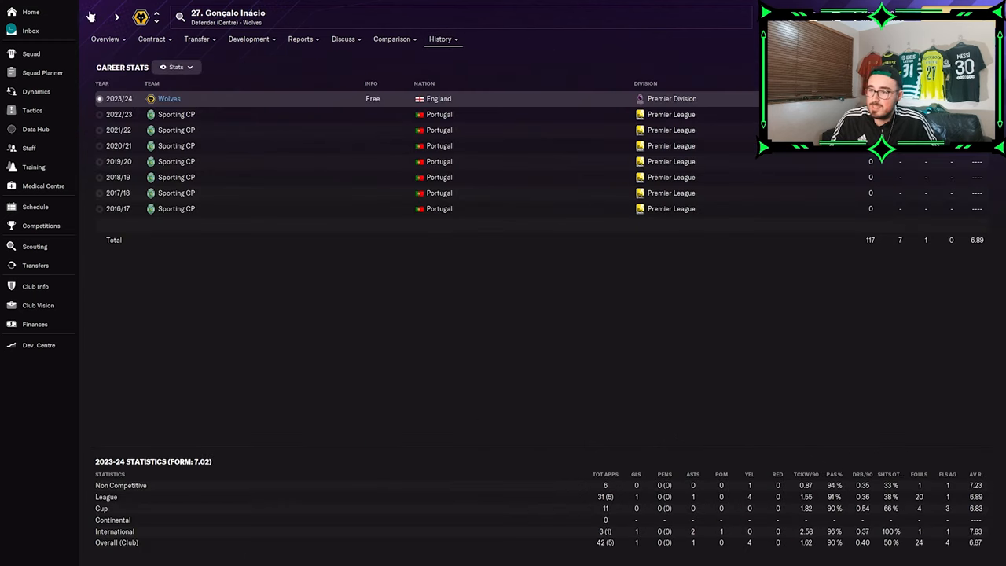
{"action": "left_click", "coordinate": [32, 110]}
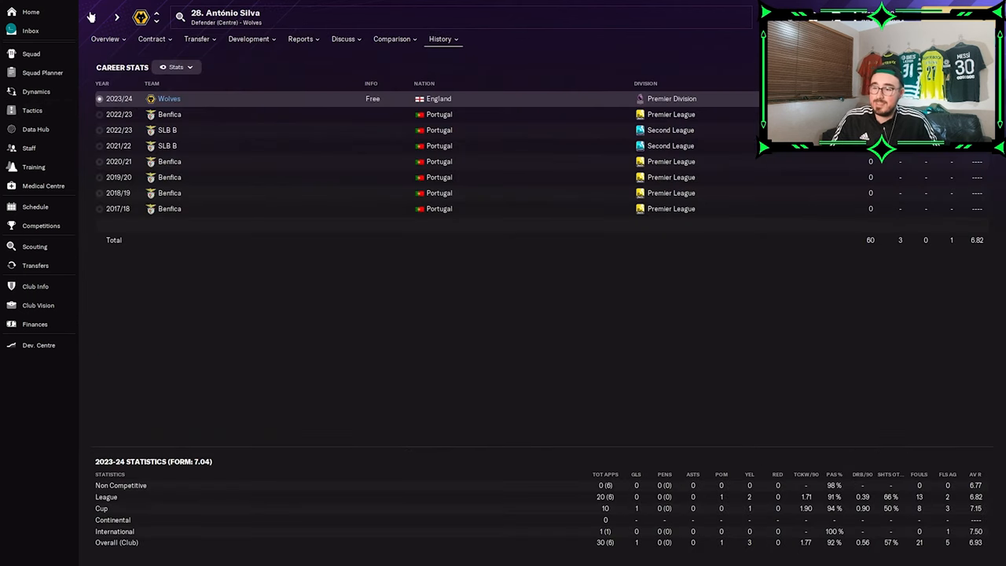
{"action": "left_click", "coordinate": [32, 110]}
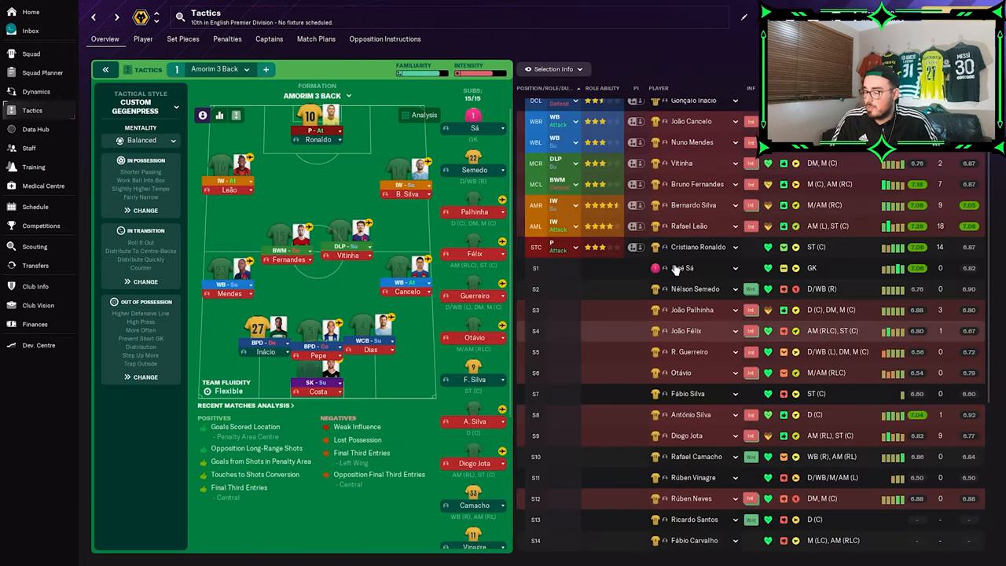
{"action": "left_click", "coordinate": [686, 330]}
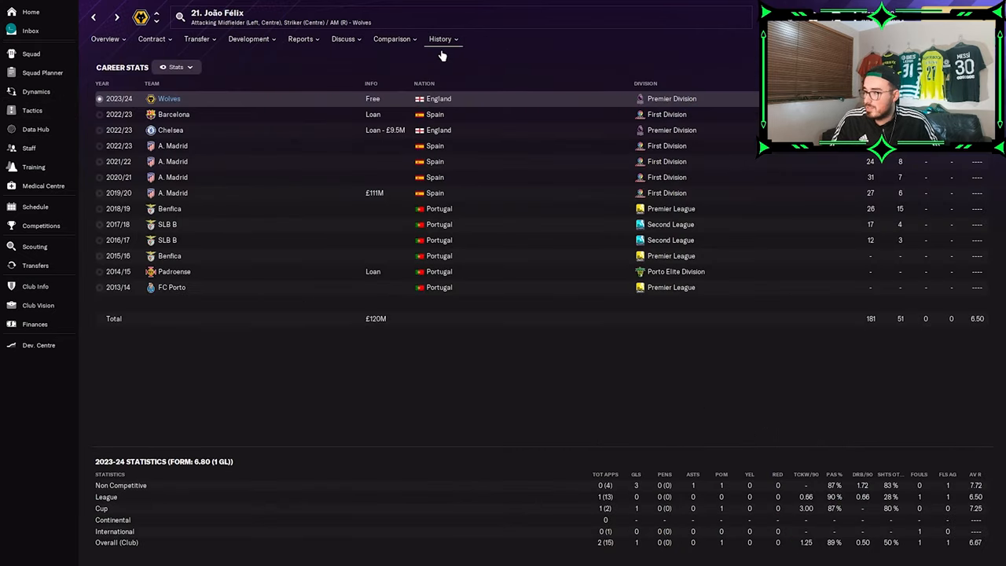
{"action": "left_click", "coordinate": [249, 38]}
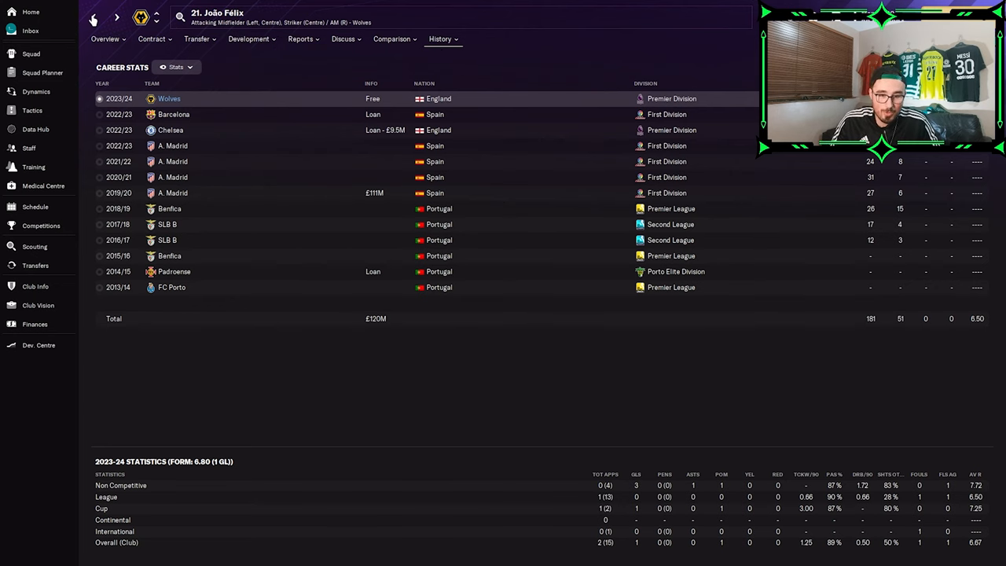
{"action": "left_click", "coordinate": [32, 110]}
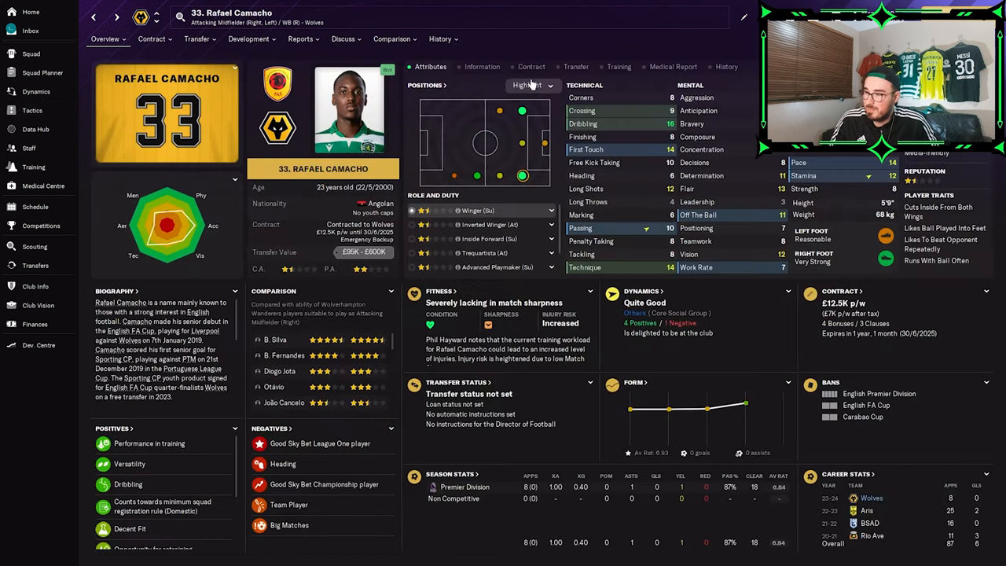
- Check Rafael Camacho's, Rúben Vinagre's and Pedro Neto's career stats, returning to the squad list
{"action": "left_click", "coordinate": [395, 38]}
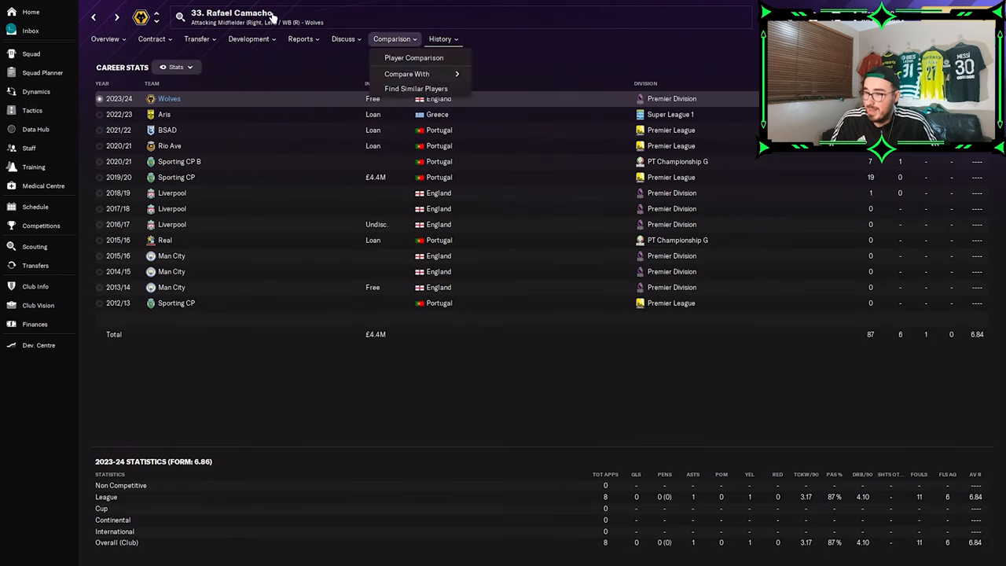
{"action": "left_click", "coordinate": [32, 110]}
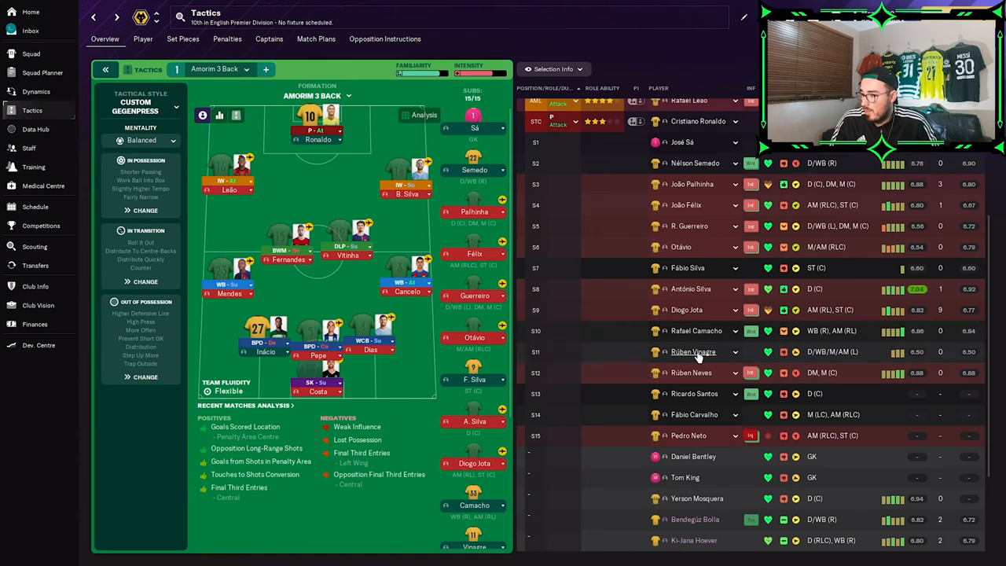
{"action": "left_click", "coordinate": [693, 352]}
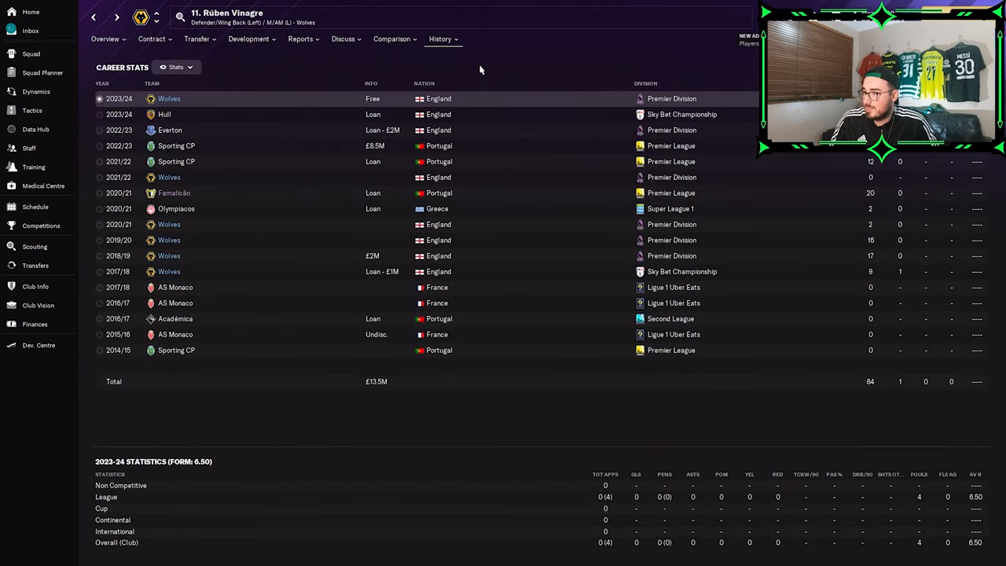
{"action": "left_click", "coordinate": [31, 110]}
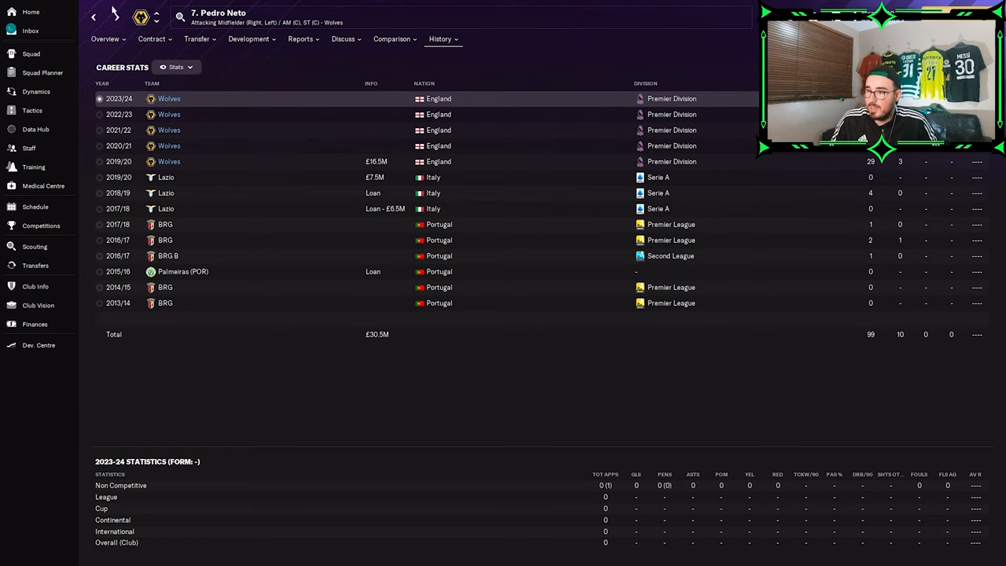
{"action": "left_click", "coordinate": [32, 110]}
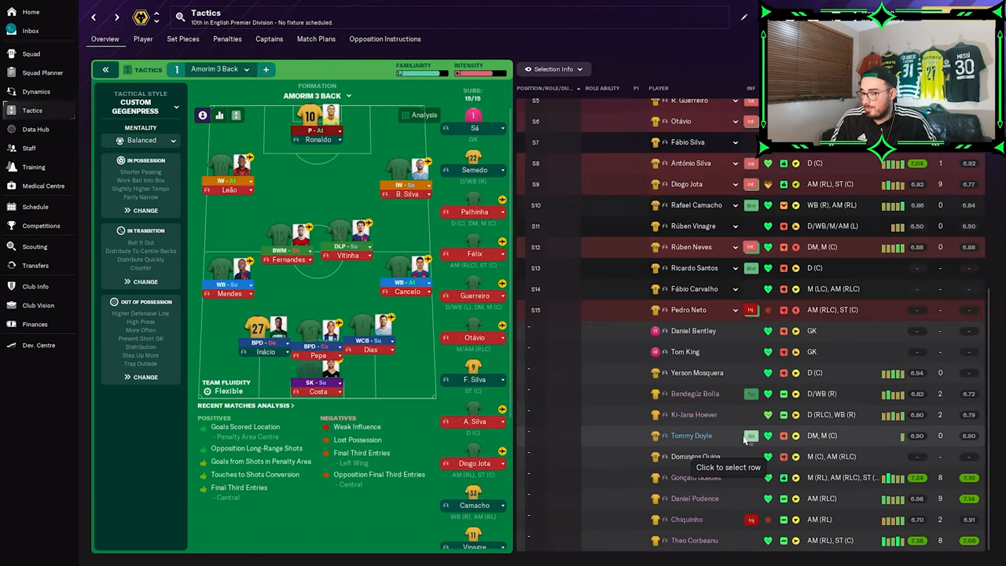
{"action": "mouse_move", "coordinate": [759, 351]}
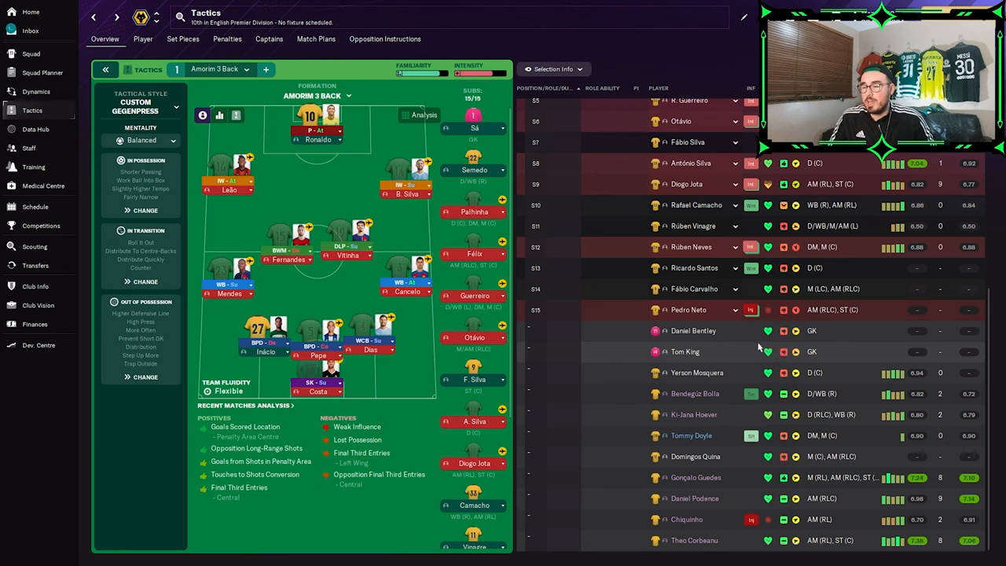
{"action": "mouse_move", "coordinate": [47, 201]}
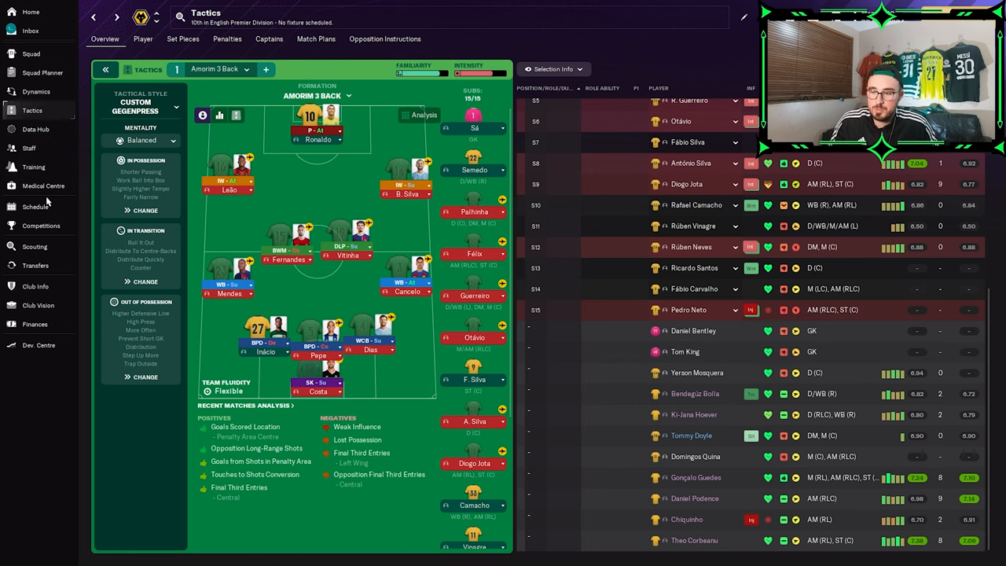
- Open Wolves' 2023/24 schedule and scroll the fixtures back to July 2023
{"action": "left_click", "coordinate": [35, 206]}
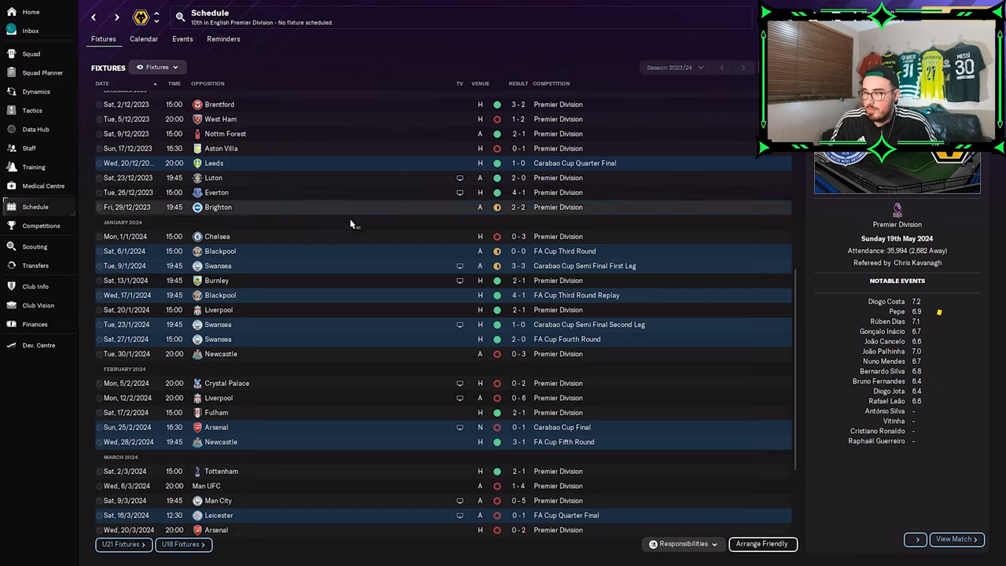
{"action": "scroll", "scroll_direction": "up", "scroll_amount": 3}
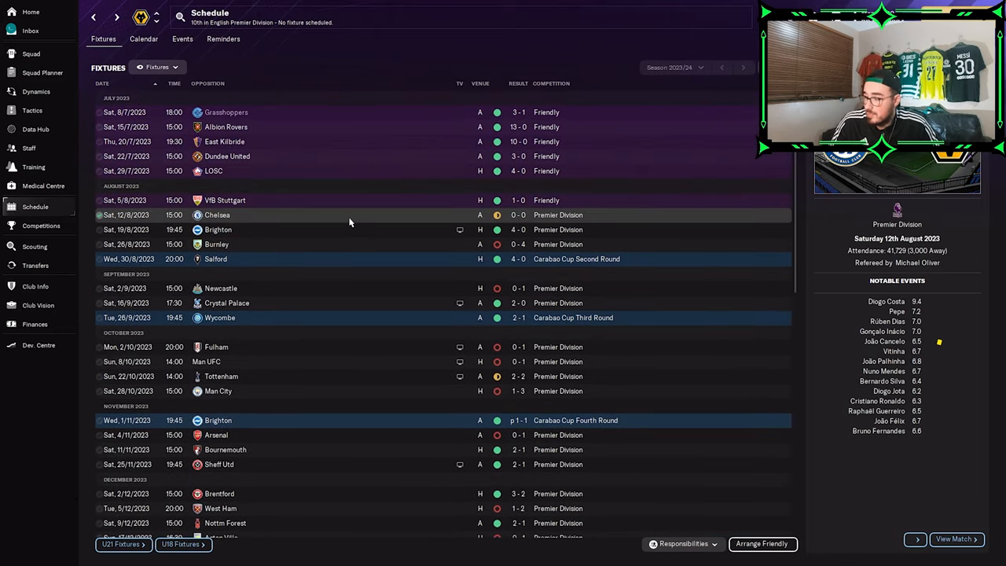
{"action": "mouse_move", "coordinate": [872, 341]}
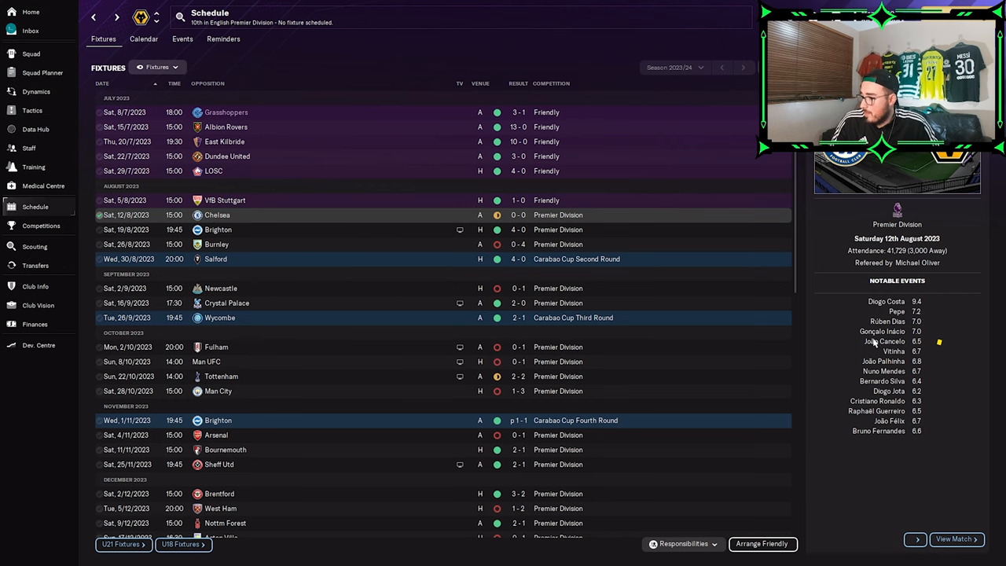
{"action": "mouse_move", "coordinate": [931, 436]}
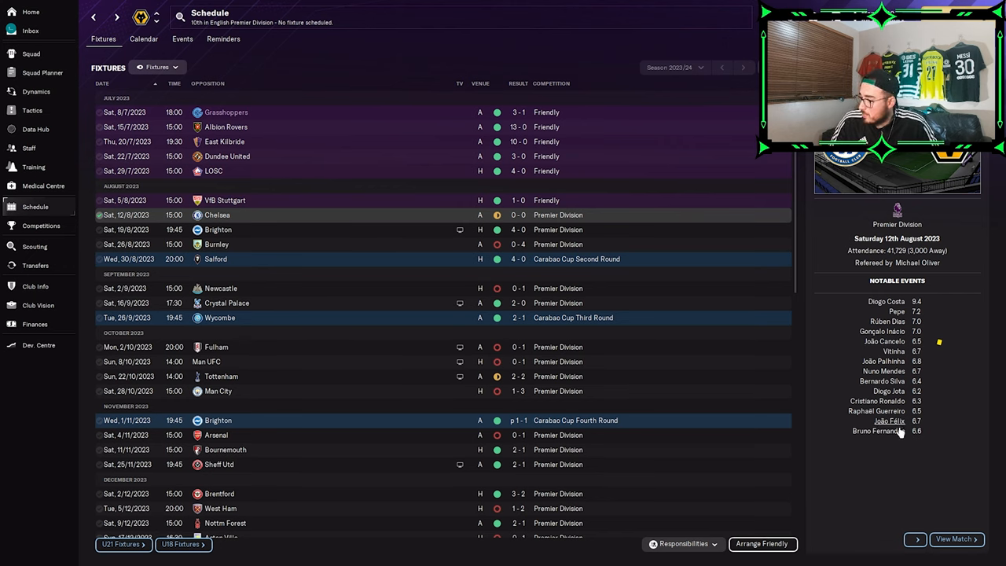
{"action": "mouse_move", "coordinate": [892, 365]}
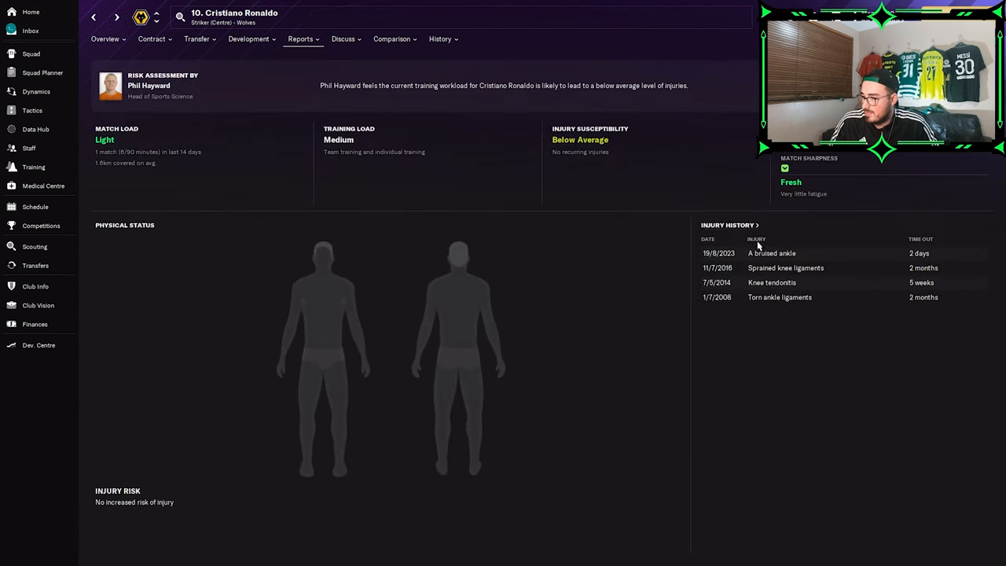
{"action": "mouse_move", "coordinate": [800, 283]}
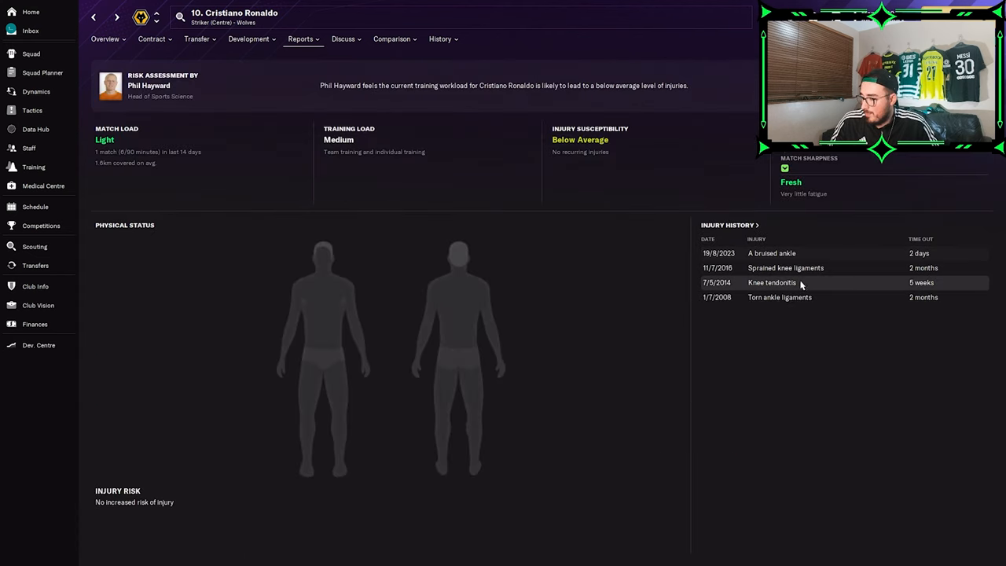
{"action": "mouse_move", "coordinate": [817, 271]}
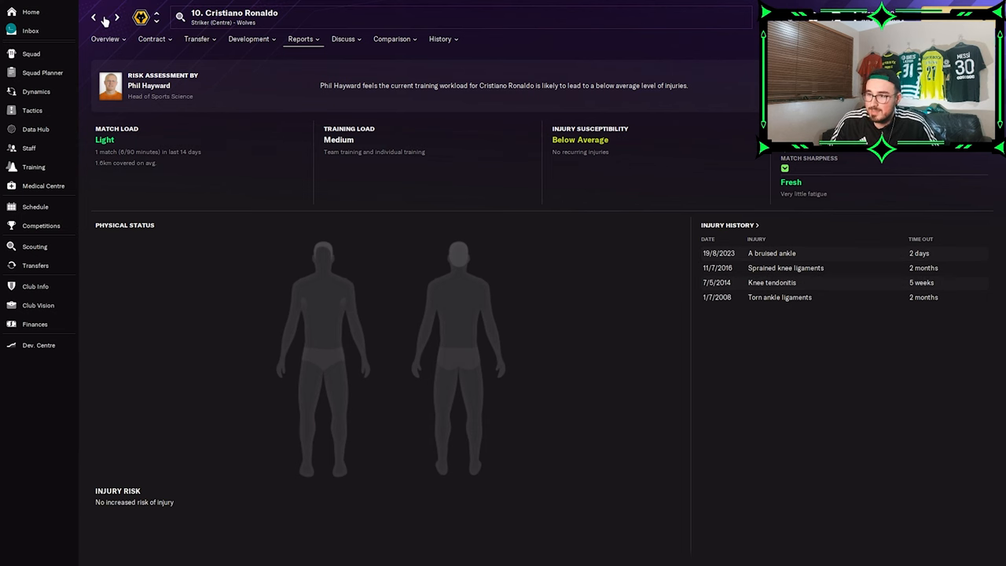
{"action": "left_click", "coordinate": [35, 207]}
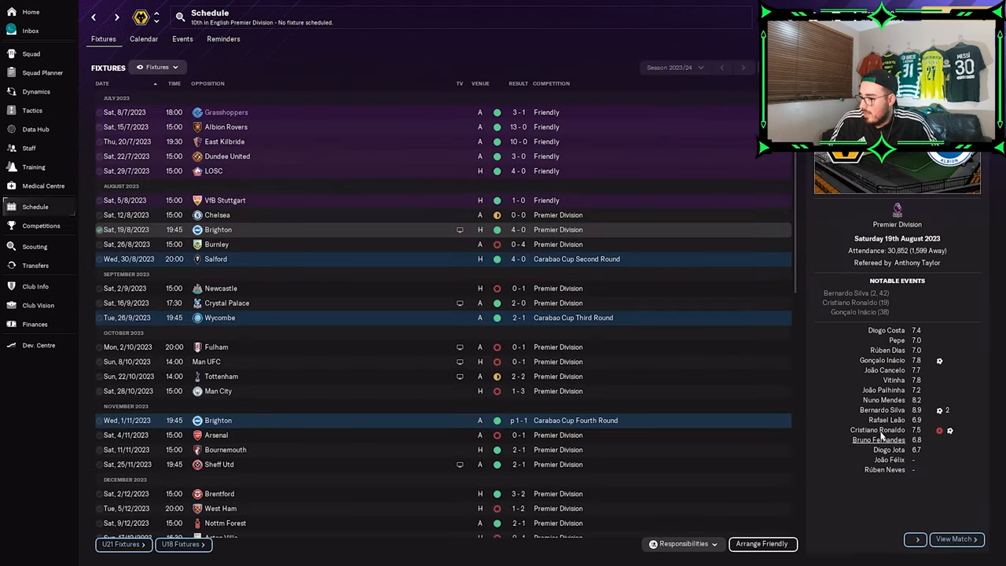
{"action": "left_click", "coordinate": [878, 430]}
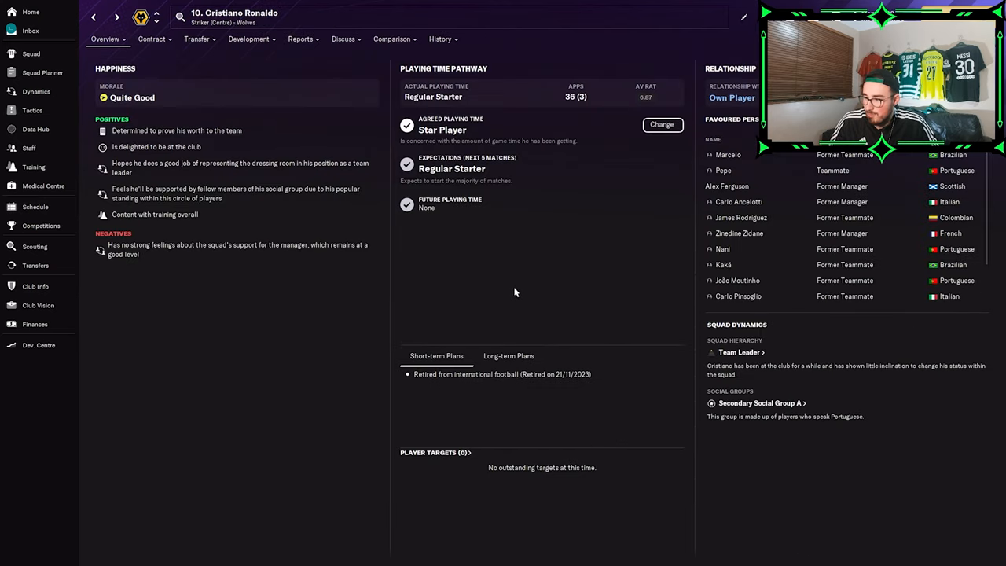
{"action": "mouse_move", "coordinate": [517, 378]}
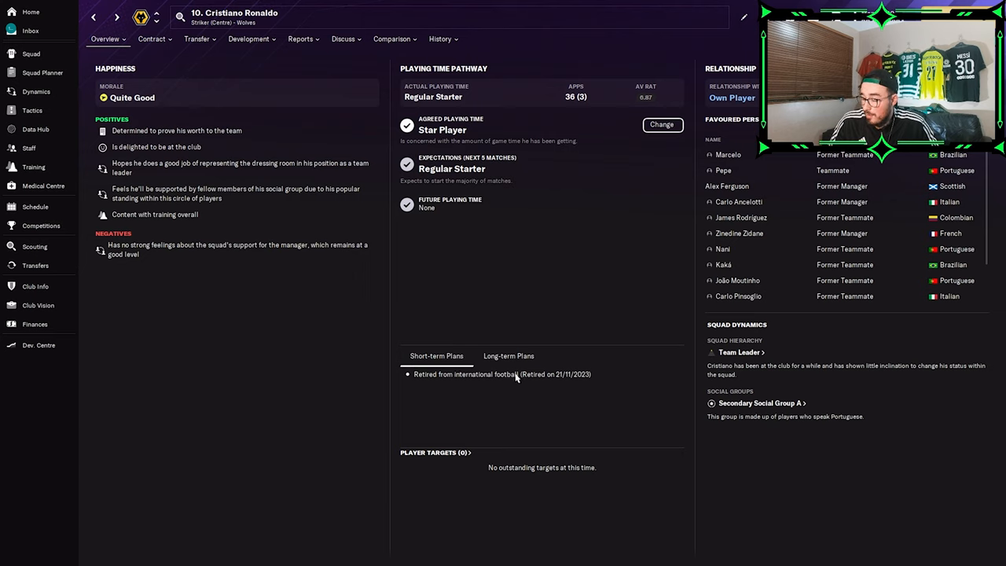
{"action": "left_click", "coordinate": [509, 356]}
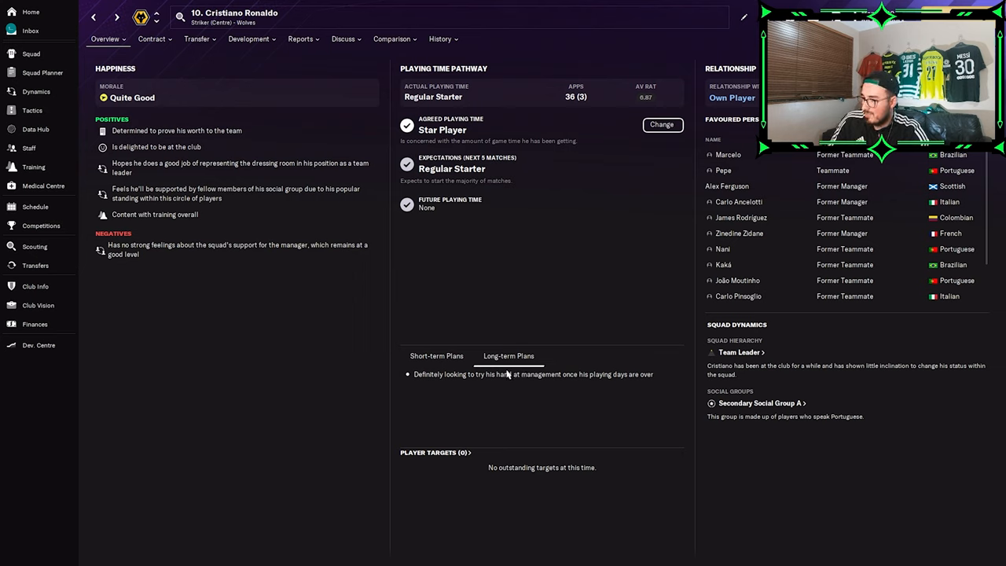
{"action": "mouse_move", "coordinate": [149, 183]}
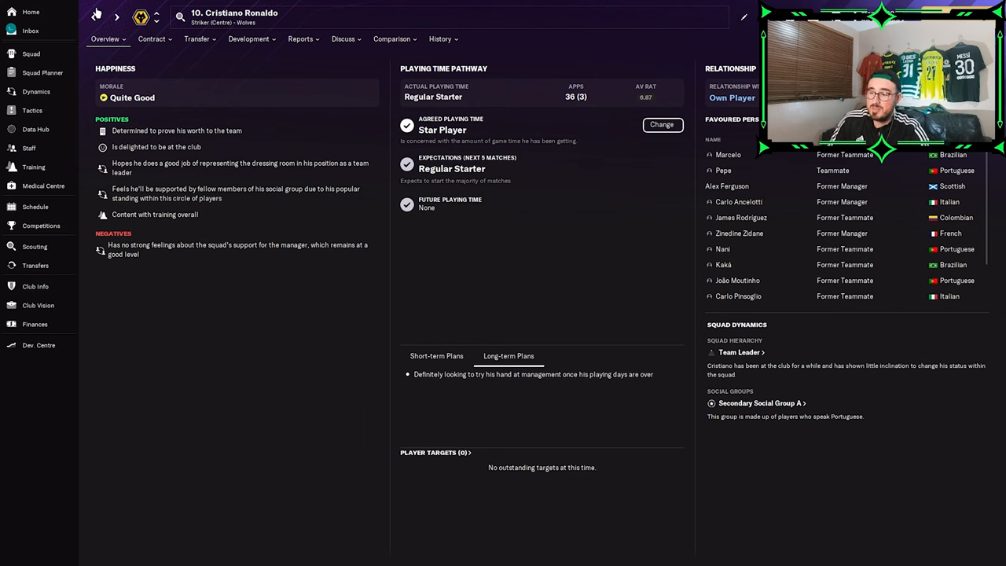
- Back on the fixtures, view the Tottenham 2-2 draw and scroll further into the season
{"action": "left_click", "coordinate": [36, 206]}
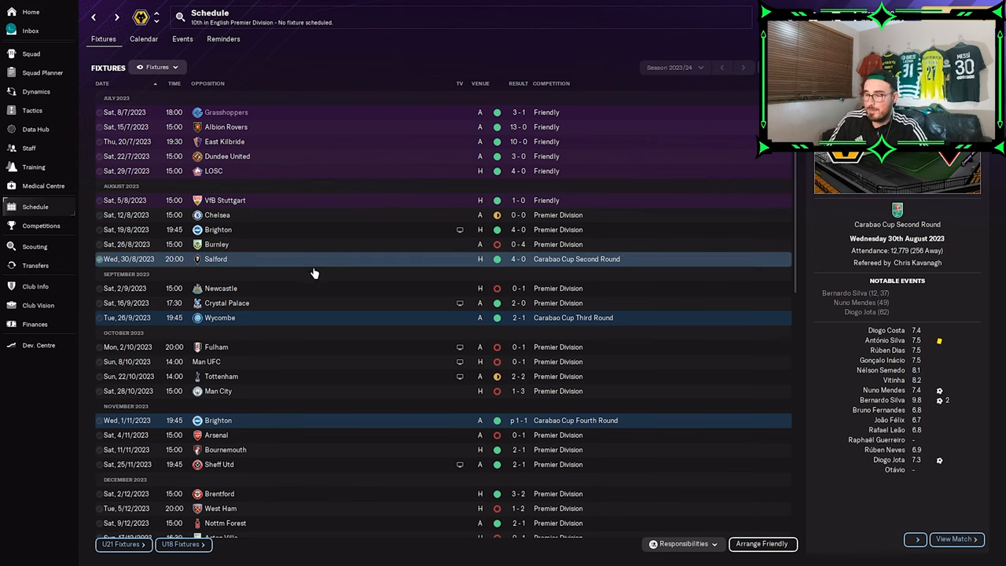
{"action": "mouse_move", "coordinate": [324, 300]}
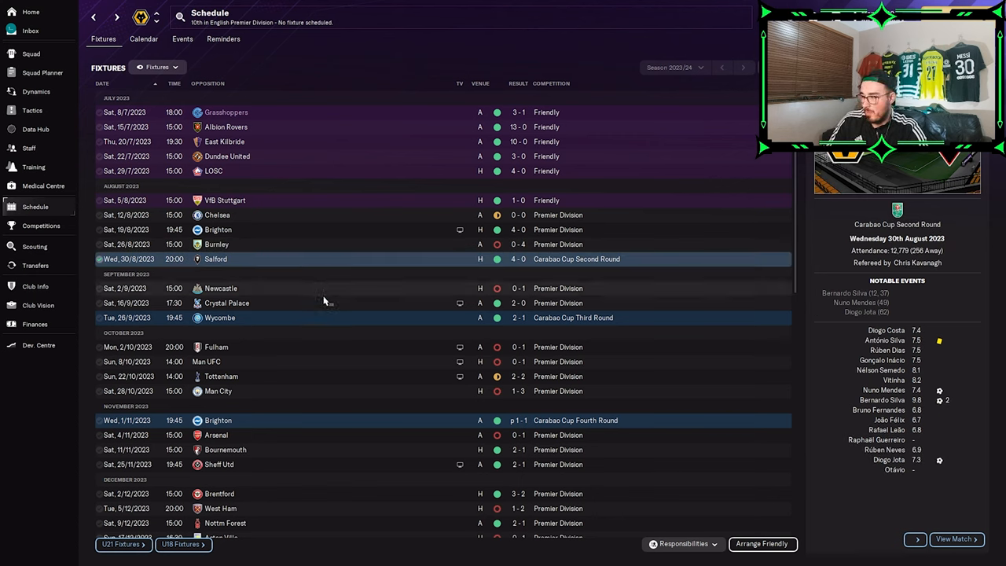
{"action": "mouse_move", "coordinate": [335, 321]}
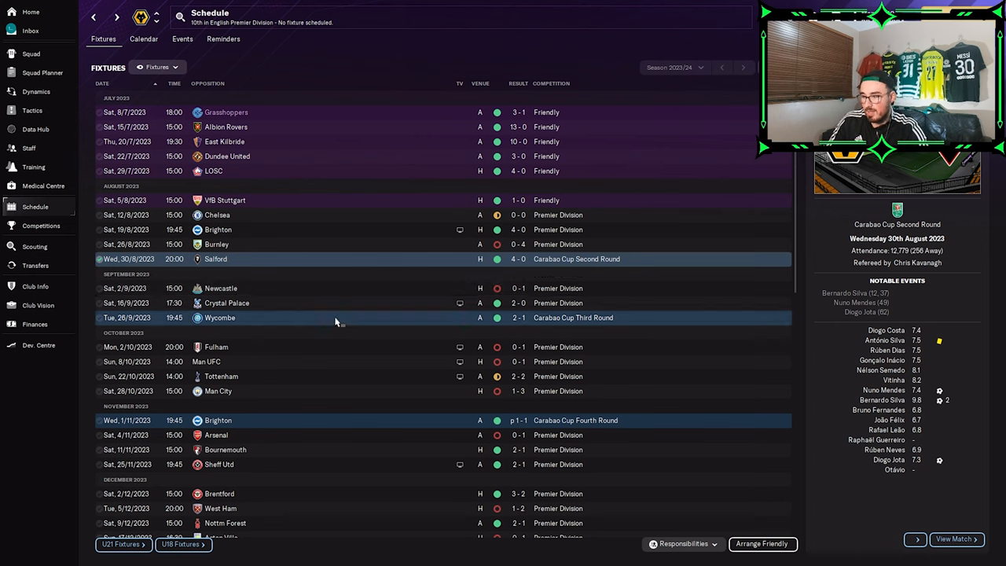
{"action": "left_click", "coordinate": [227, 303]}
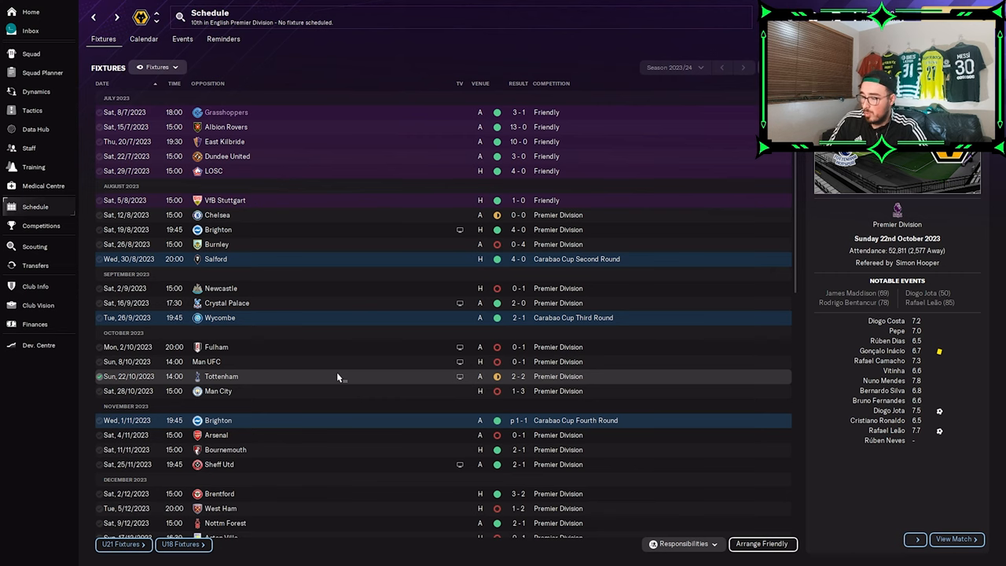
{"action": "scroll", "scroll_direction": "down", "scroll_amount": 3}
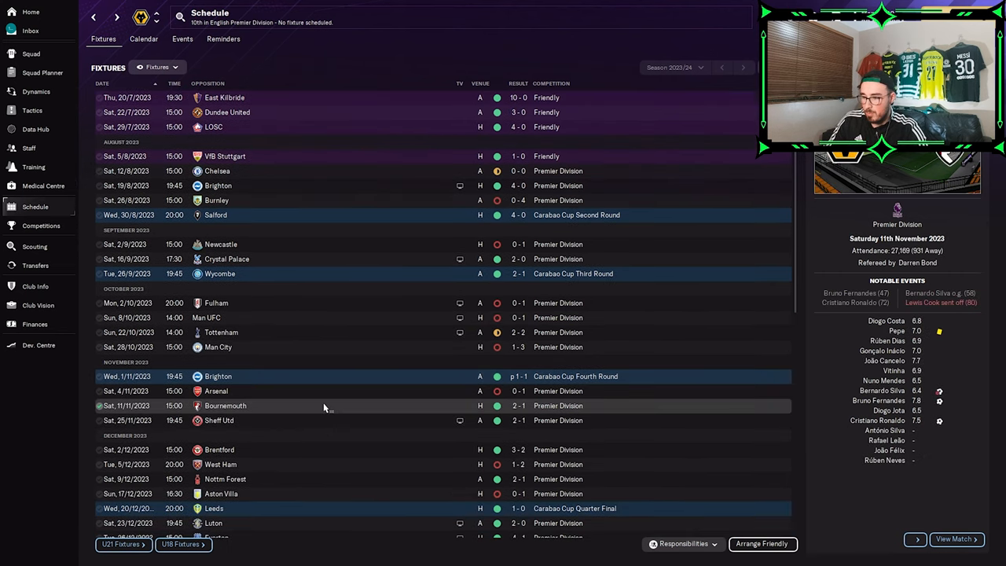
{"action": "scroll", "scroll_direction": "down", "scroll_amount": 3}
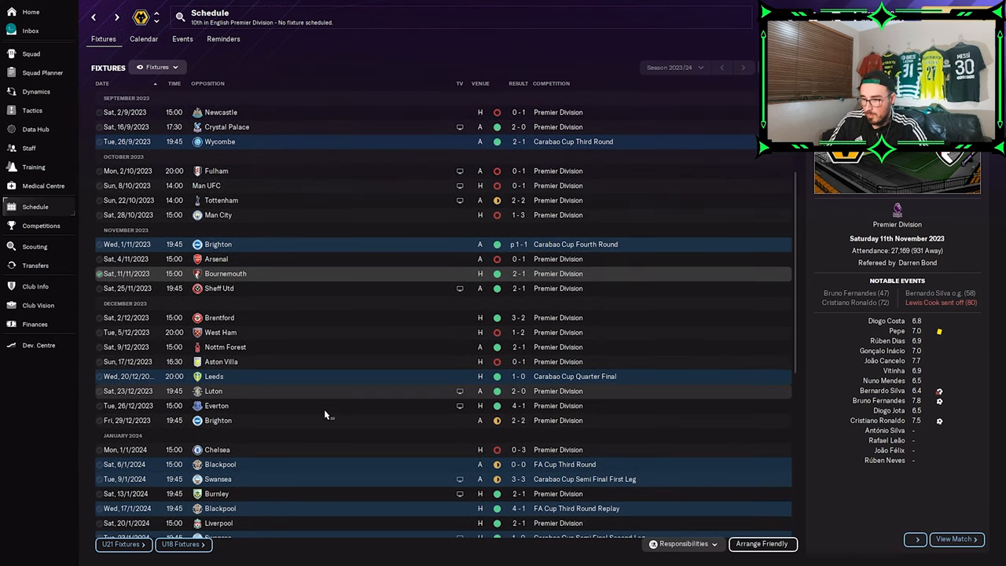
{"action": "scroll", "scroll_direction": "down", "scroll_amount": 3}
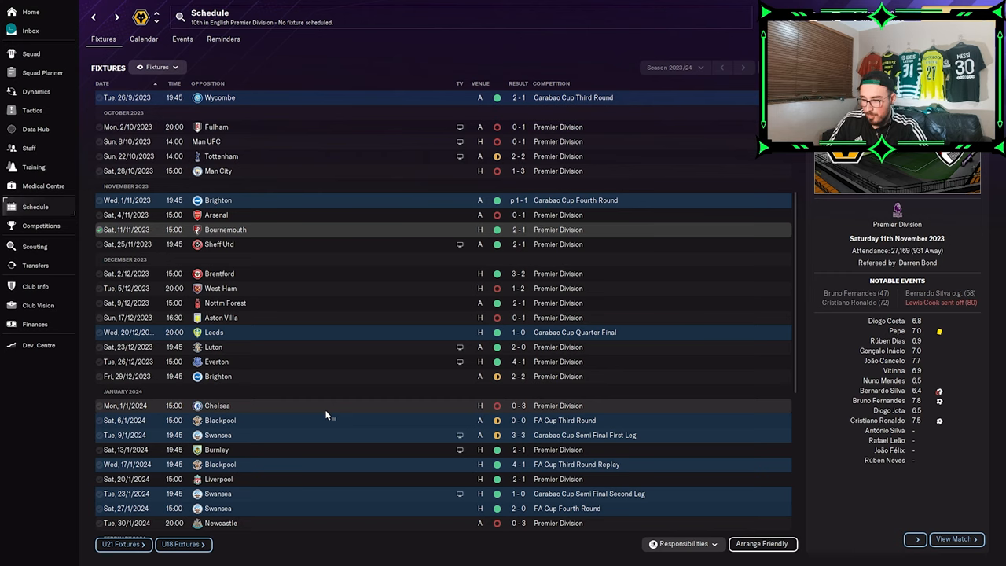
{"action": "scroll", "scroll_direction": "down", "scroll_amount": 3}
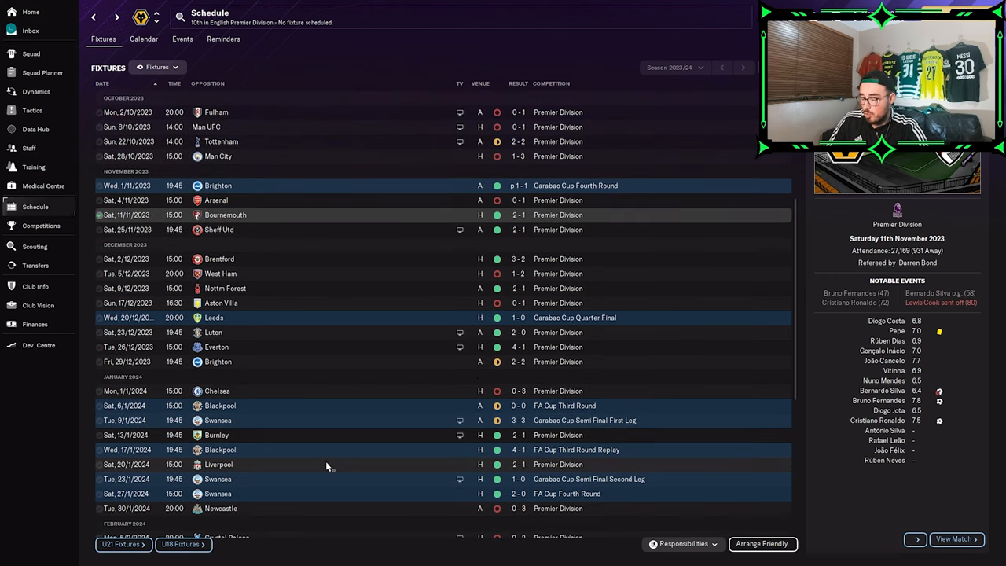
- Inspect the January Liverpool win and FA Cup ties against Swansea and Newcastle
{"action": "left_click", "coordinate": [218, 464]}
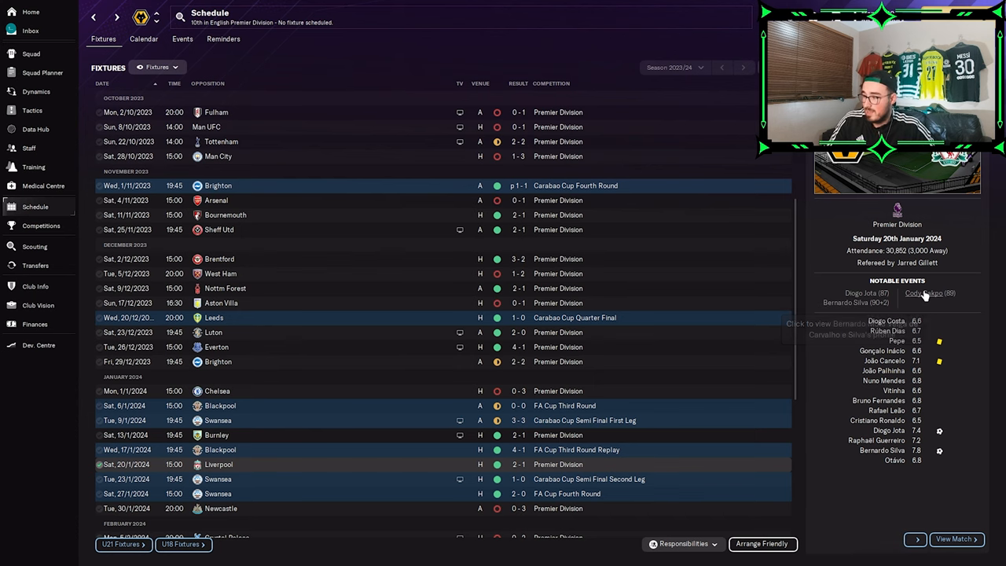
{"action": "mouse_move", "coordinate": [291, 426]}
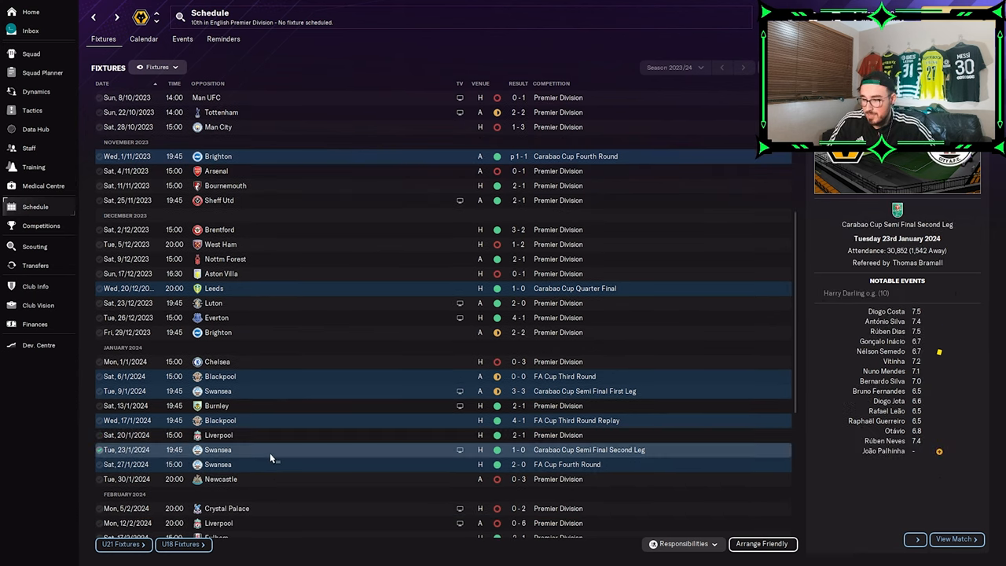
{"action": "left_click", "coordinate": [271, 464]}
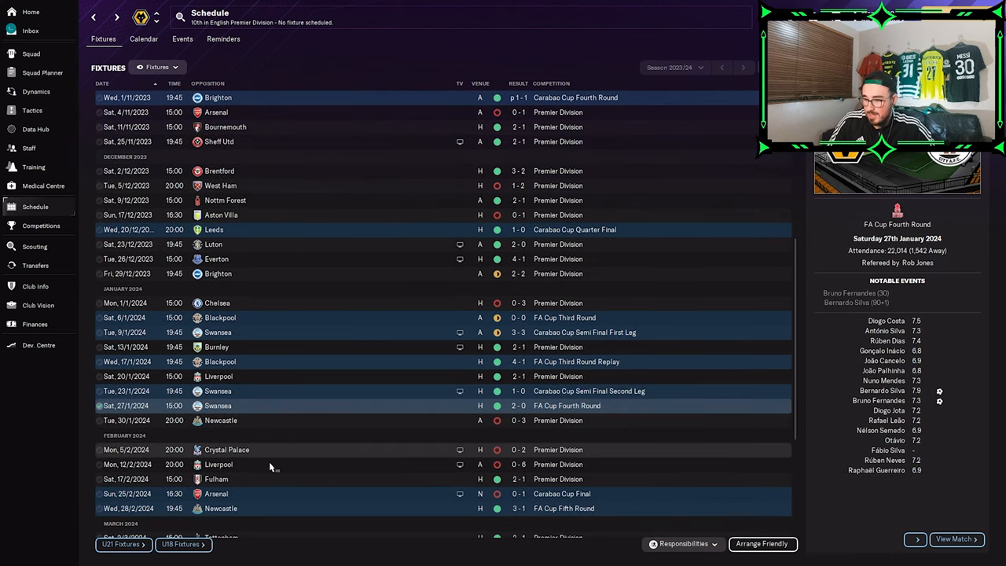
{"action": "left_click", "coordinate": [236, 464]}
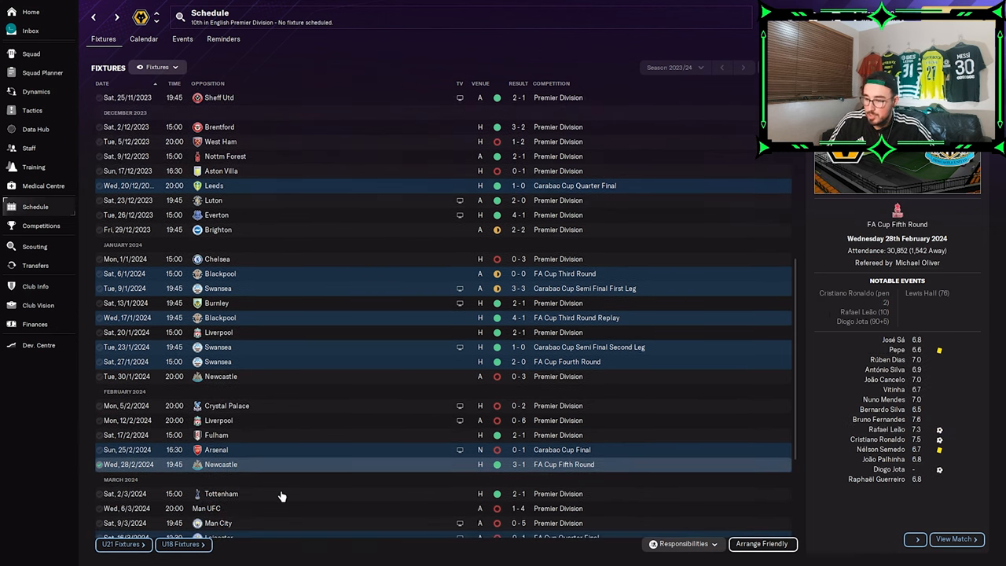
{"action": "scroll", "scroll_direction": "down", "scroll_amount": 3}
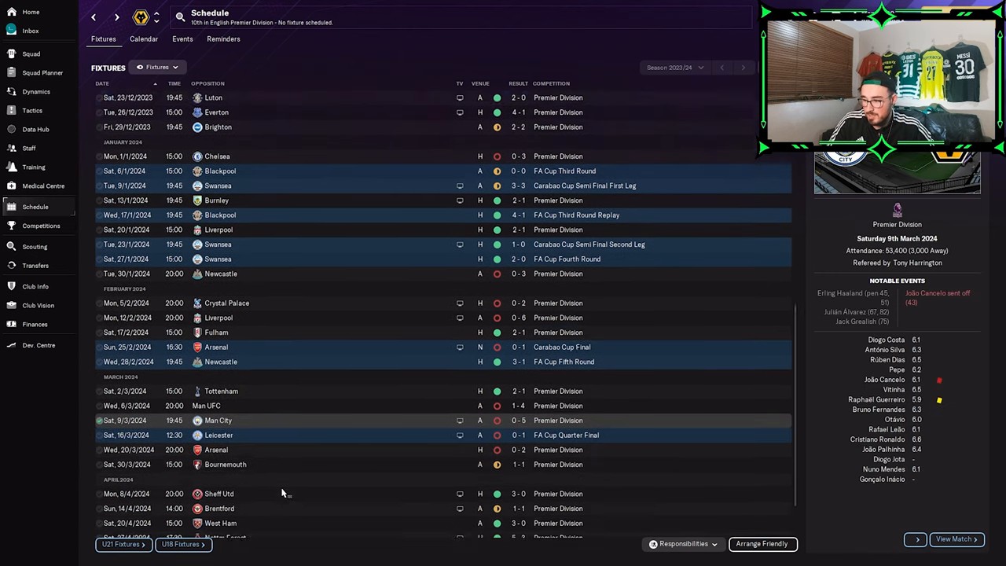
{"action": "scroll", "scroll_direction": "down", "scroll_amount": 3}
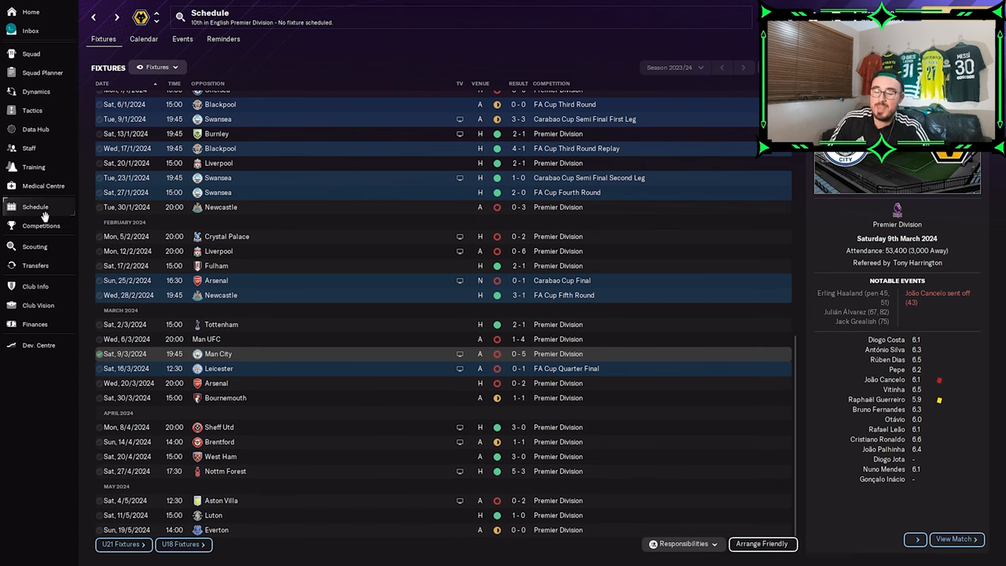
- View the final league table, then scroll Wolves' player stats on the home overview
{"action": "left_click", "coordinate": [41, 225]}
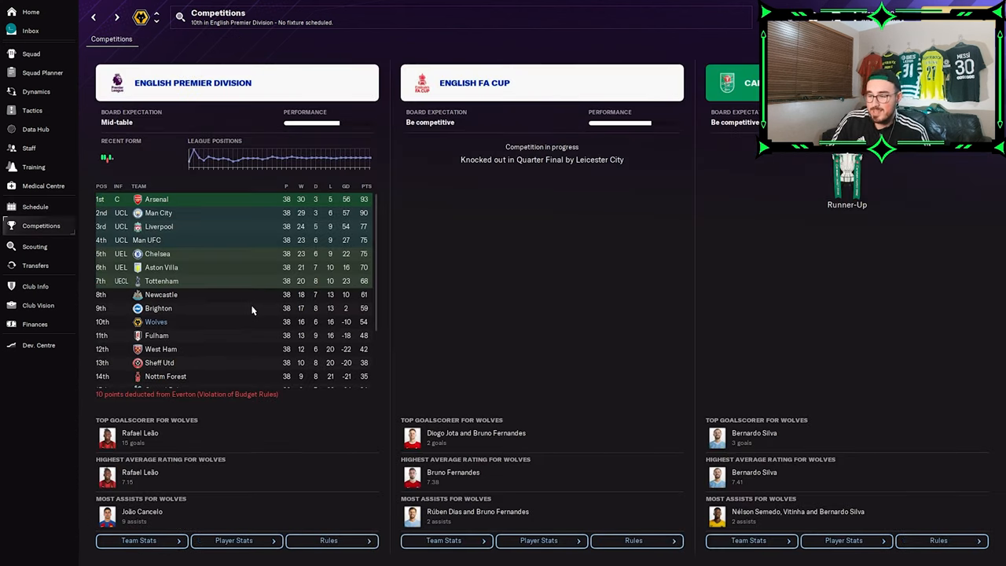
{"action": "mouse_move", "coordinate": [27, 129]}
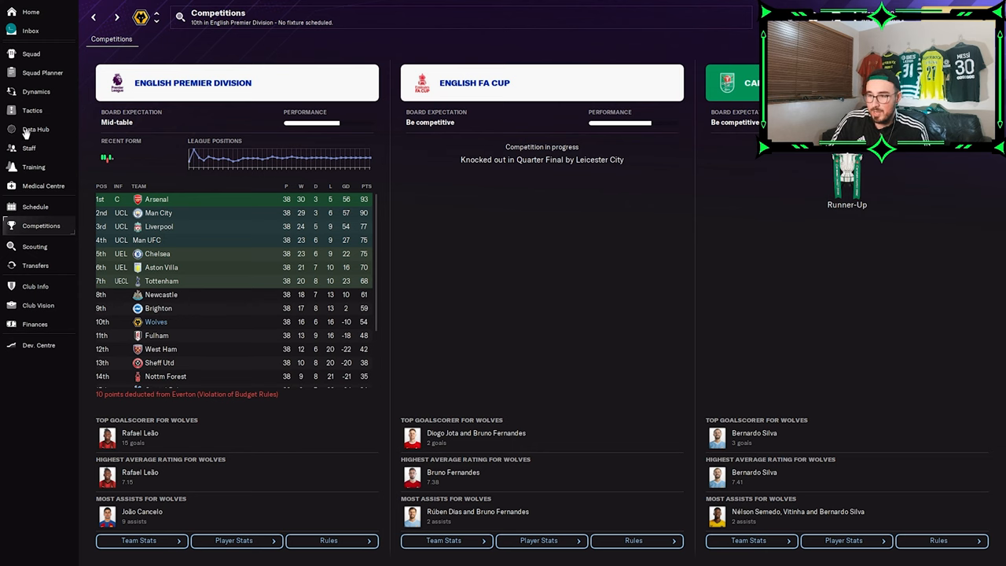
{"action": "left_click", "coordinate": [31, 12]}
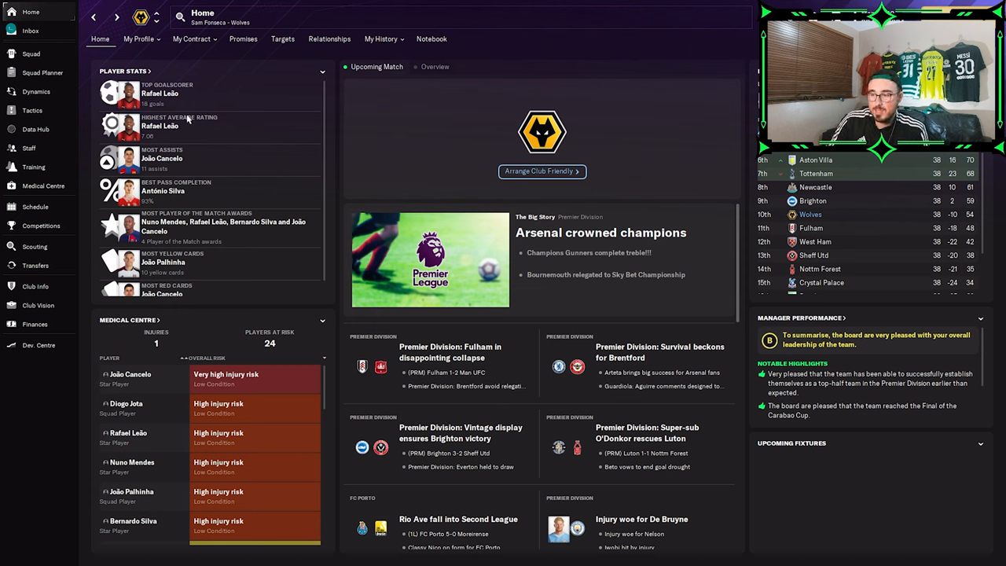
{"action": "mouse_move", "coordinate": [211, 142]}
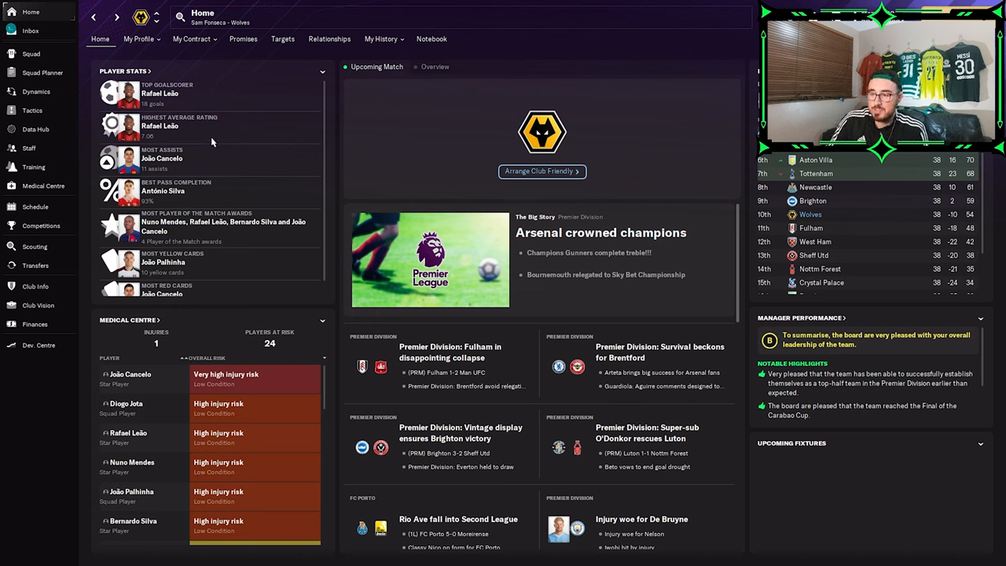
{"action": "mouse_move", "coordinate": [174, 177]}
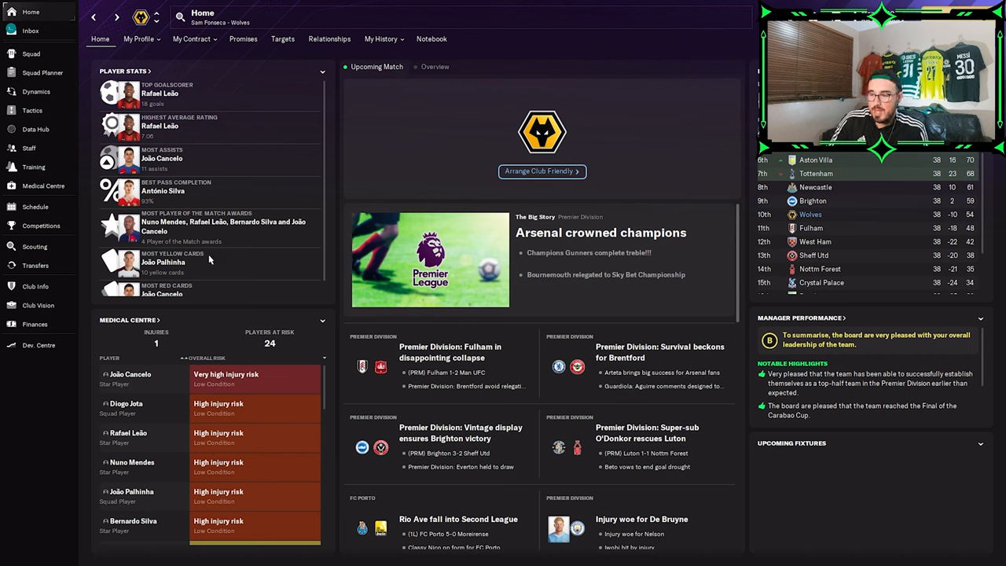
{"action": "scroll", "scroll_direction": "down", "scroll_amount": 3}
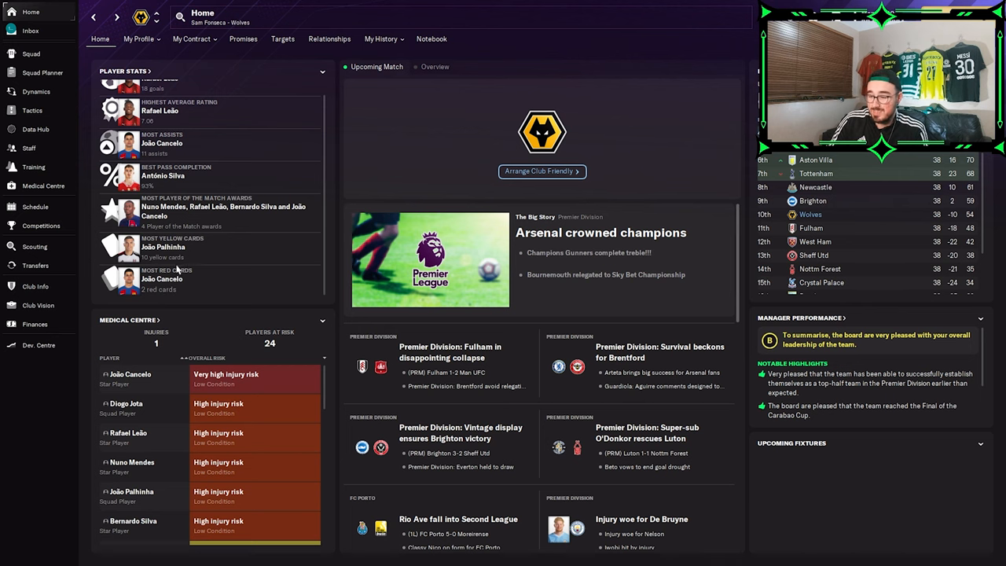
- Check the club finances, youth development centre, transfer centre and scouting overview
{"action": "left_click", "coordinate": [34, 324]}
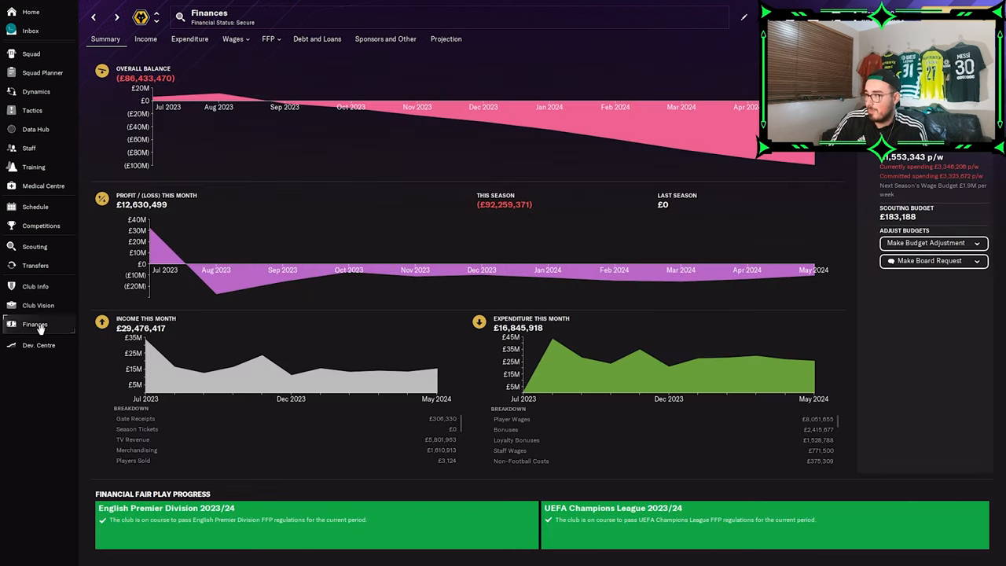
{"action": "mouse_move", "coordinate": [39, 345]}
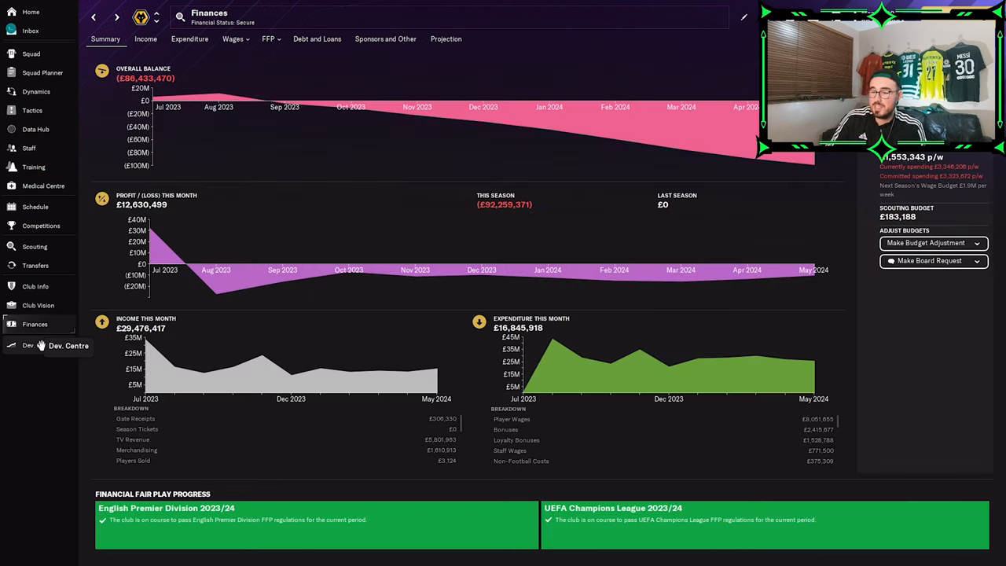
{"action": "left_click", "coordinate": [39, 345]}
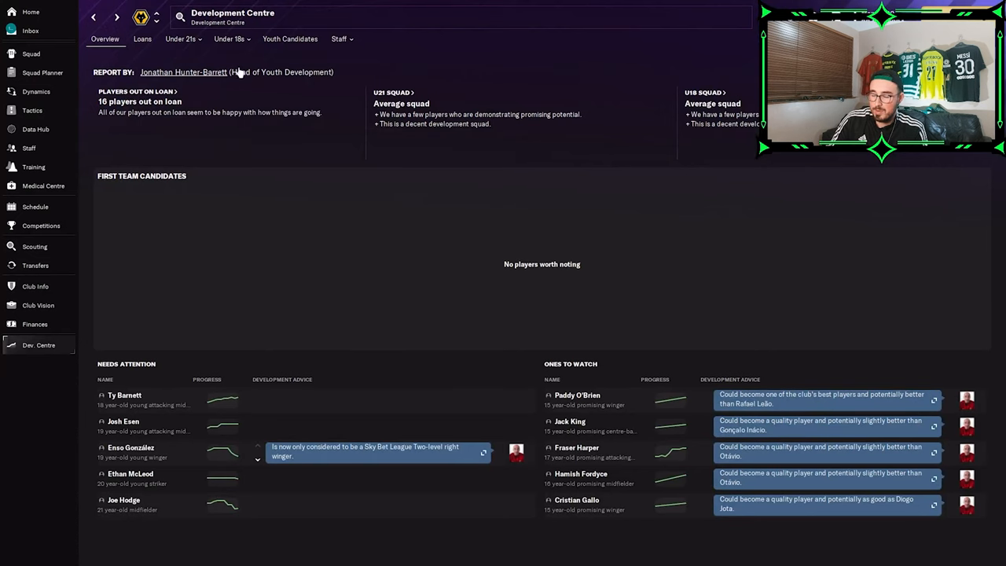
{"action": "mouse_move", "coordinate": [36, 265]}
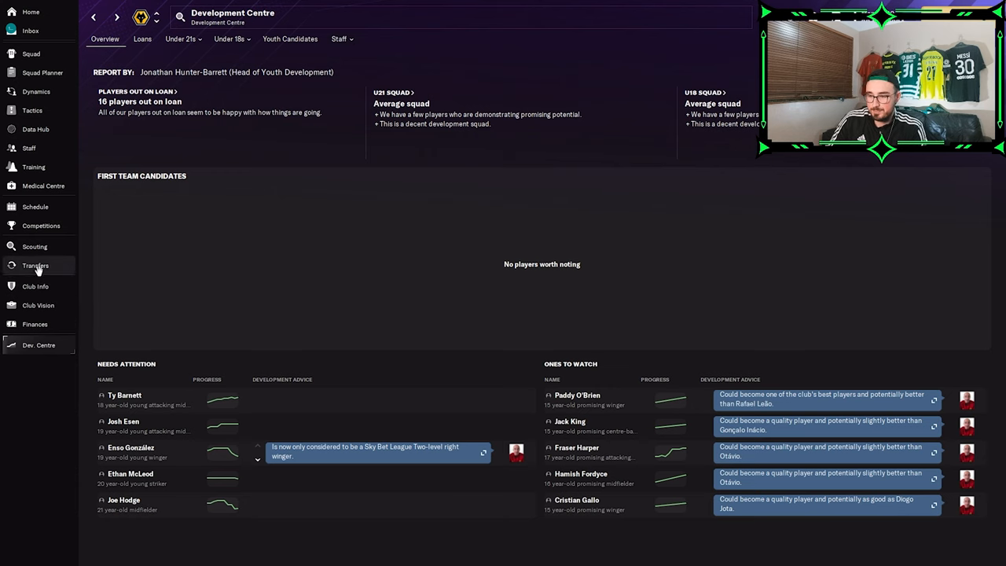
{"action": "left_click", "coordinate": [36, 266]}
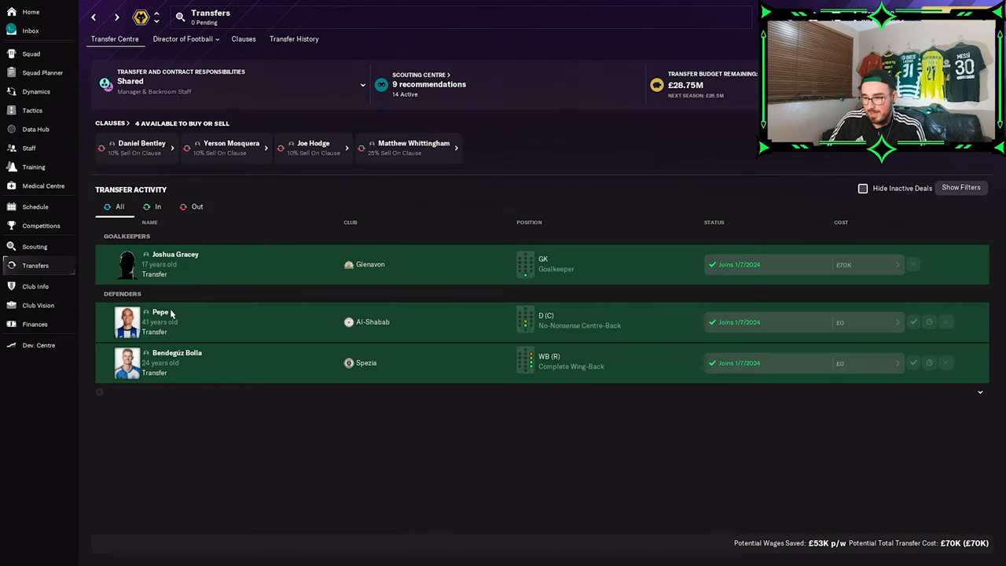
{"action": "mouse_move", "coordinate": [34, 247]}
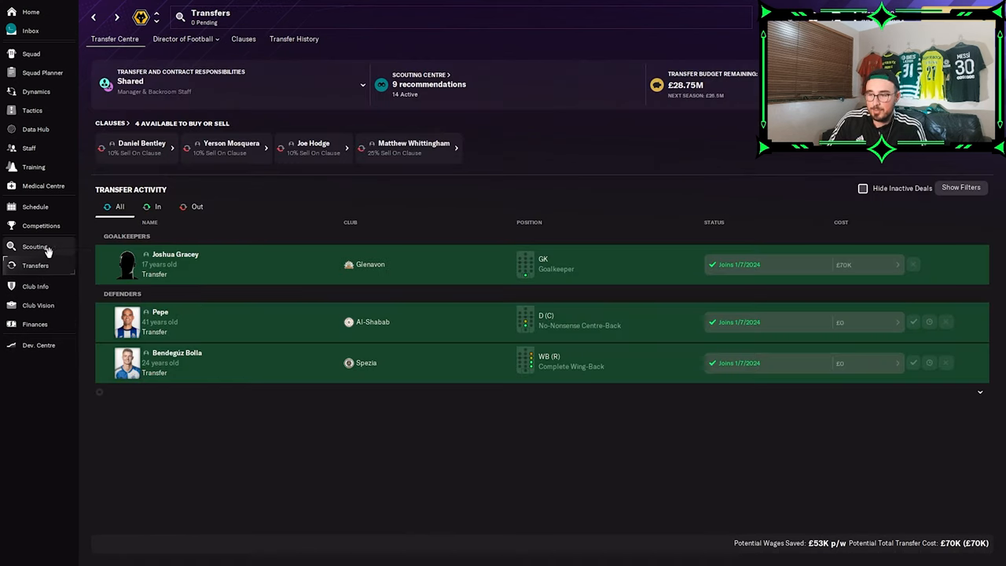
{"action": "left_click", "coordinate": [34, 246]}
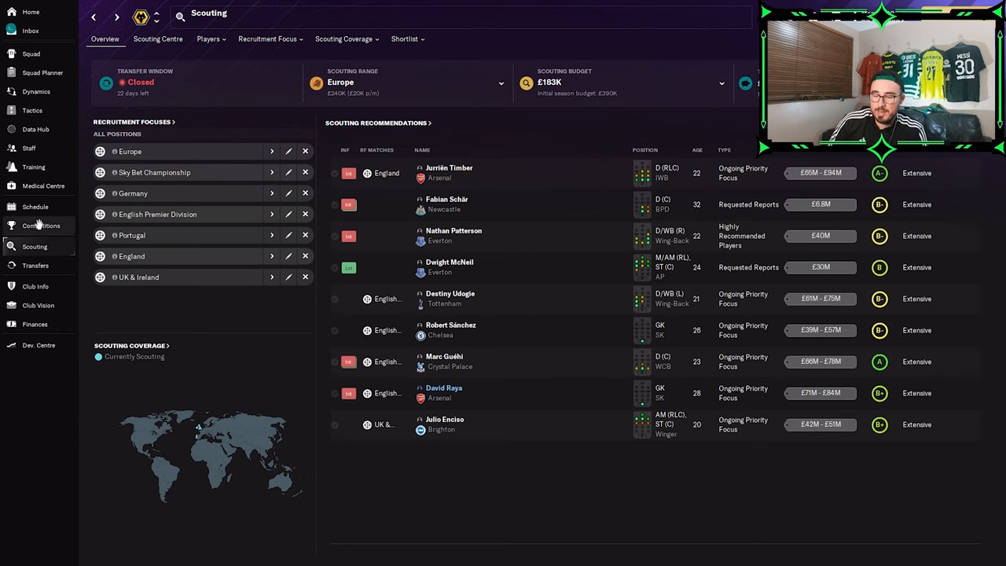
- Return to the tactics screen showing the Amorim 3 Back squad list
{"action": "left_click", "coordinate": [32, 110]}
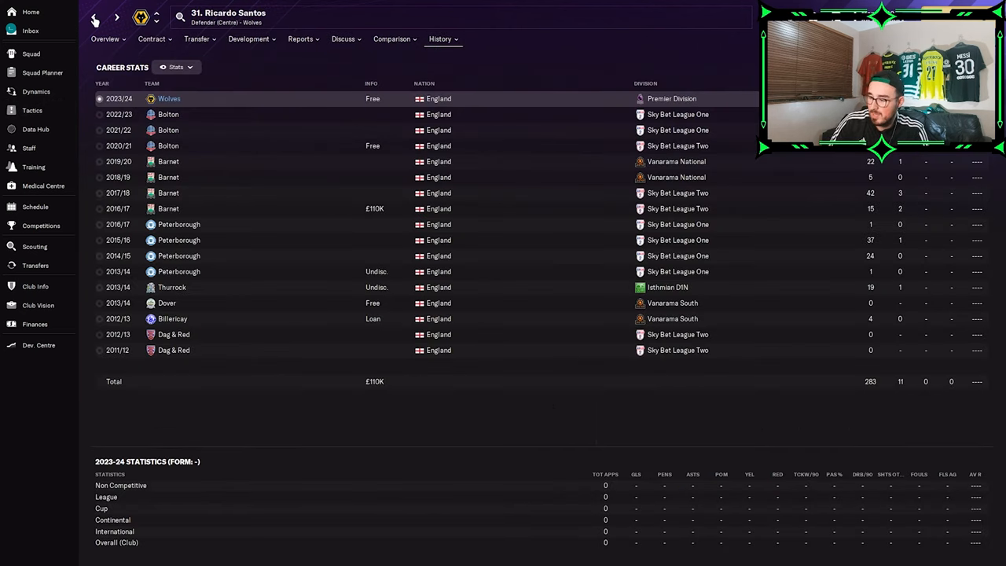
{"action": "left_click", "coordinate": [32, 110]}
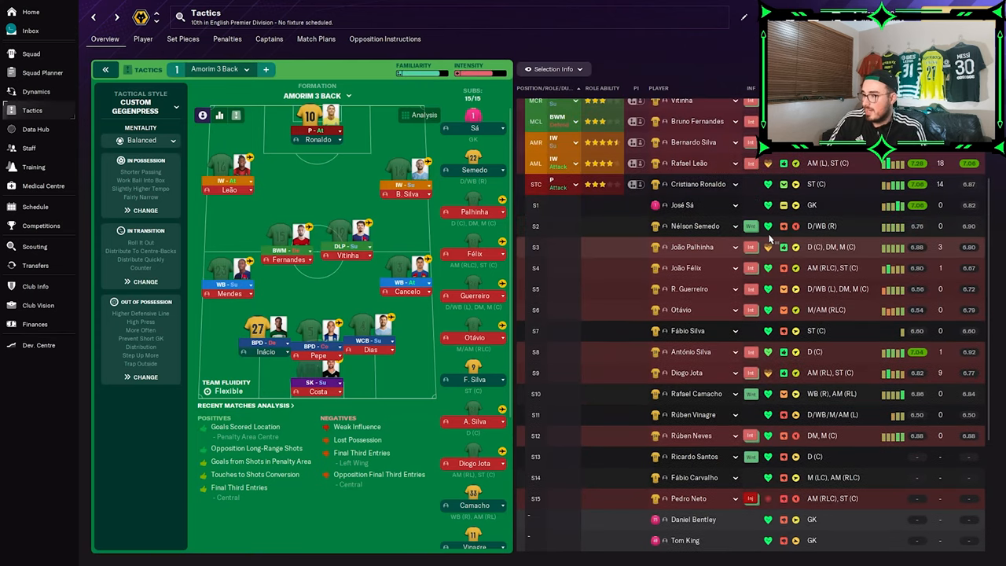
{"action": "scroll", "scroll_direction": "up", "scroll_amount": 3}
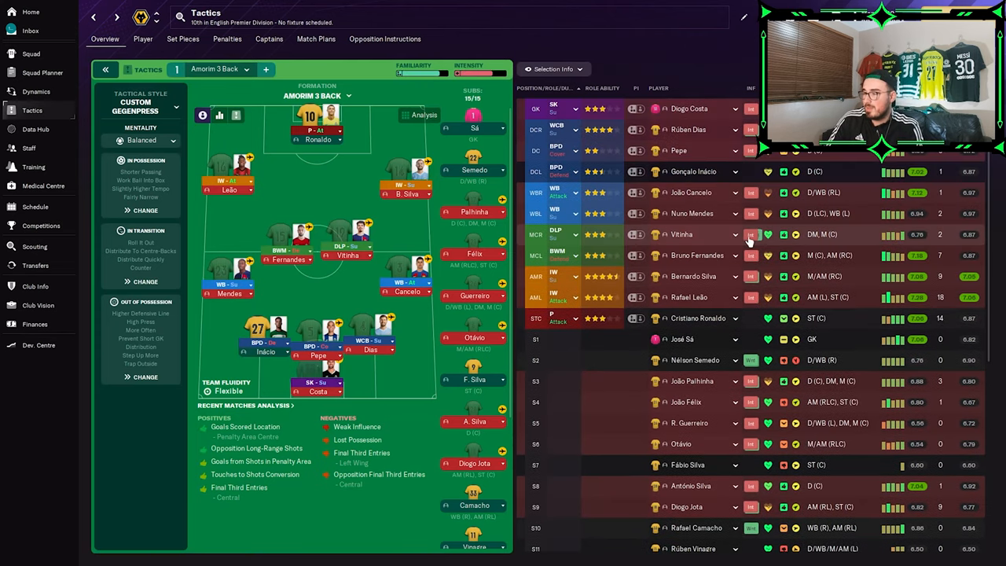
{"action": "mouse_move", "coordinate": [766, 235]}
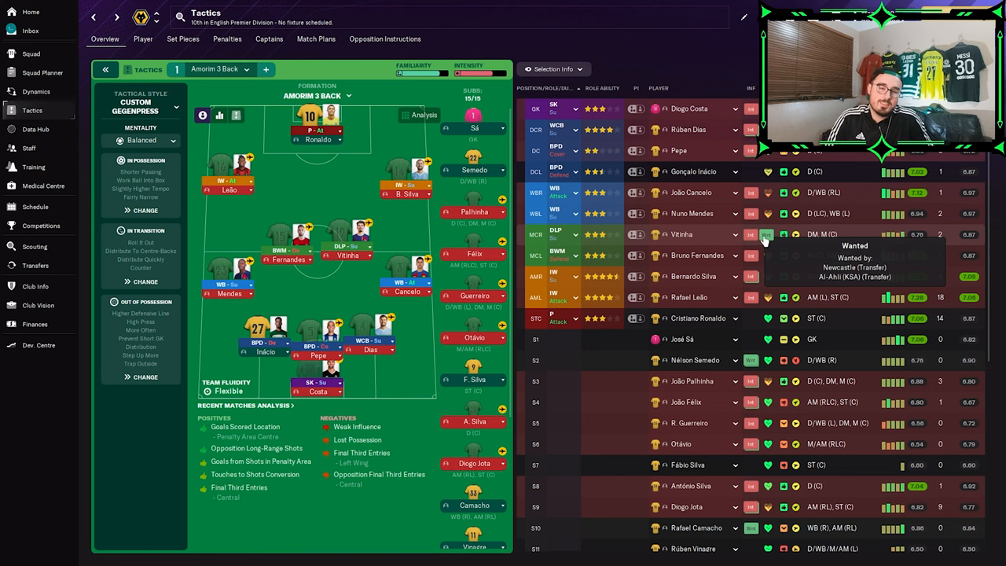